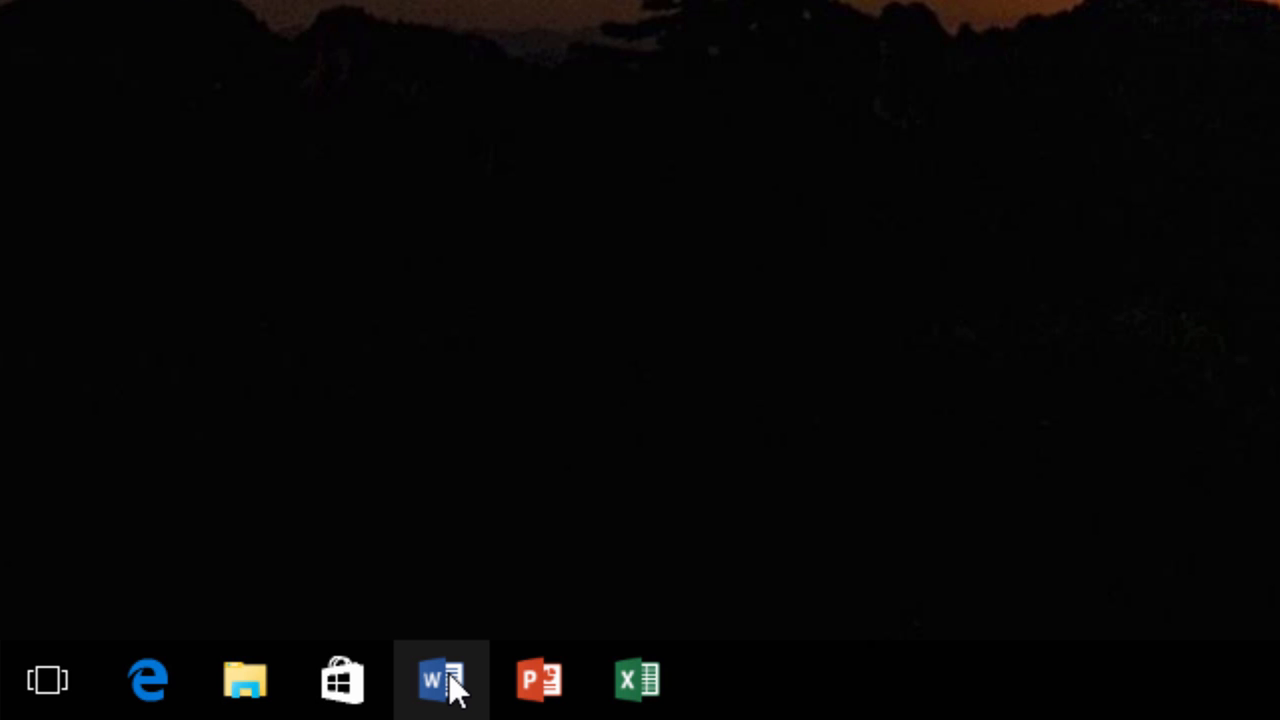
Launch Word from the taskbar, accepting the default-program prompt and dismissing the Settings notice
left_click(440, 680)
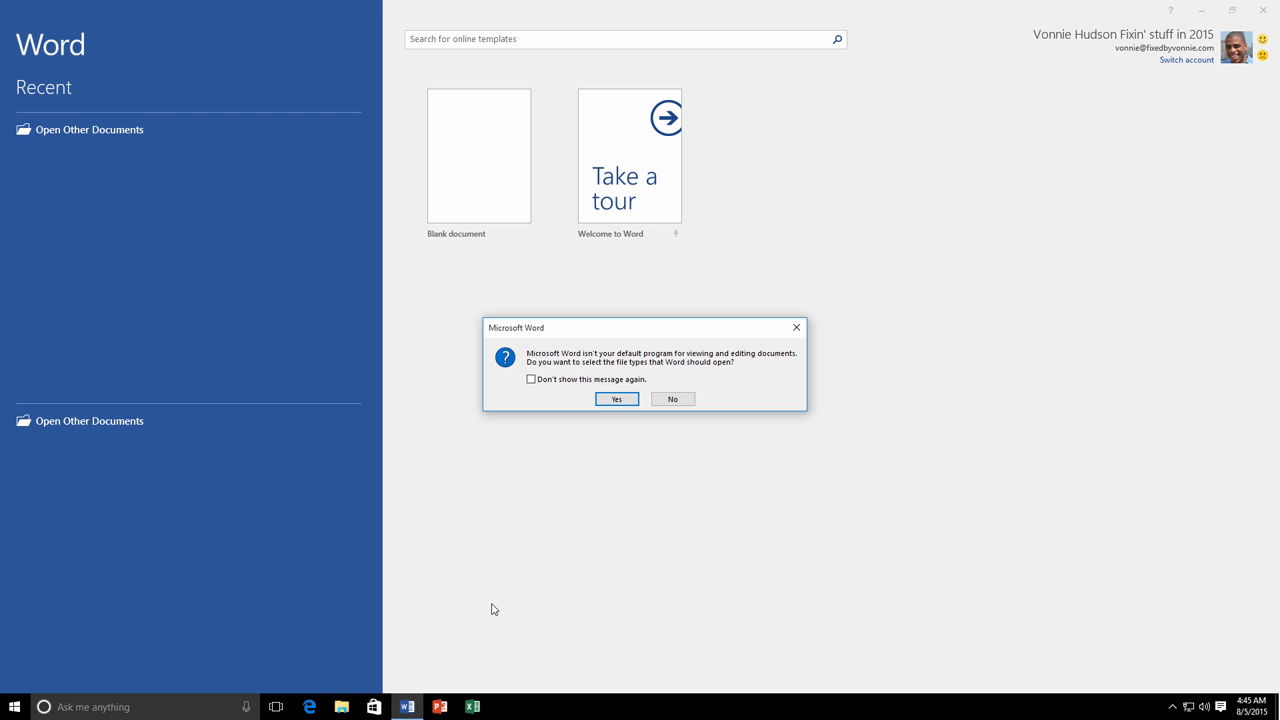
mouse_move(618, 418)
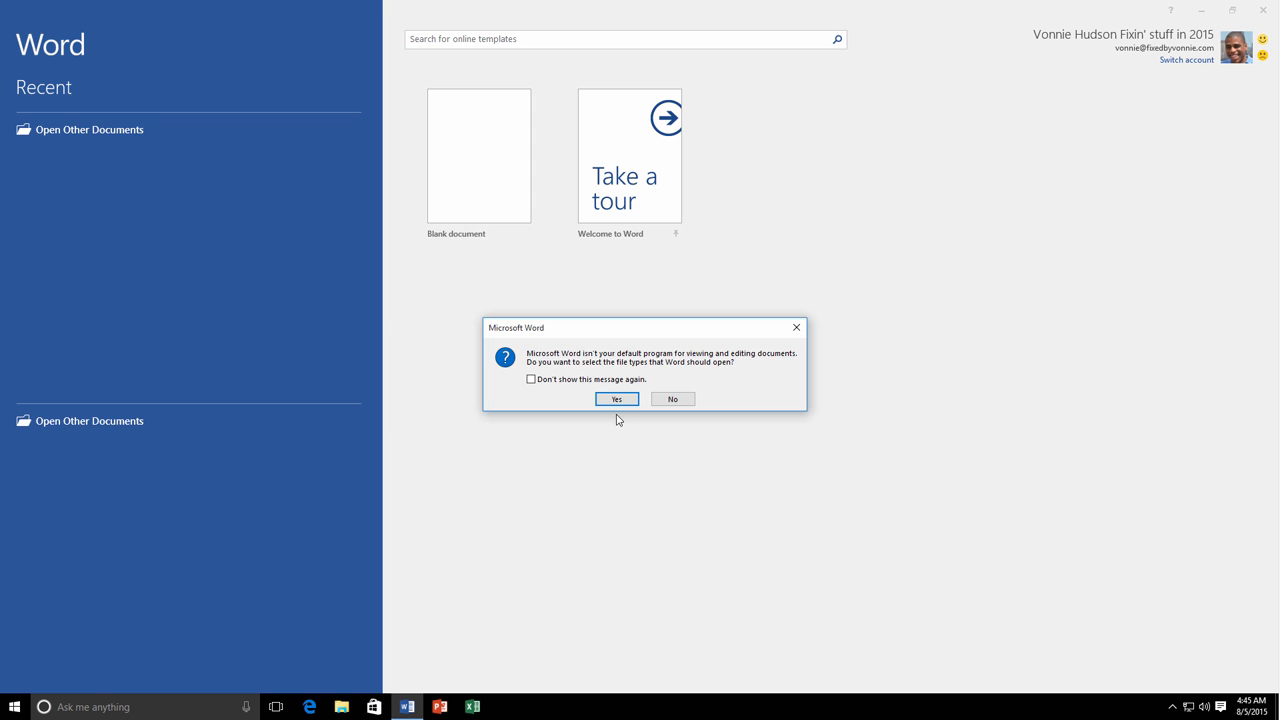
left_click(616, 400)
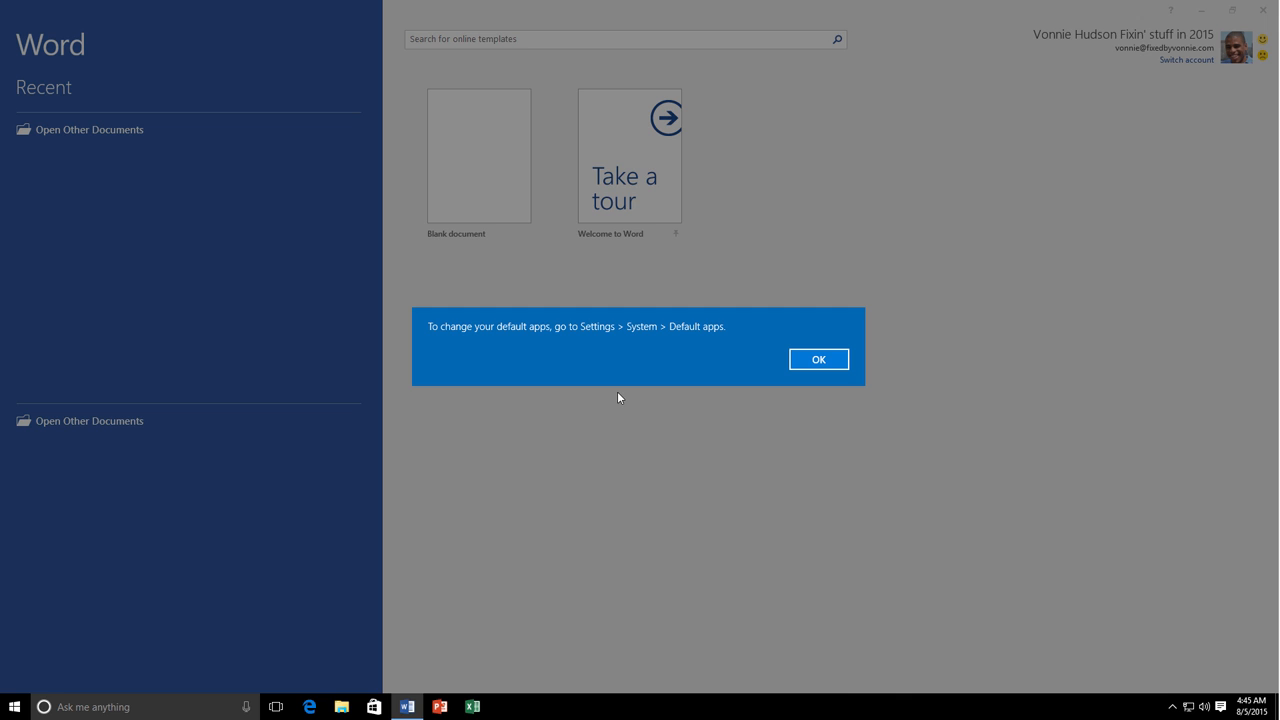
left_click(818, 360)
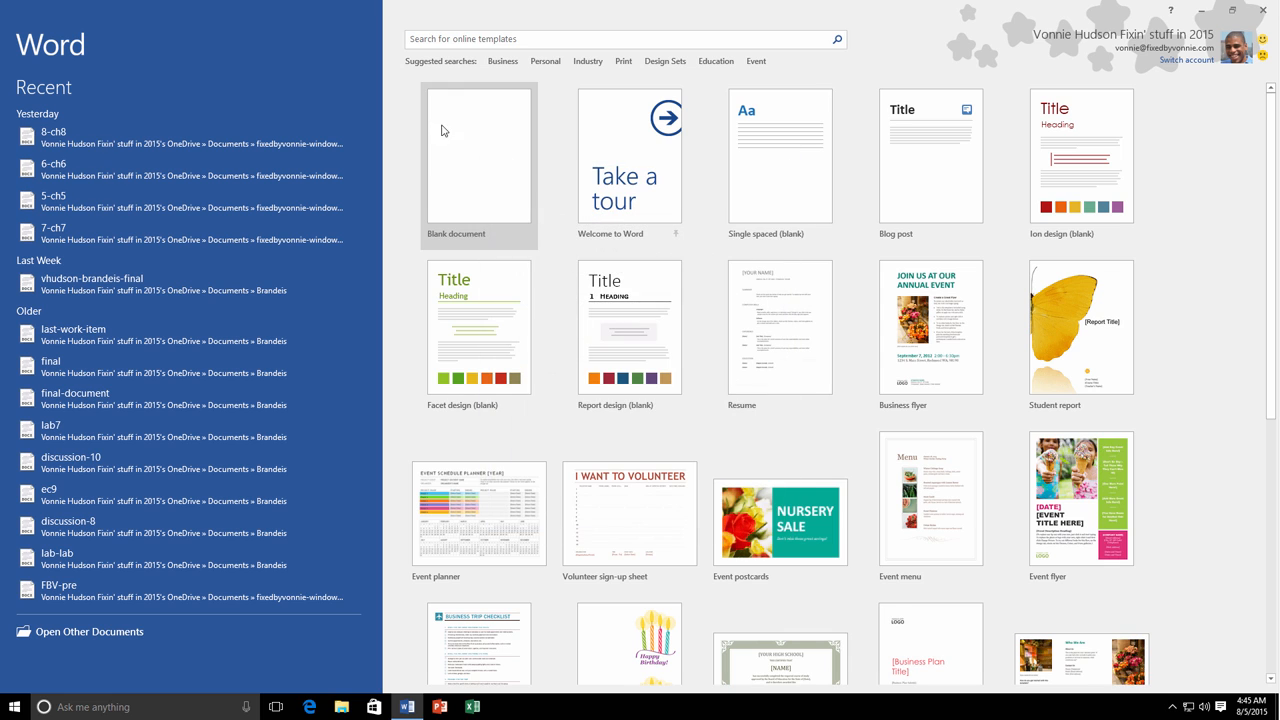
Start a blank document with 'Hi, my name is Vonnie and I like typing stuff' and 'whatever' on a new line
left_click(478, 156)
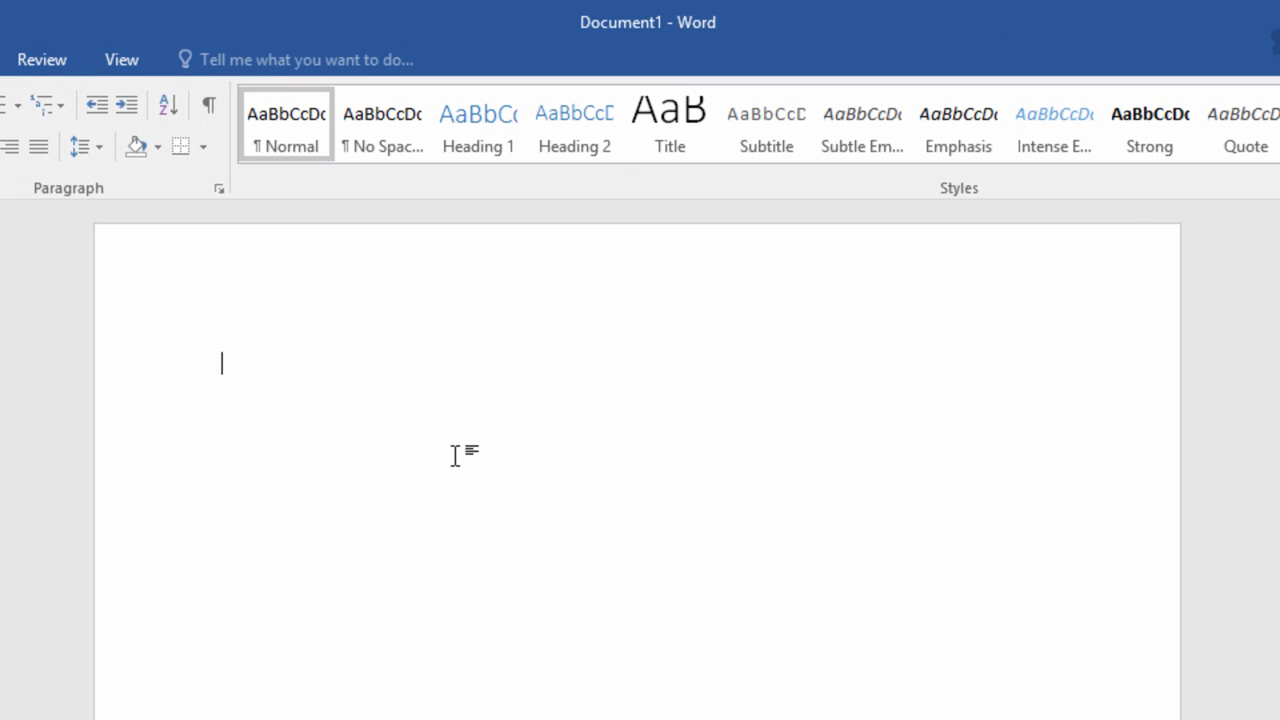
type("Hi, my nam")
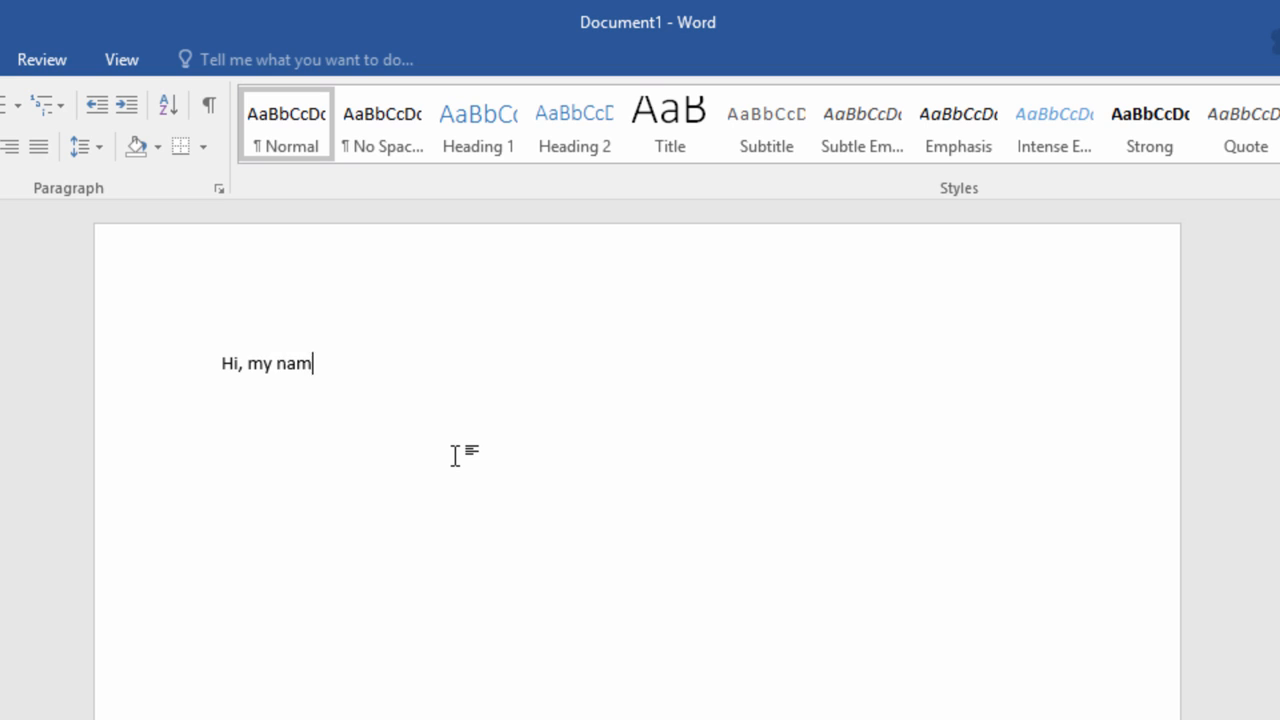
type("e is Vonnie and")
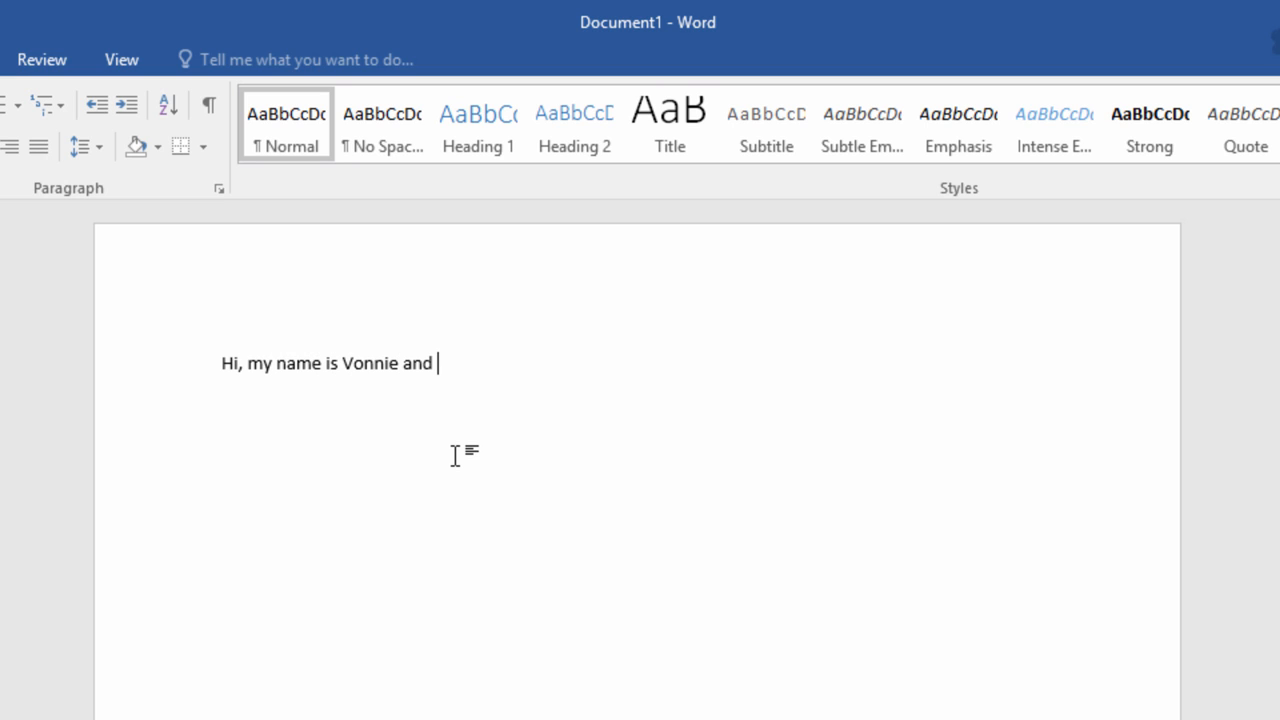
type("I like typing stuff")
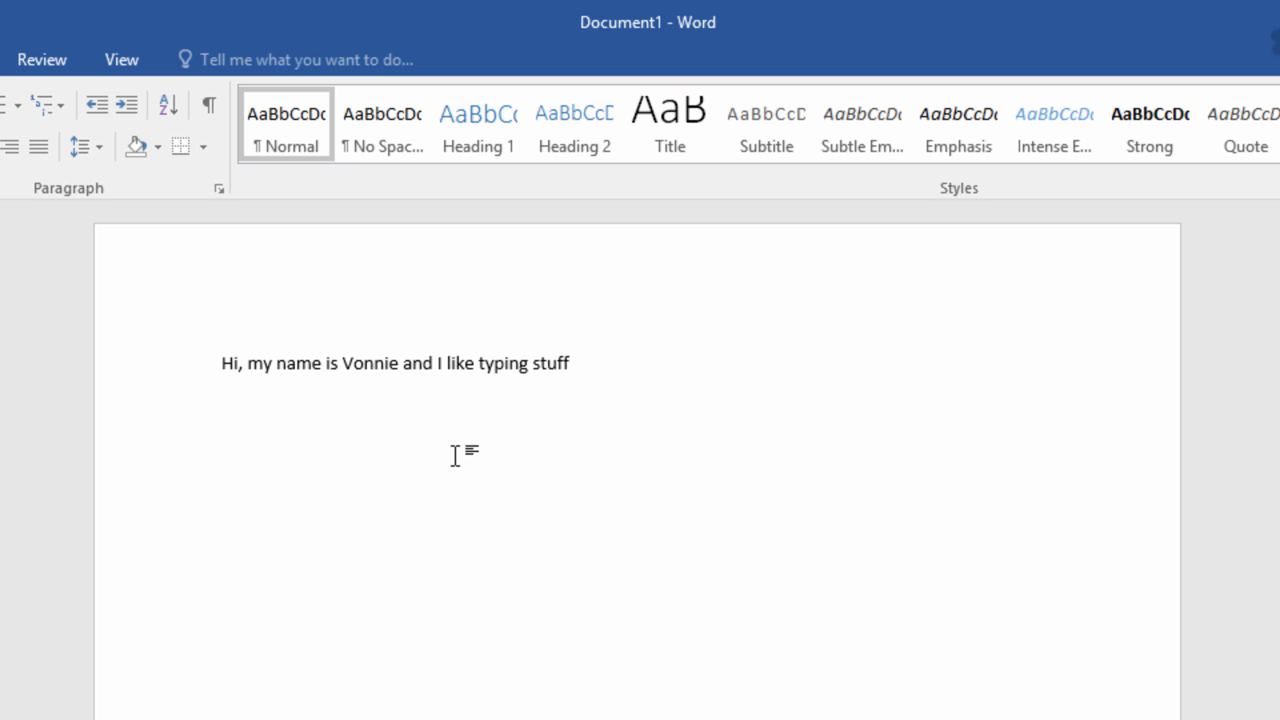
type("whatever")
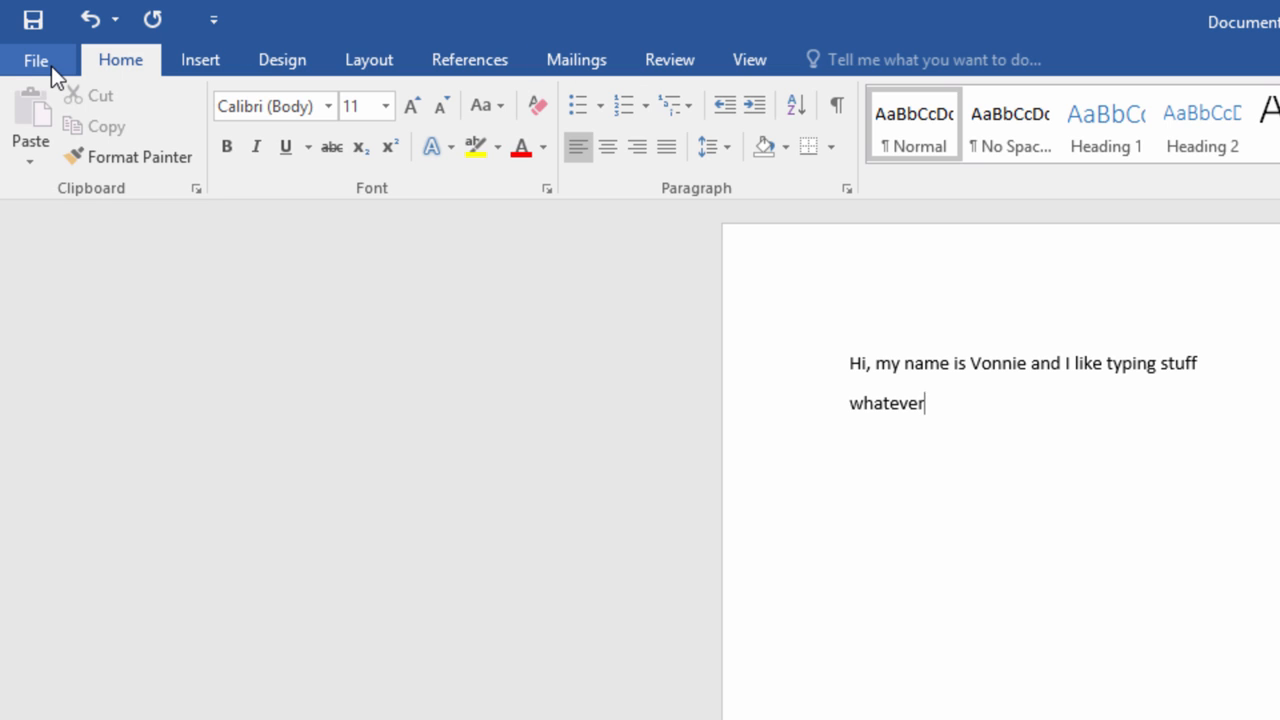
Go to File > Print and choose Microsoft Print to PDF as the printer
left_click(36, 56)
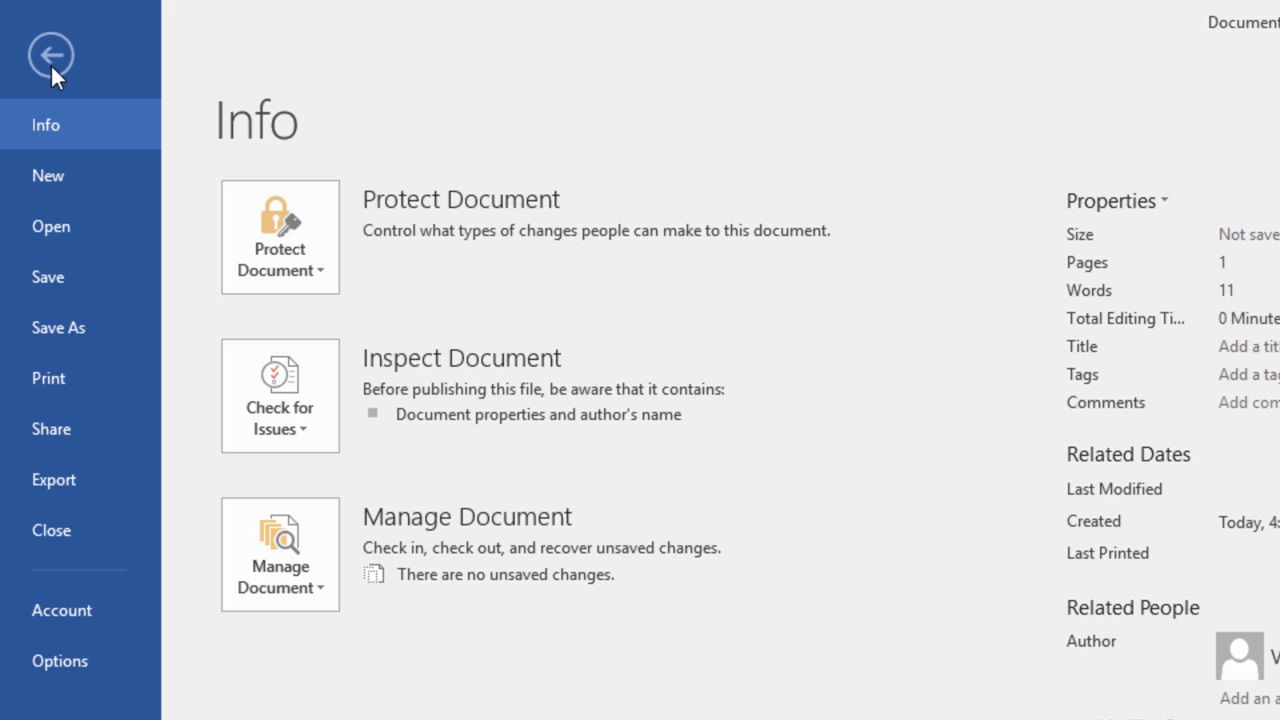
left_click(48, 378)
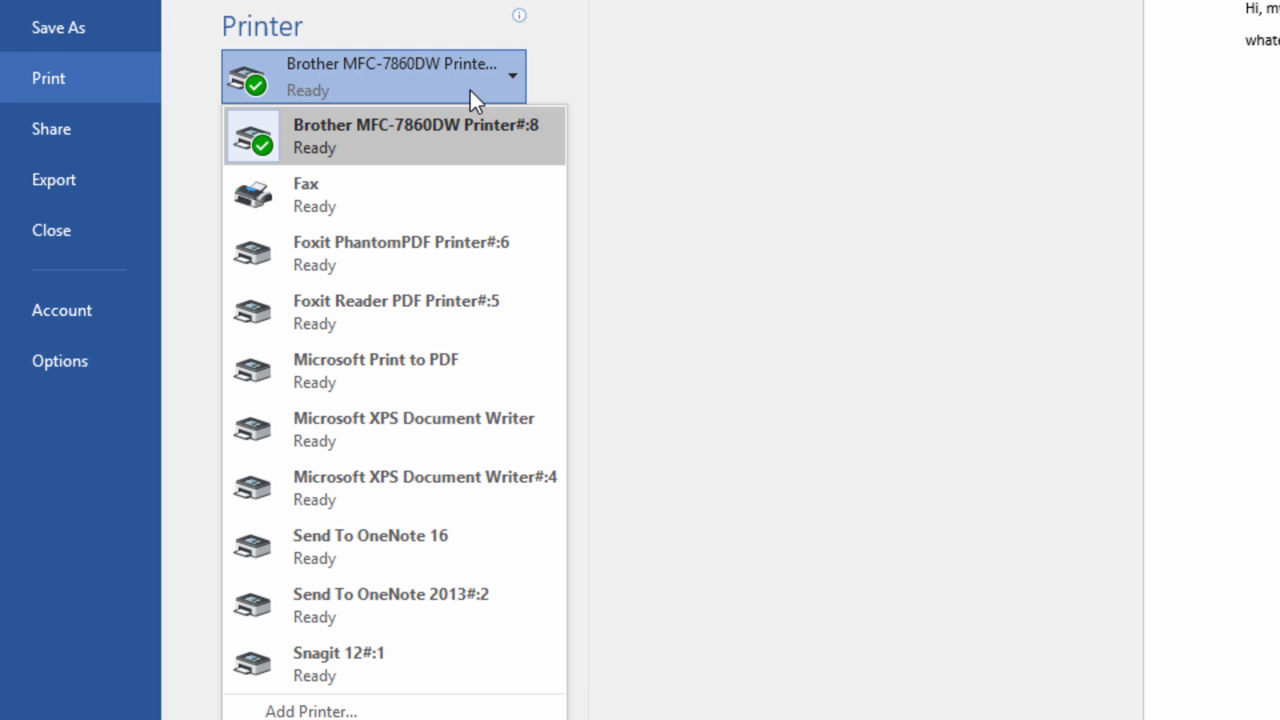
mouse_move(464, 236)
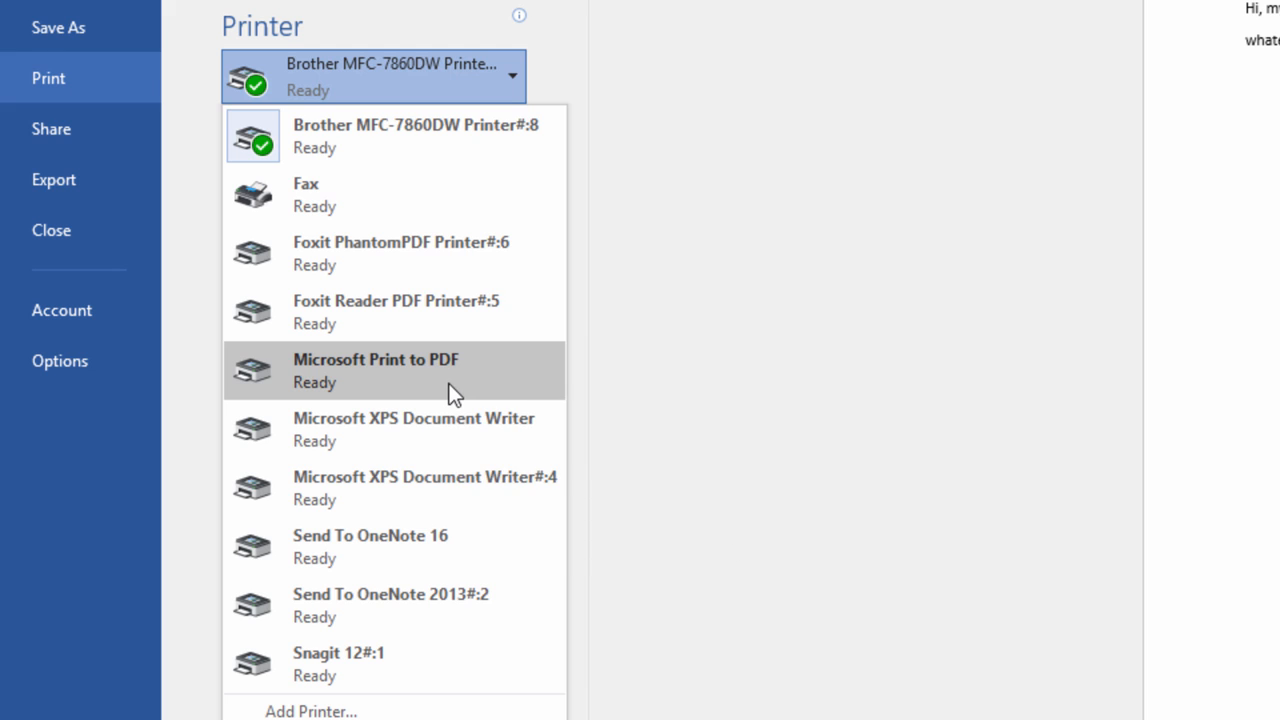
mouse_move(444, 374)
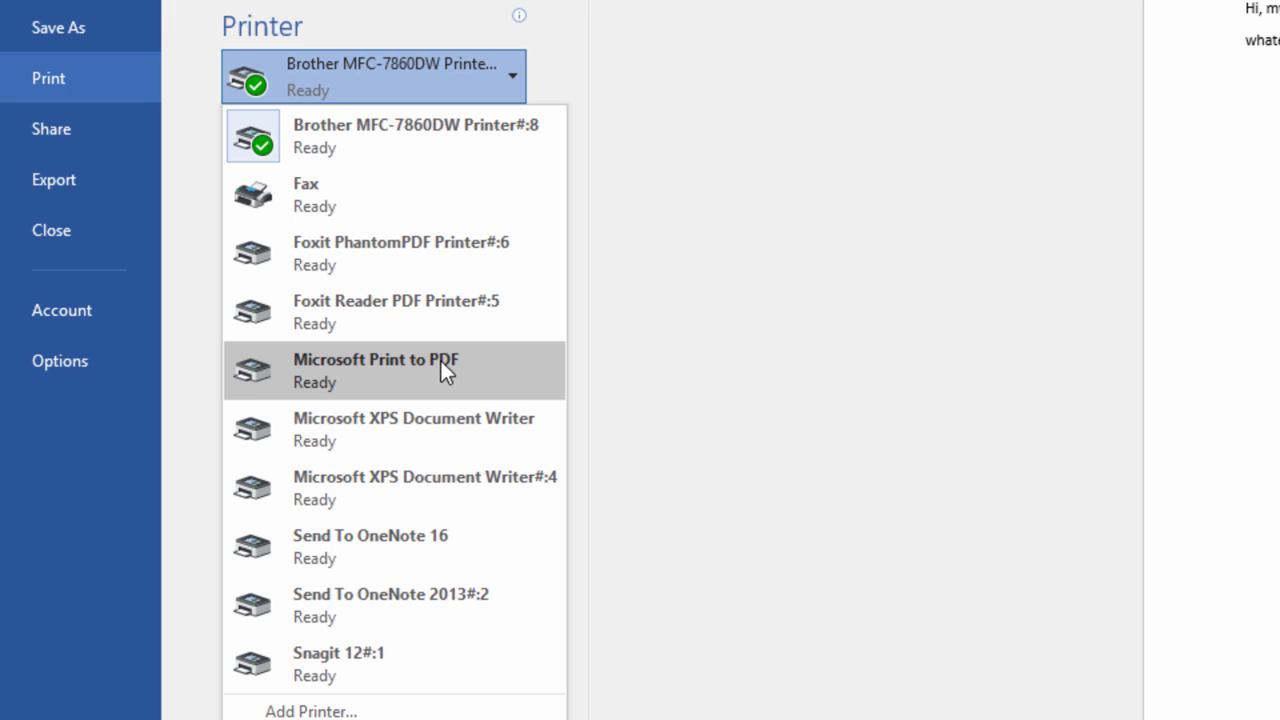
left_click(394, 370)
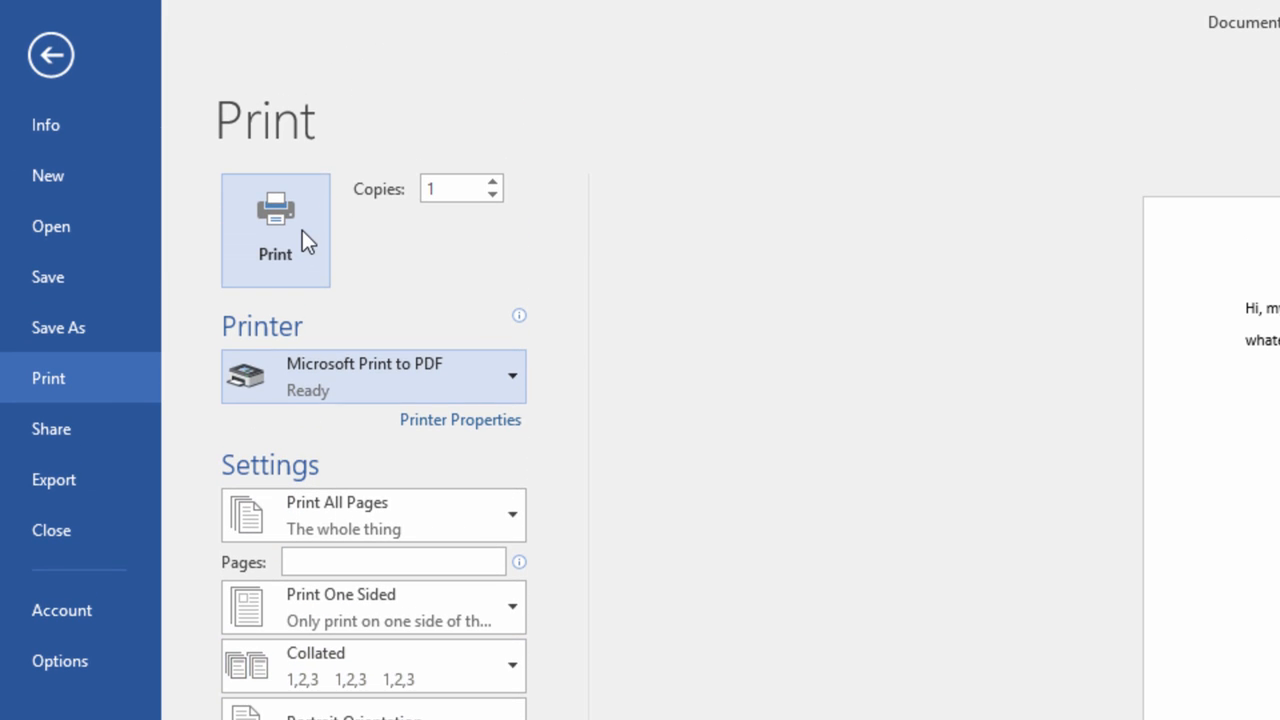
Print the document to a PDF named i_love_pdf_printers saved on the Desktop
left_click(50, 56)
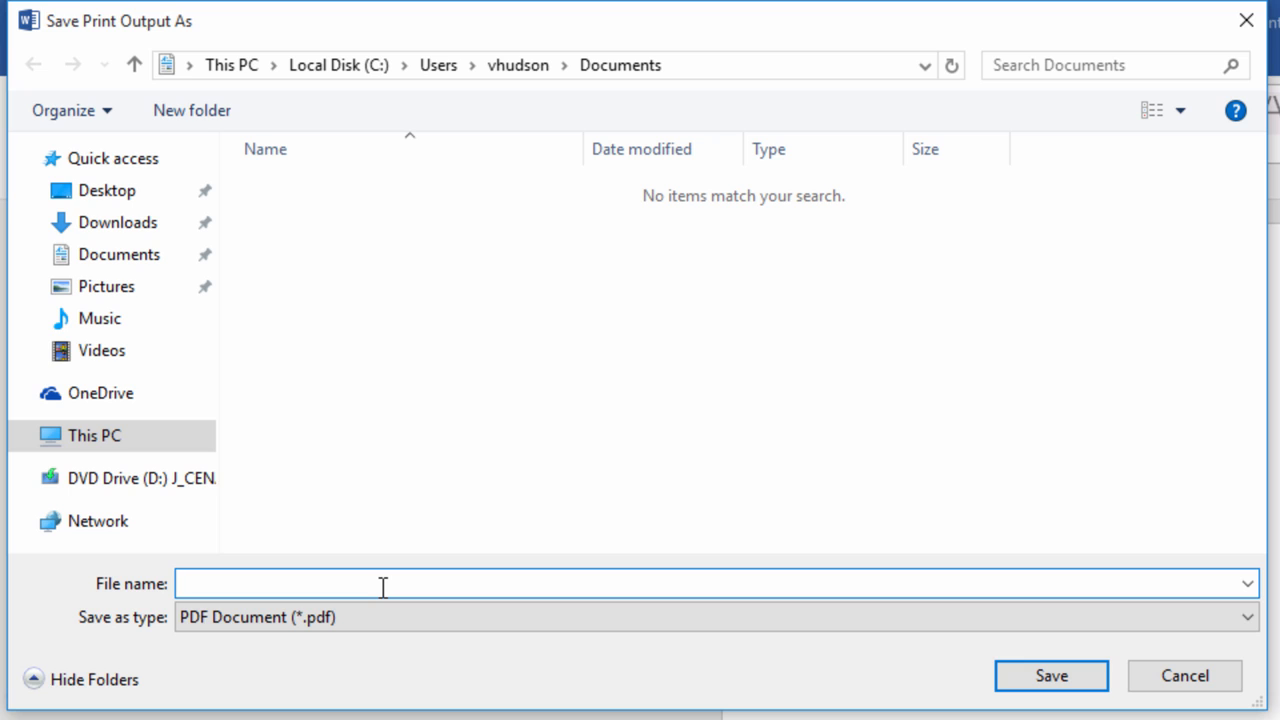
type("i")
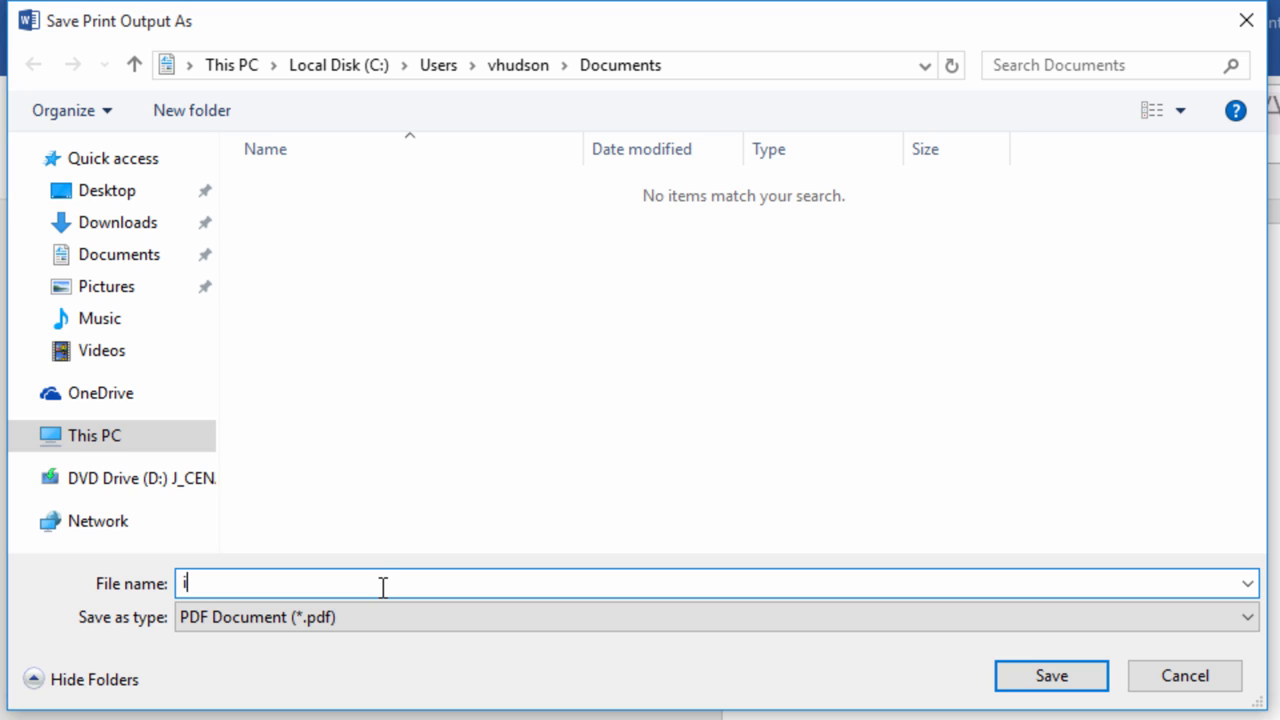
type("_love_pdf")
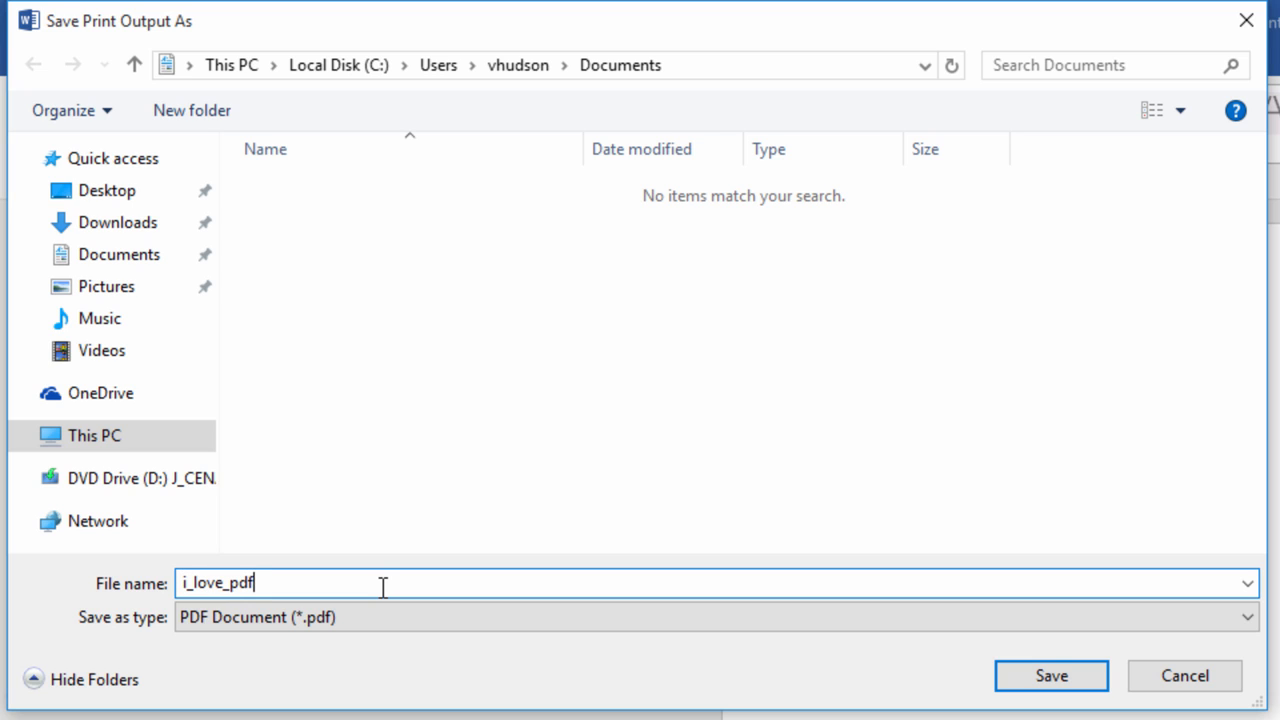
type("_printers")
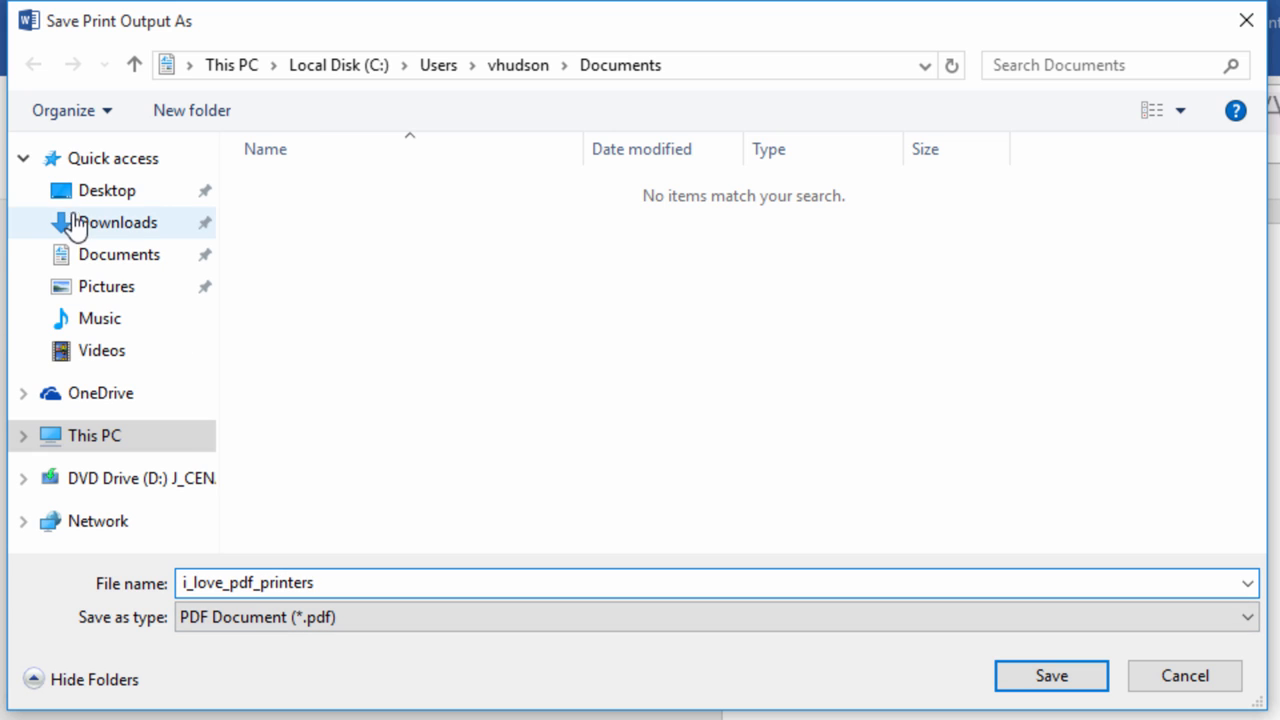
left_click(106, 190)
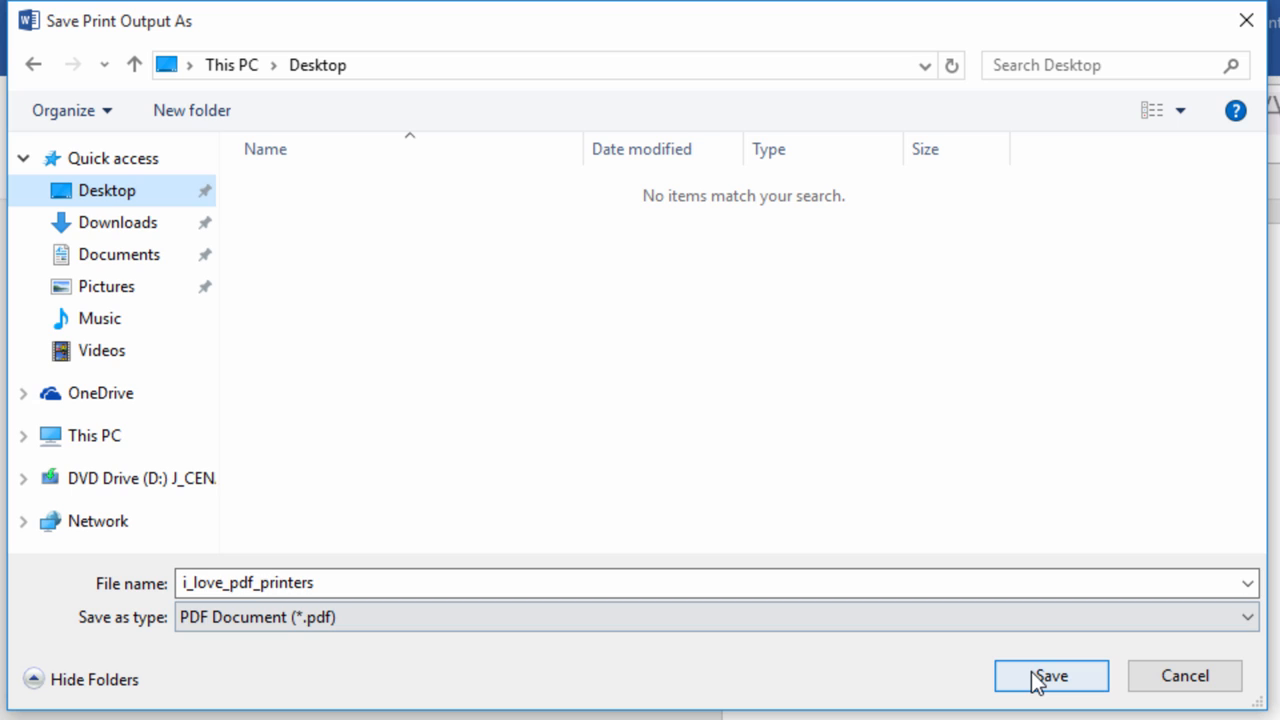
left_click(1048, 676)
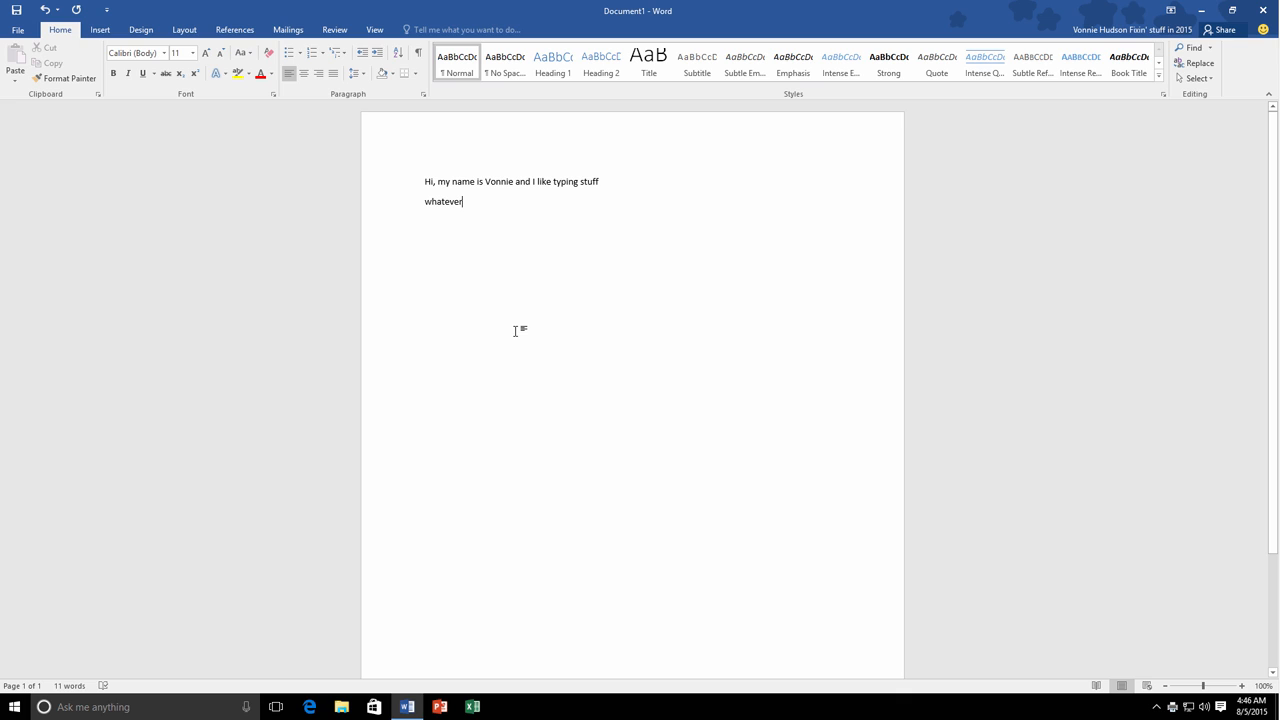
mouse_move(512, 380)
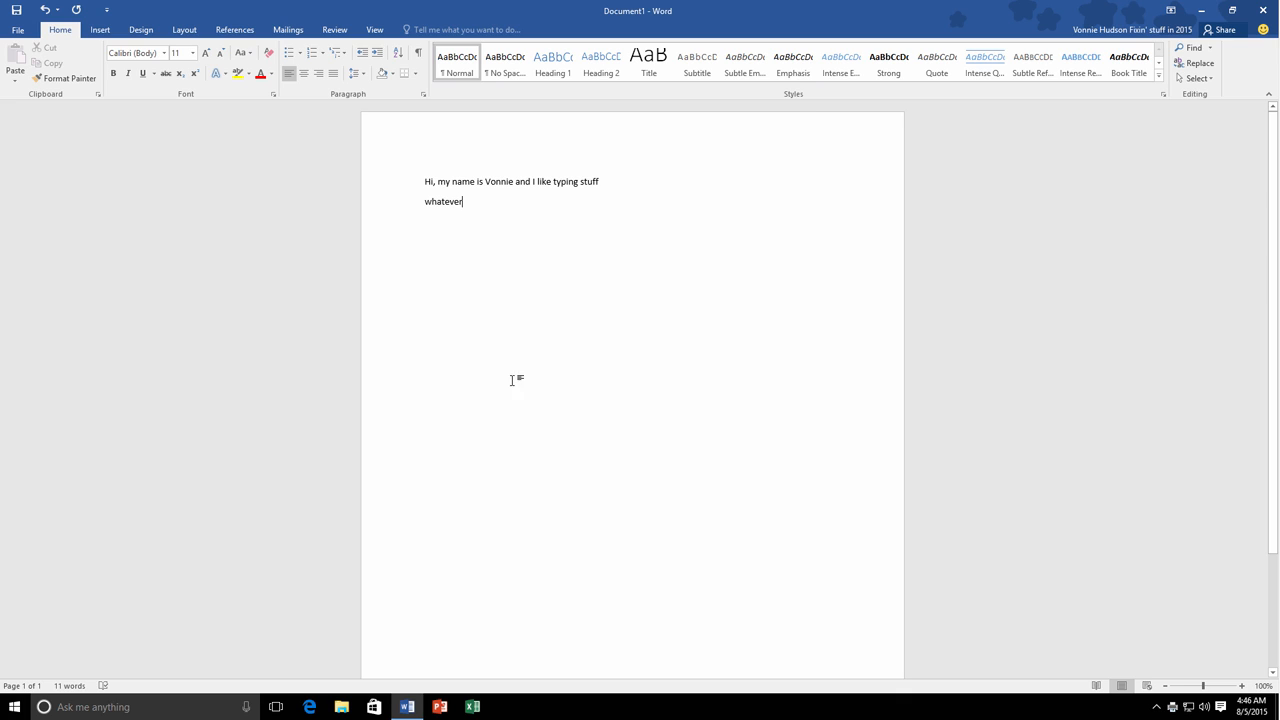
Minimize Word, browse Downloads and This PC in File Explorer, then close it to show the desktop PDF
double_click(444, 202)
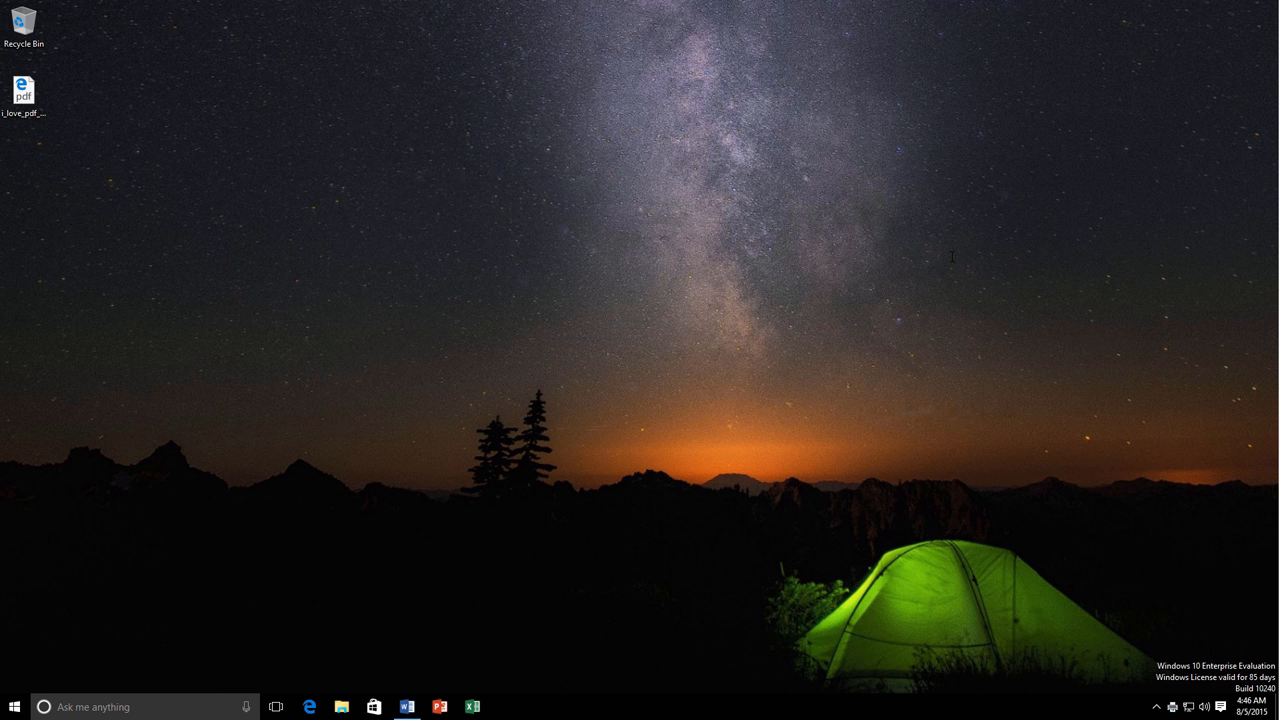
left_click(342, 708)
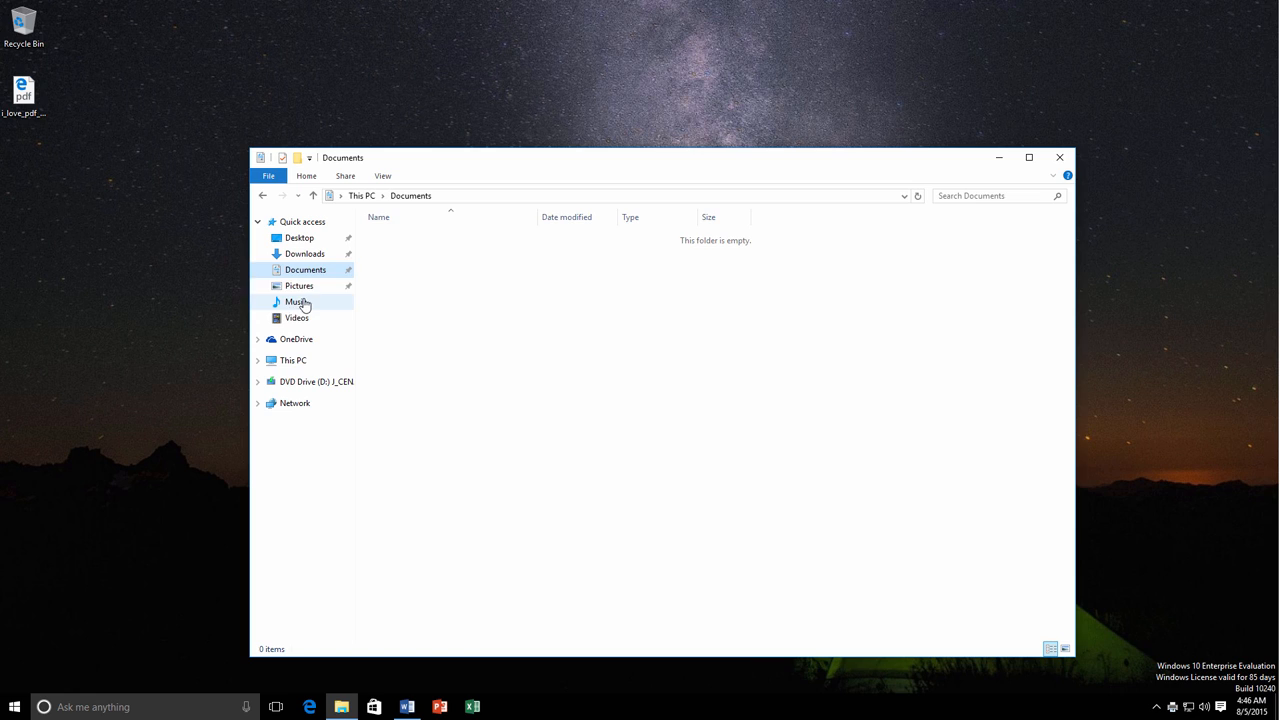
left_click(304, 252)
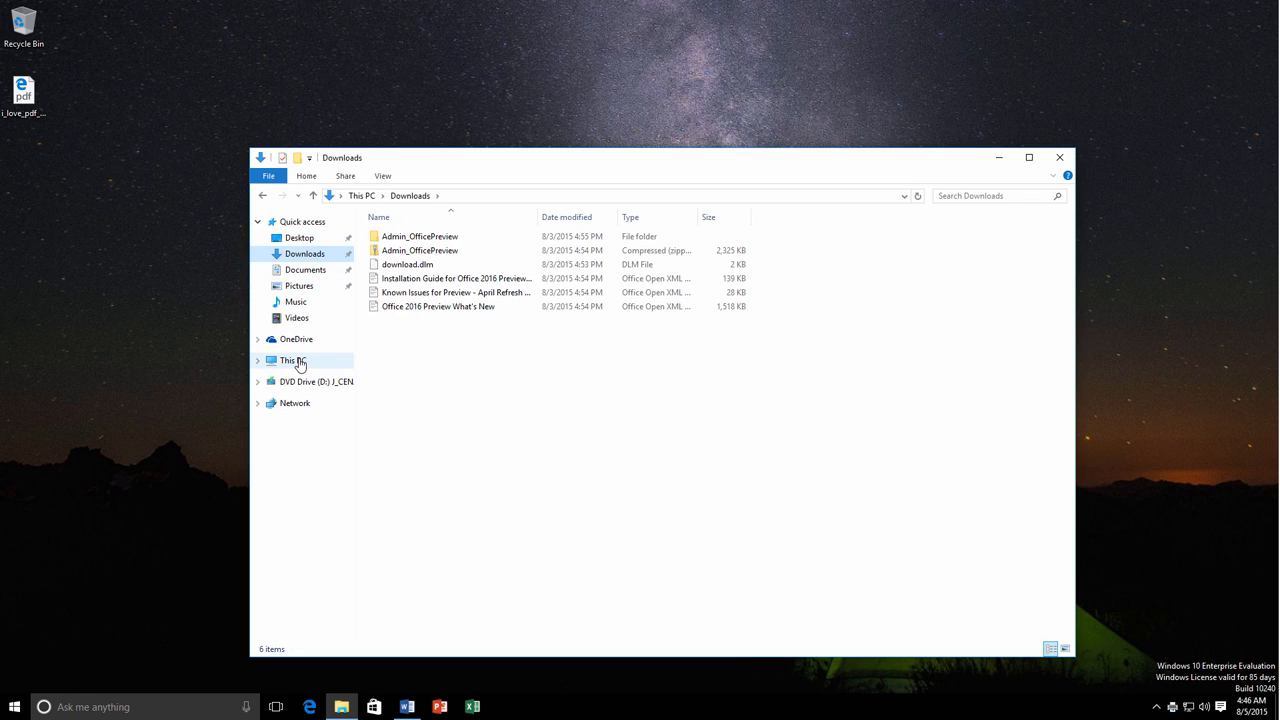
left_click(292, 360)
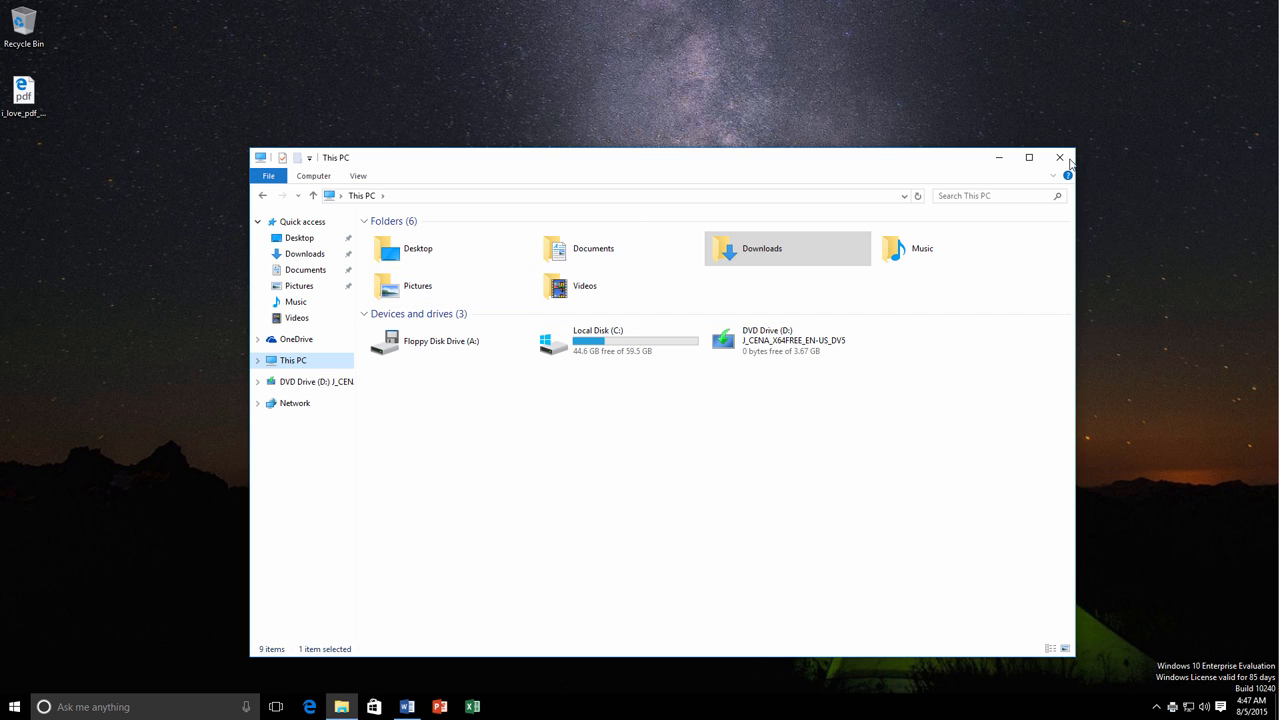
left_click(1060, 156)
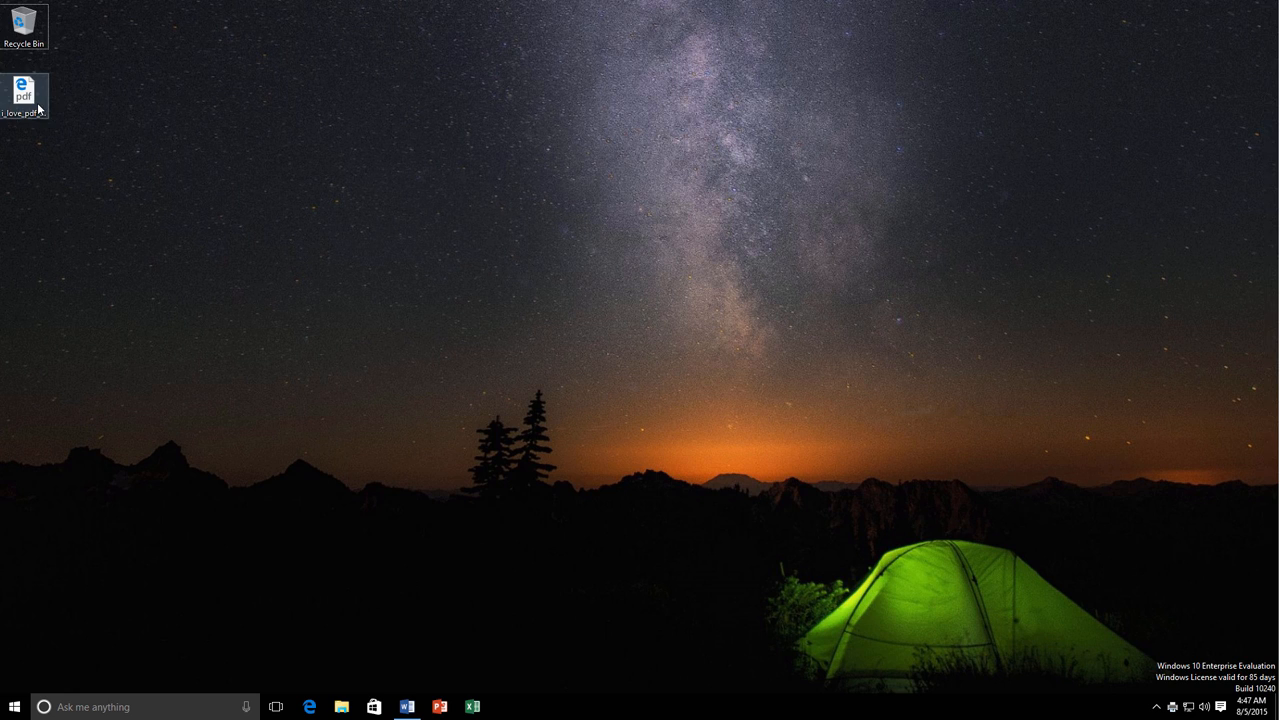
Open the i_love_pdf_printers PDF from the desktop with Microsoft Edge
double_click(28, 90)
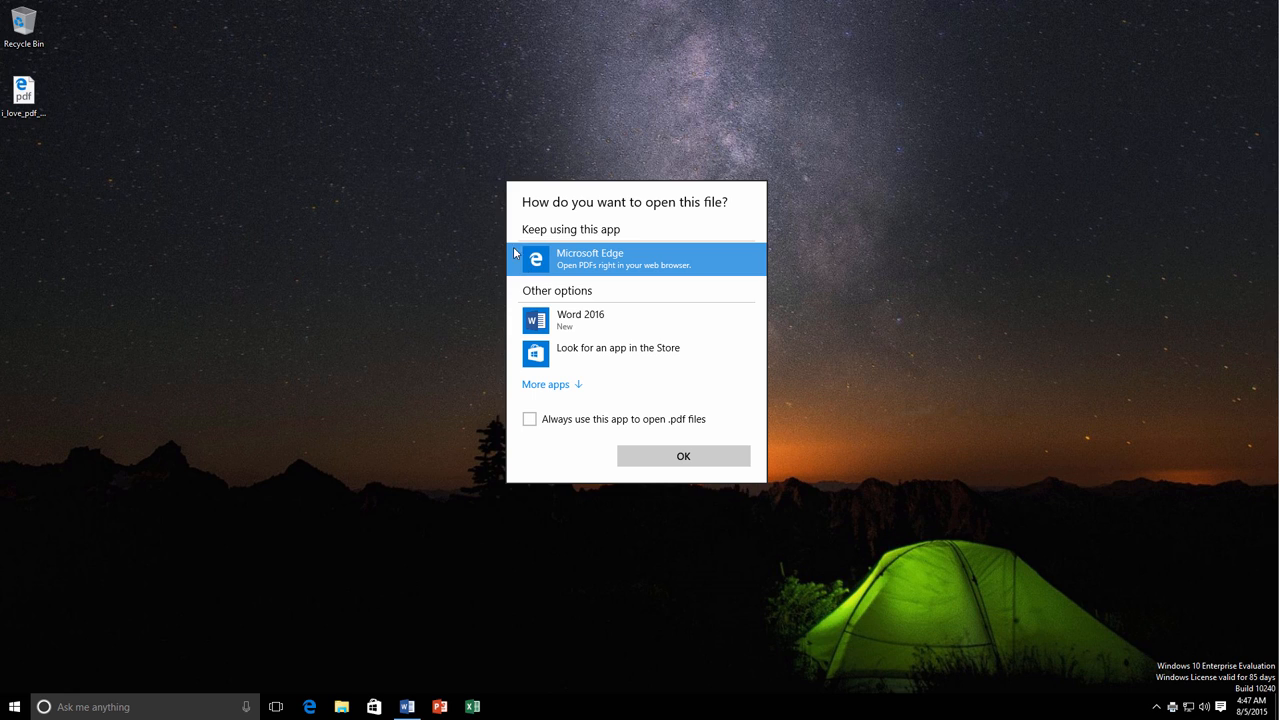
mouse_move(498, 300)
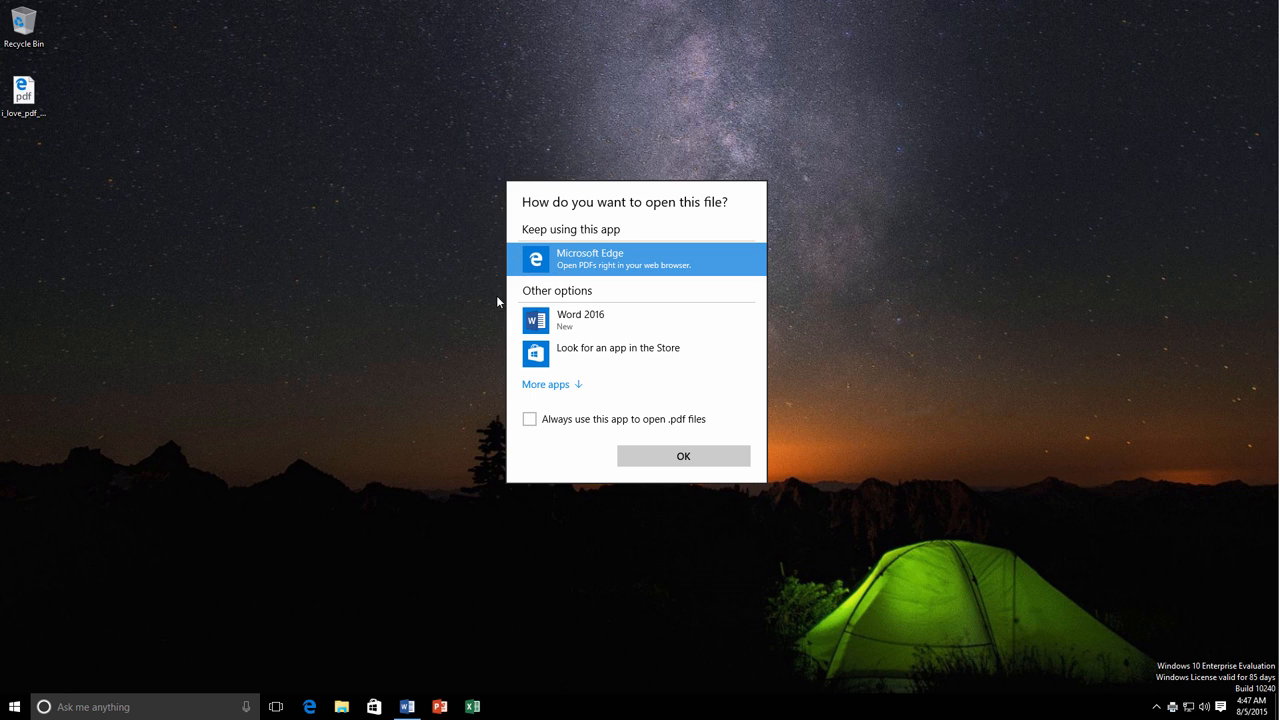
mouse_move(522, 274)
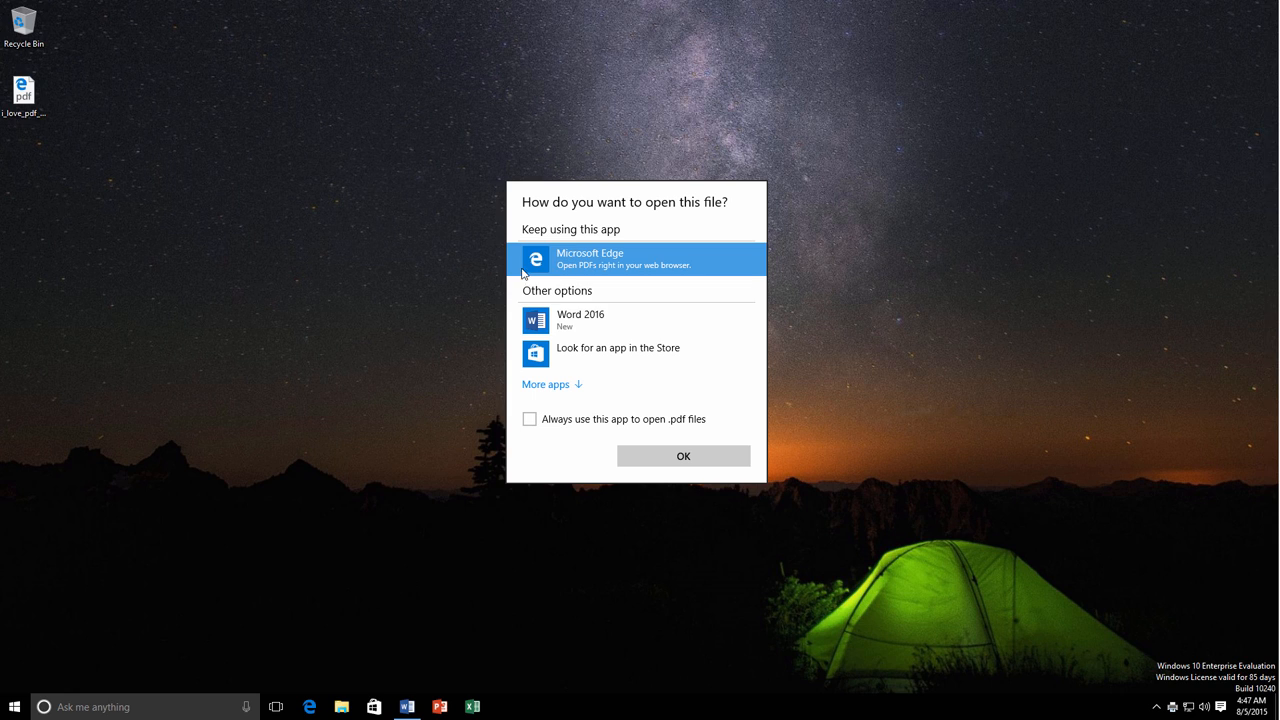
mouse_move(668, 464)
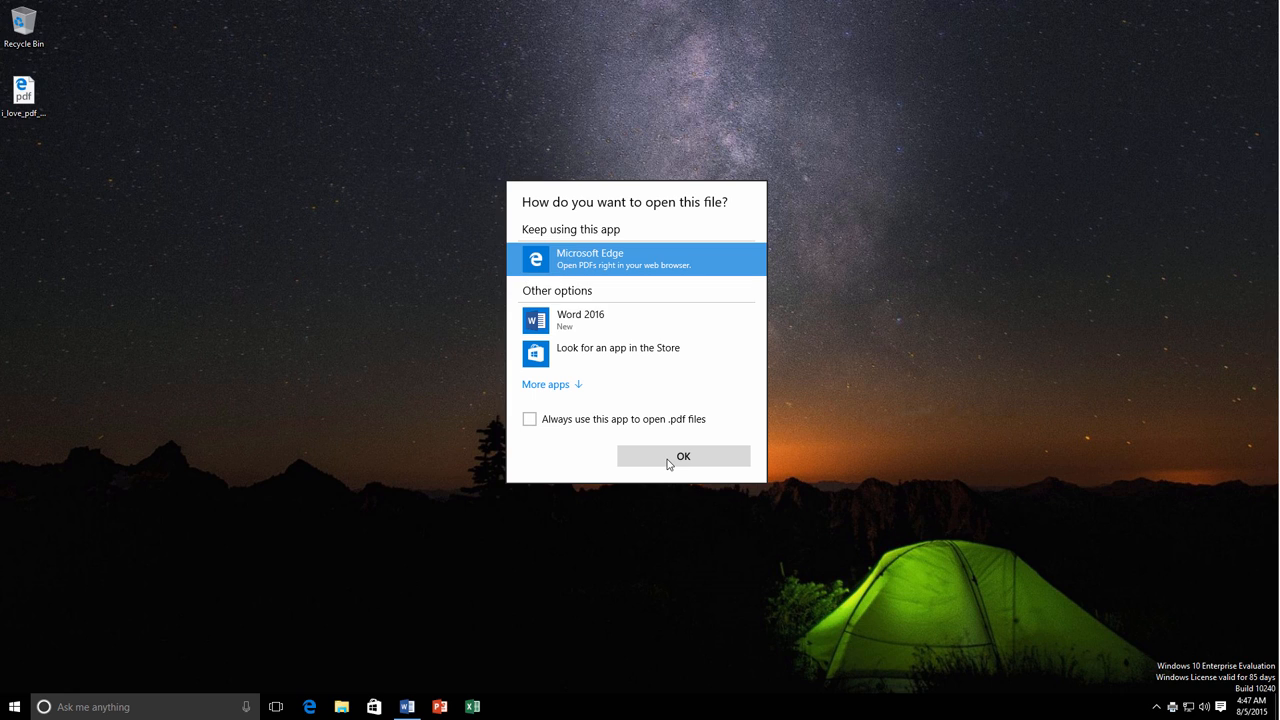
left_click(684, 456)
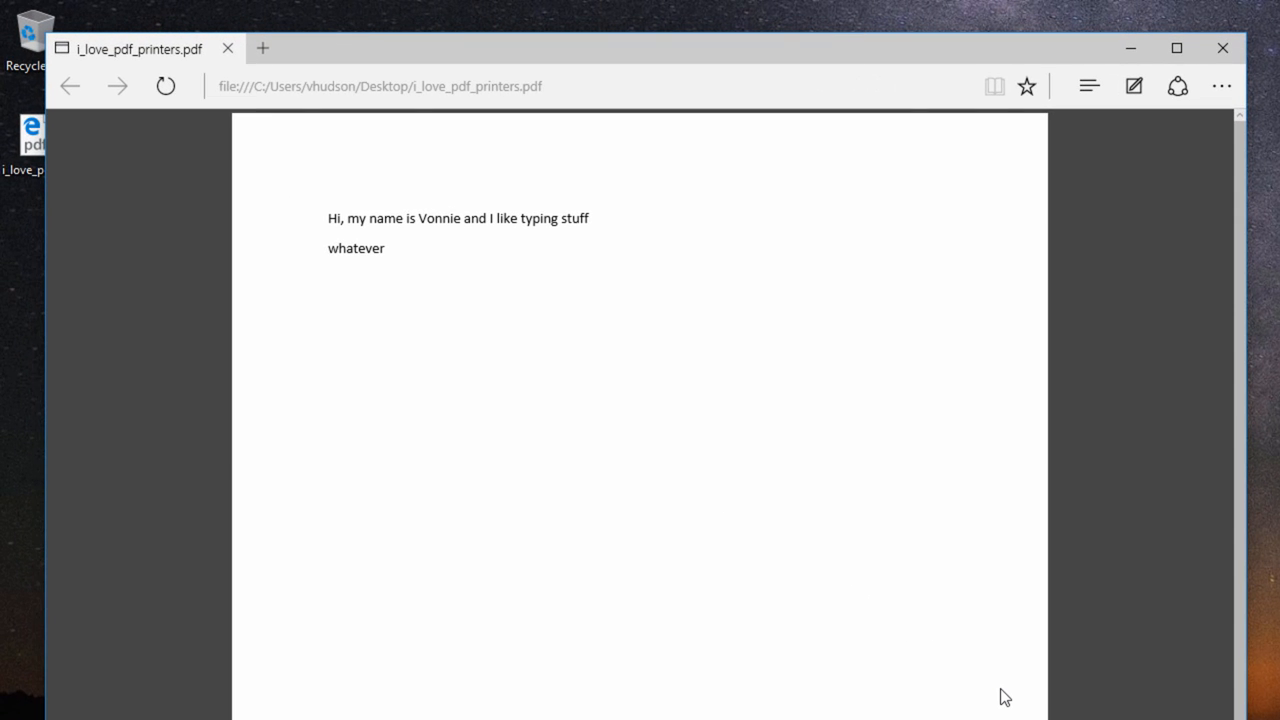
mouse_move(476, 250)
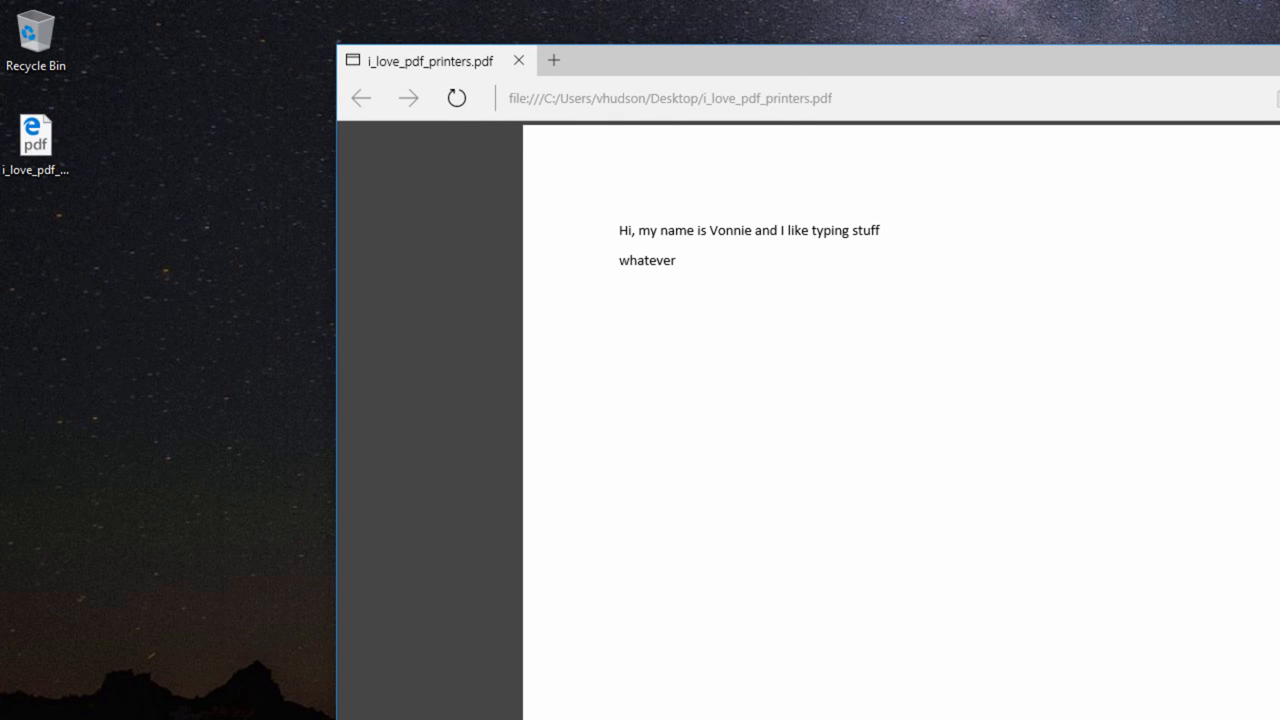
mouse_move(764, 56)
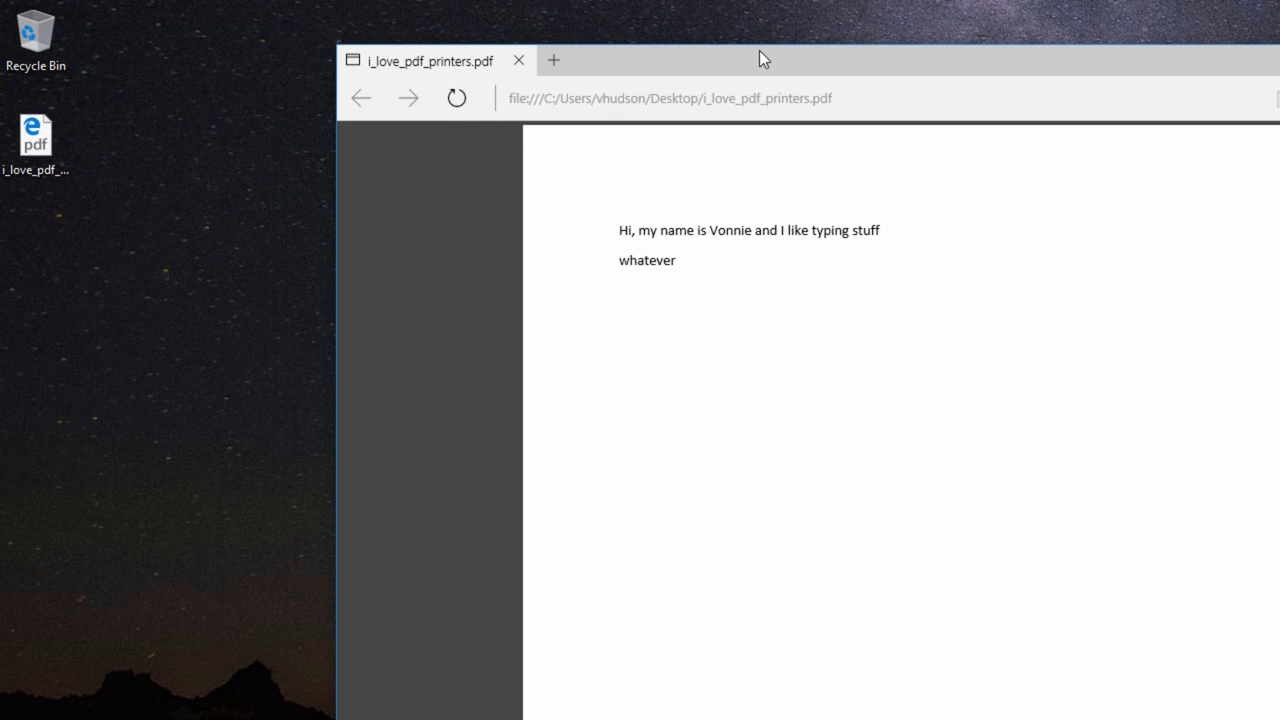
mouse_move(292, 108)
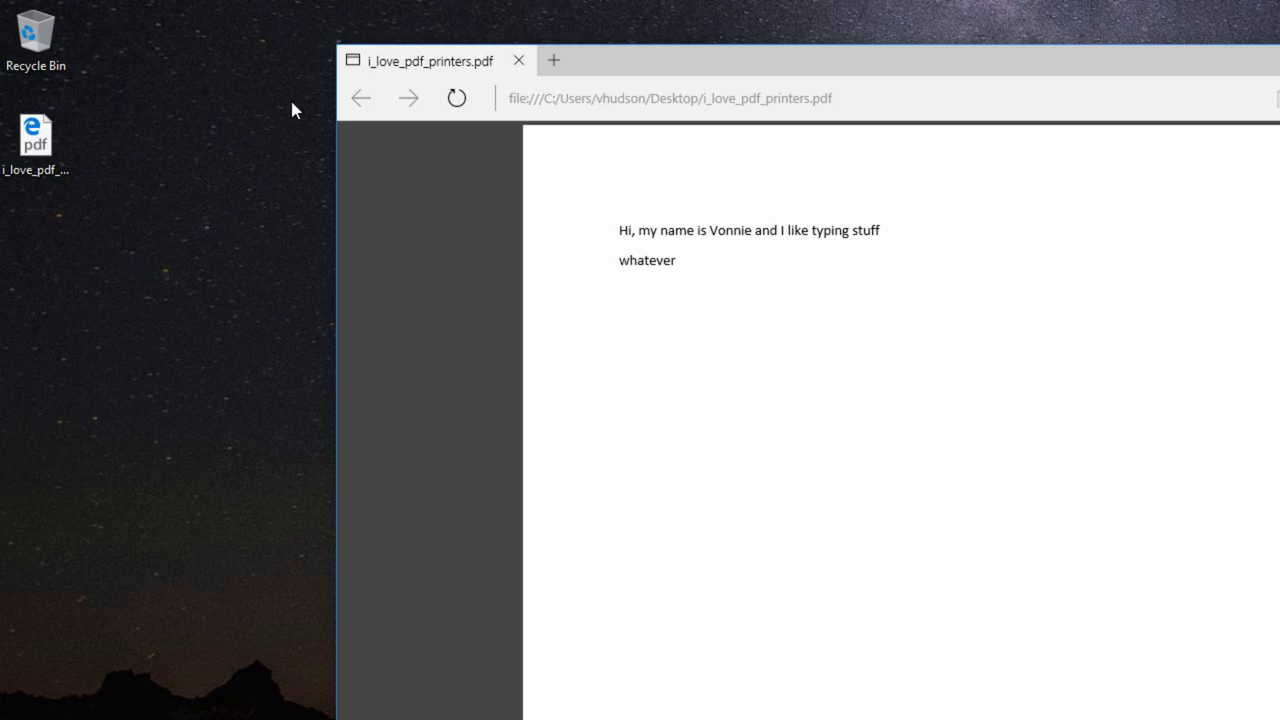
left_click(976, 40)
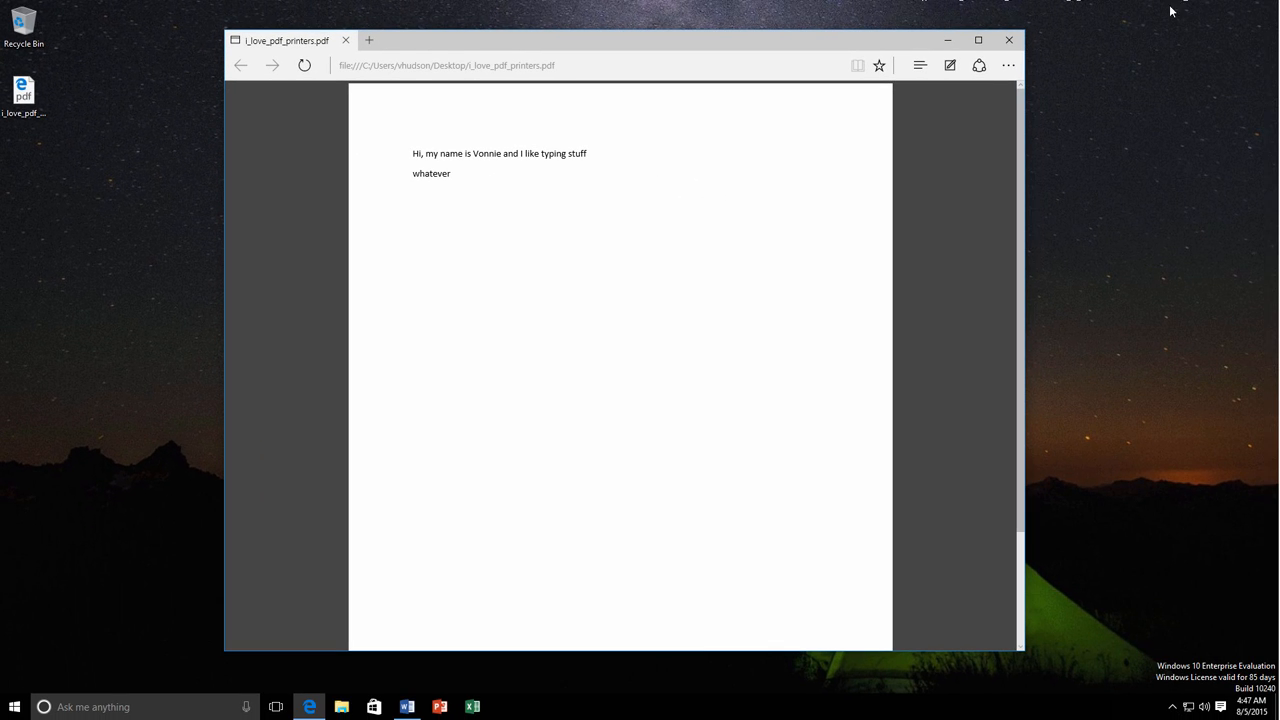
Close Edge and search for 'snip' from the Start search box
left_click(1004, 40)
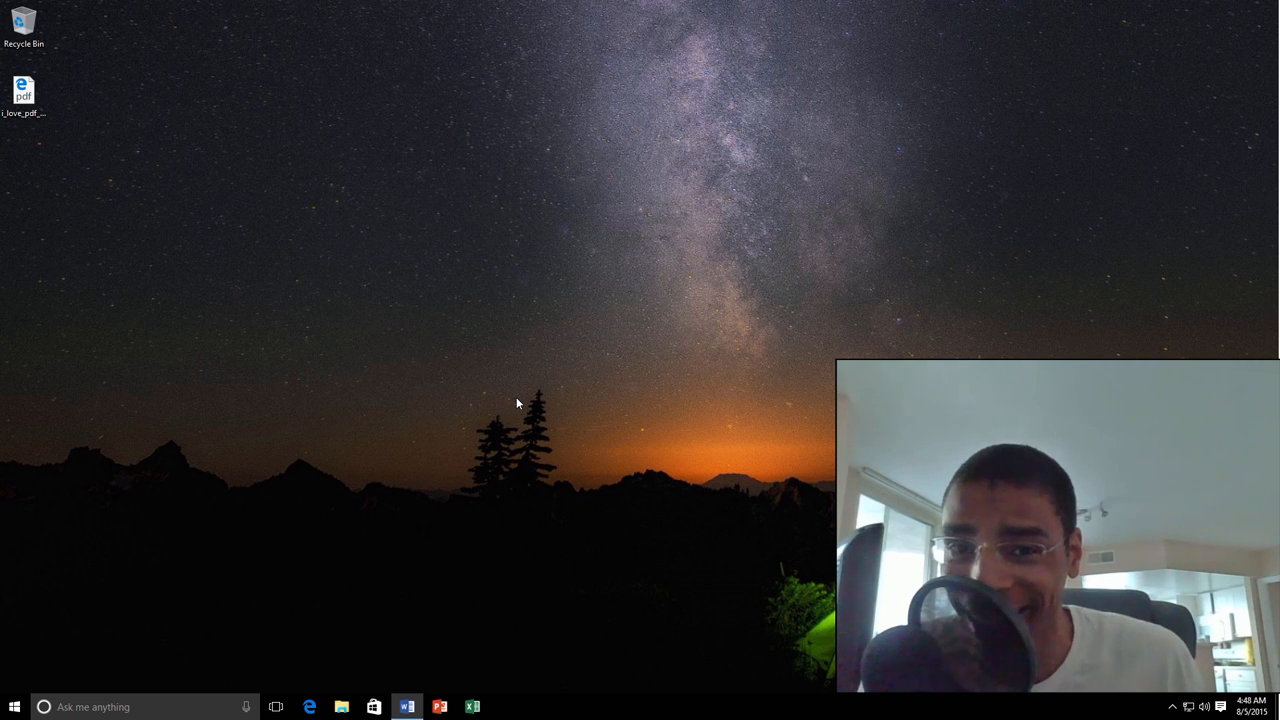
key("Win+S")
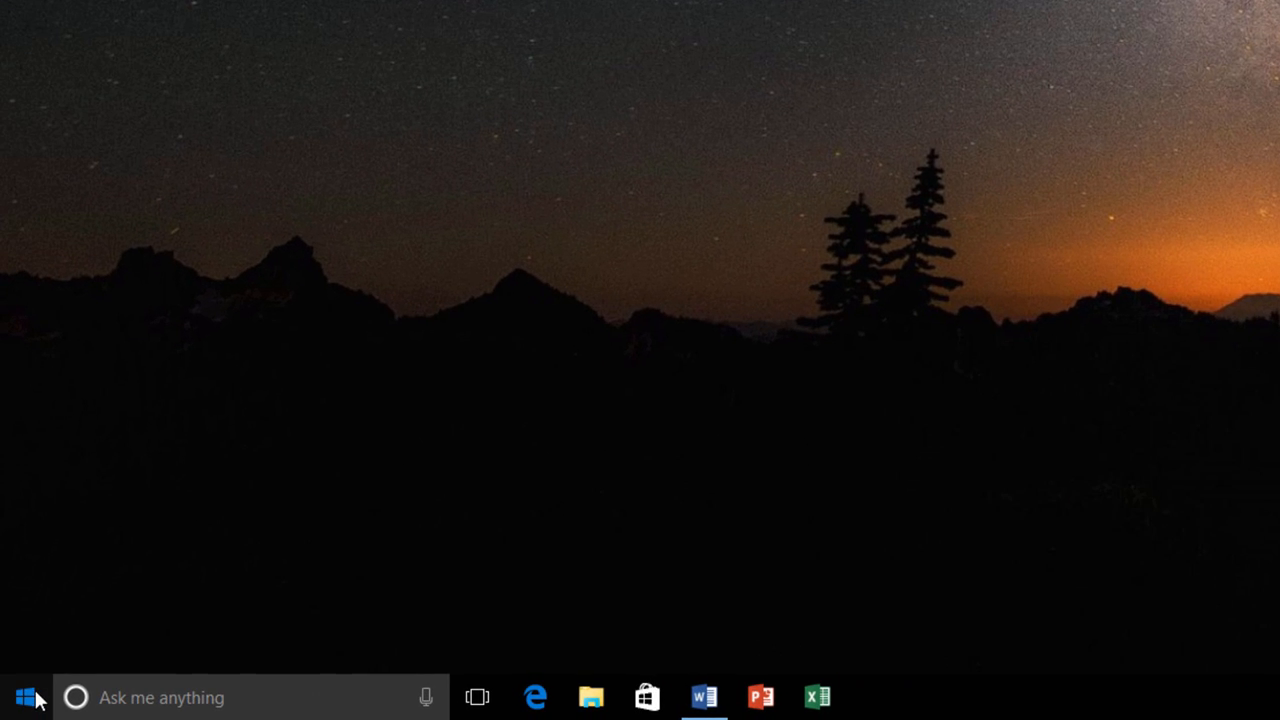
left_click(24, 692)
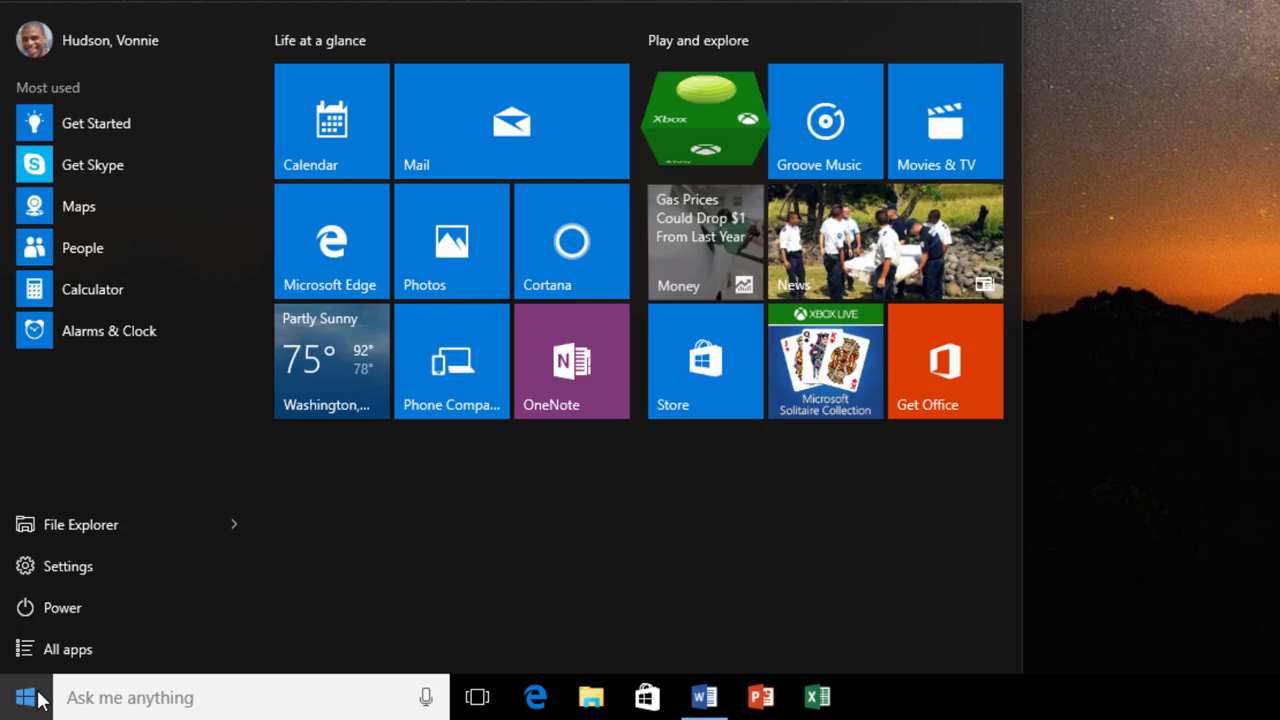
type("snip")
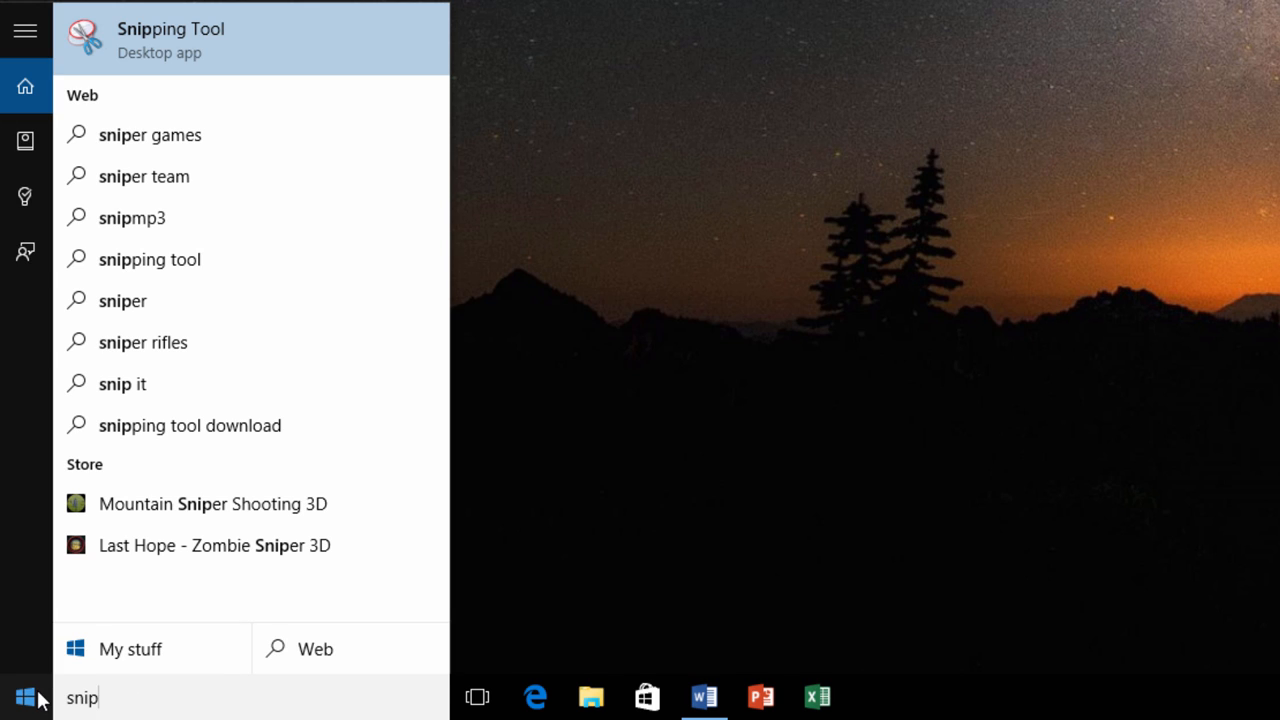
mouse_move(244, 60)
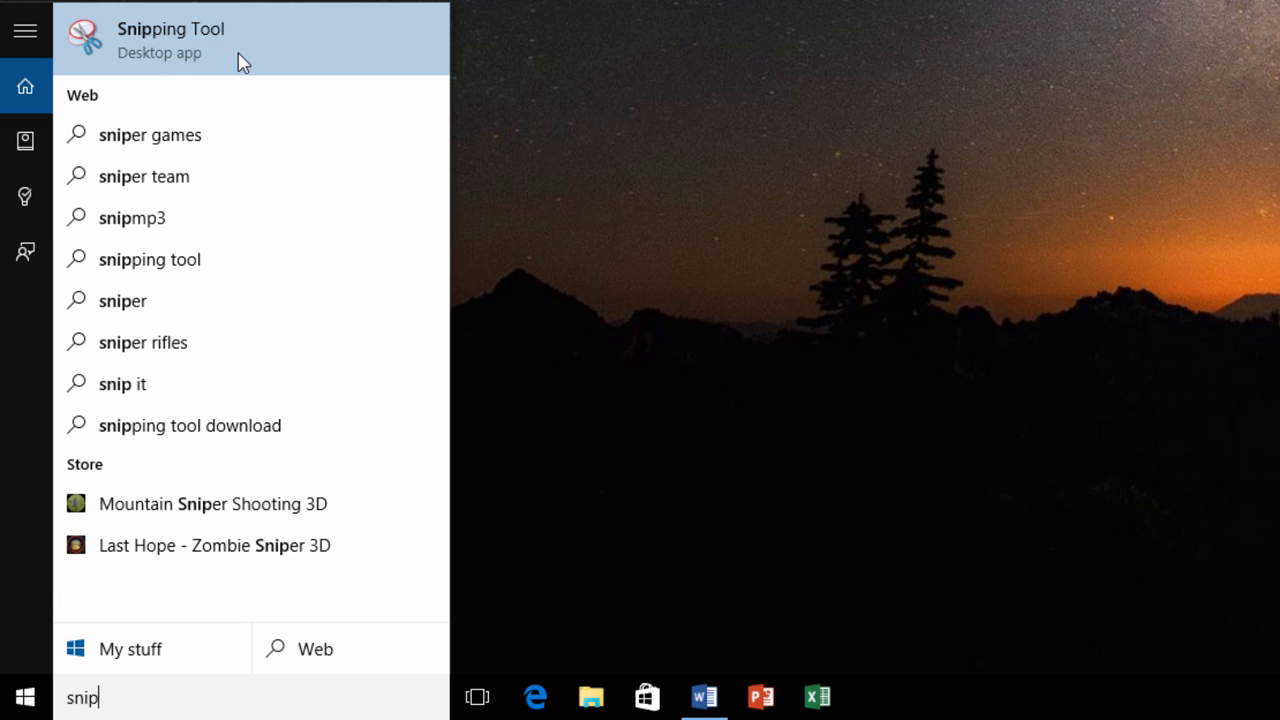
Launch Snipping Tool and set the snip delay to 5
left_click(170, 40)
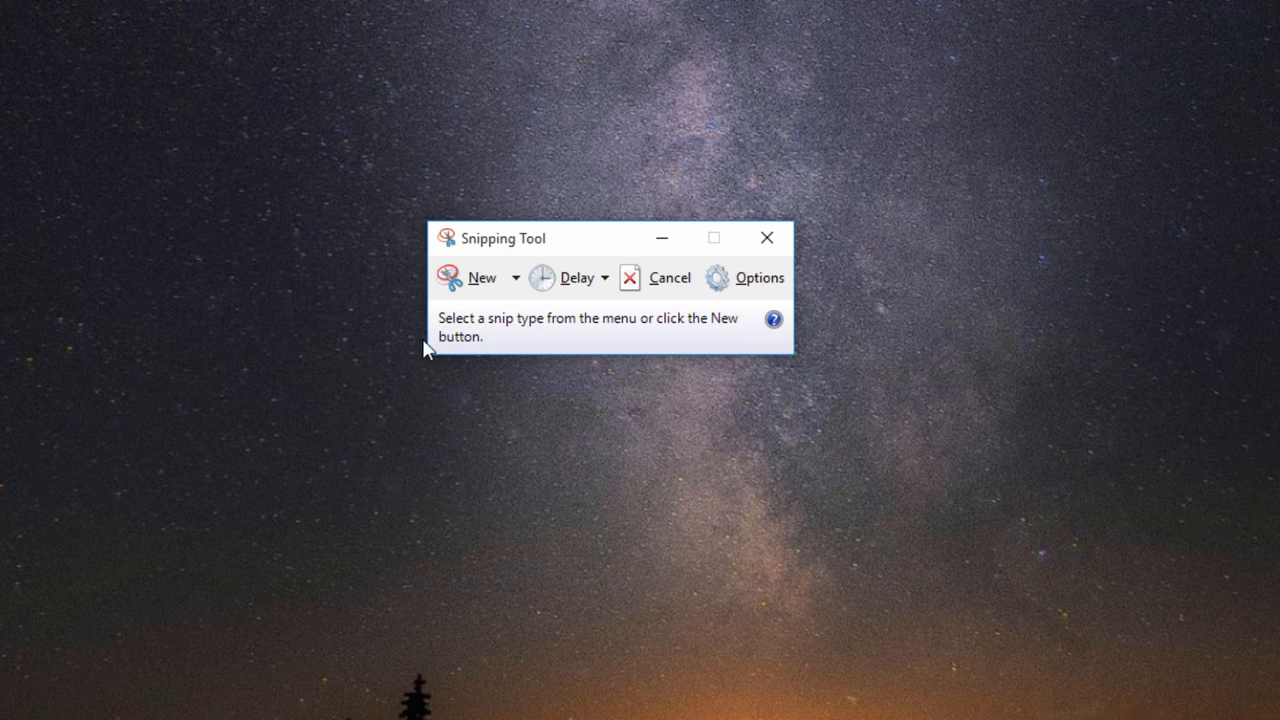
mouse_move(594, 288)
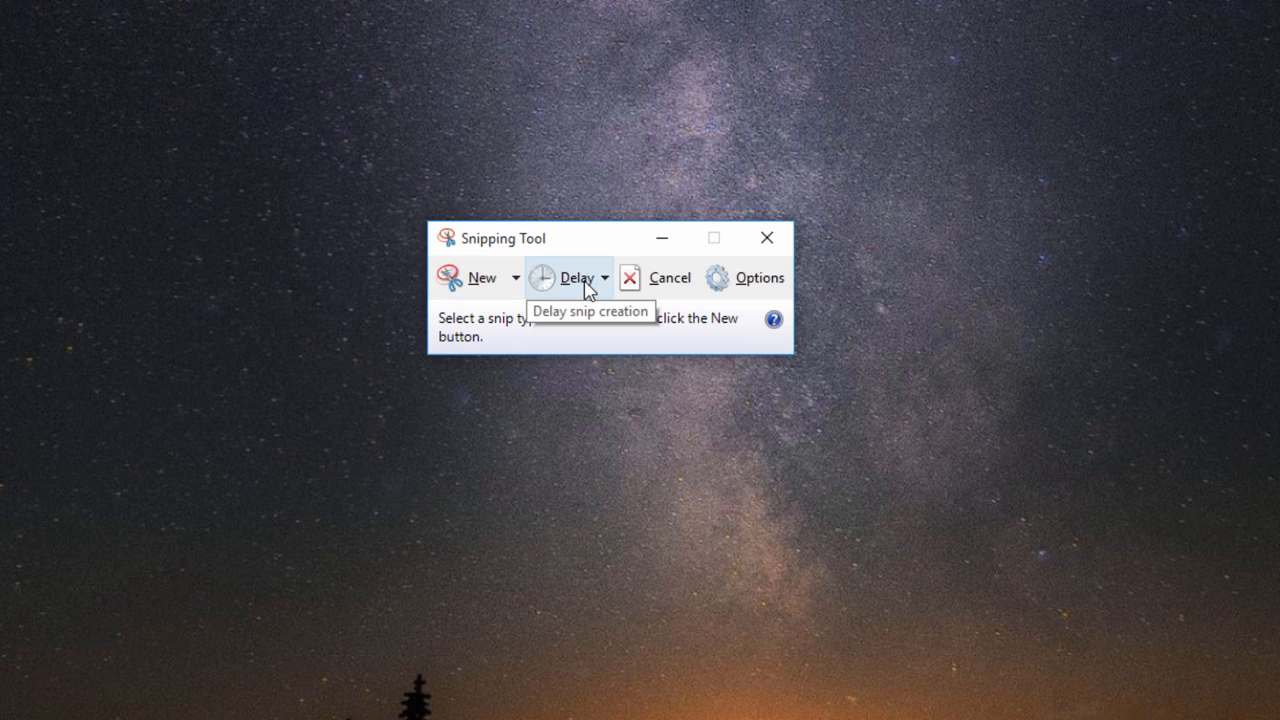
left_click(604, 278)
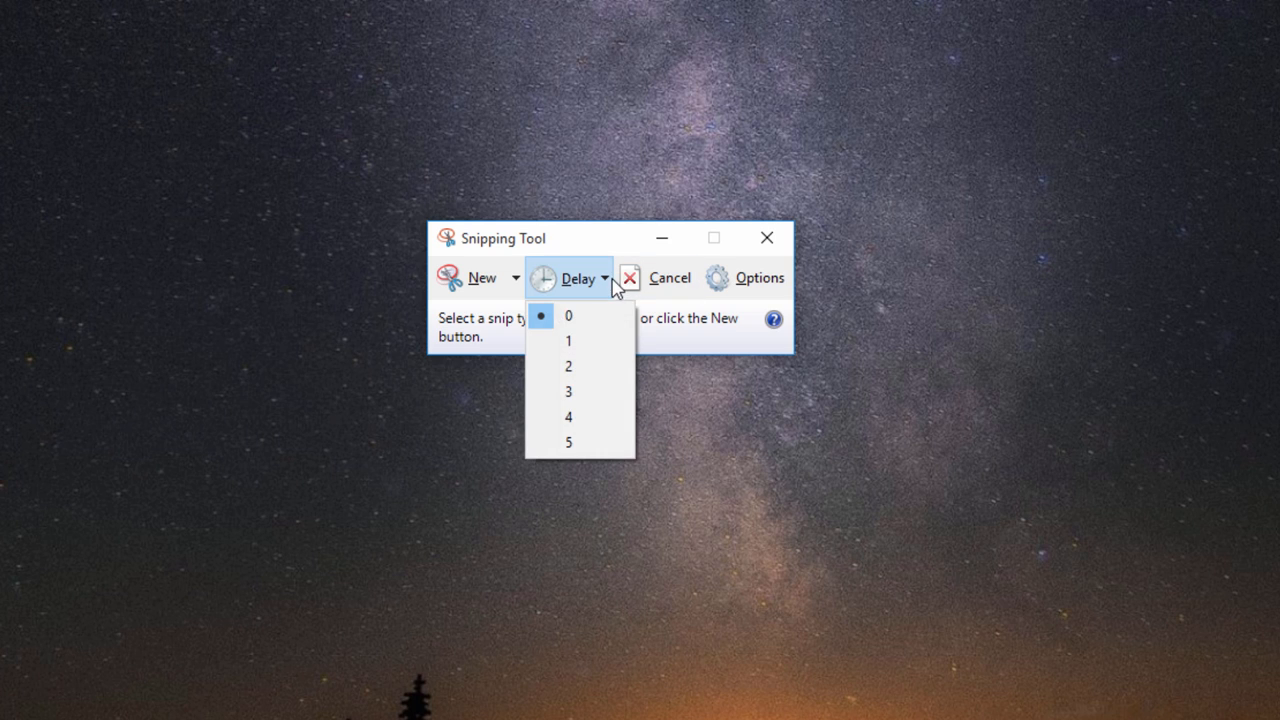
mouse_move(588, 392)
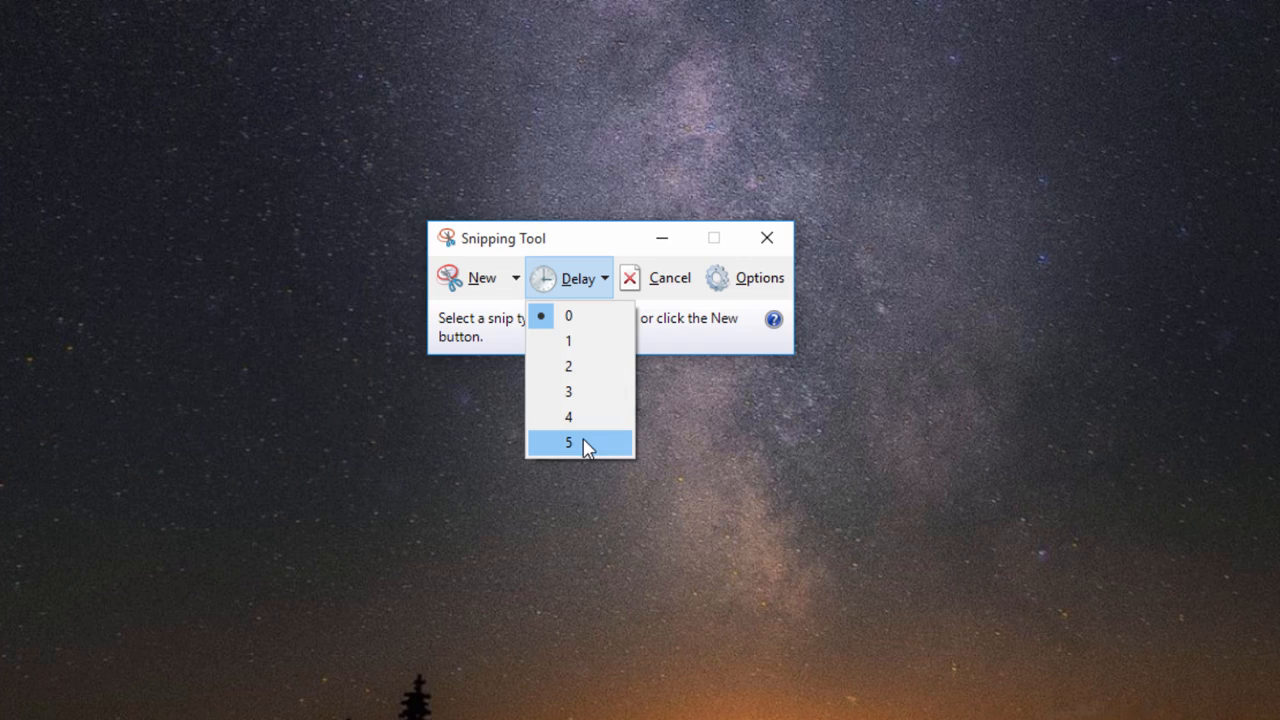
left_click(568, 442)
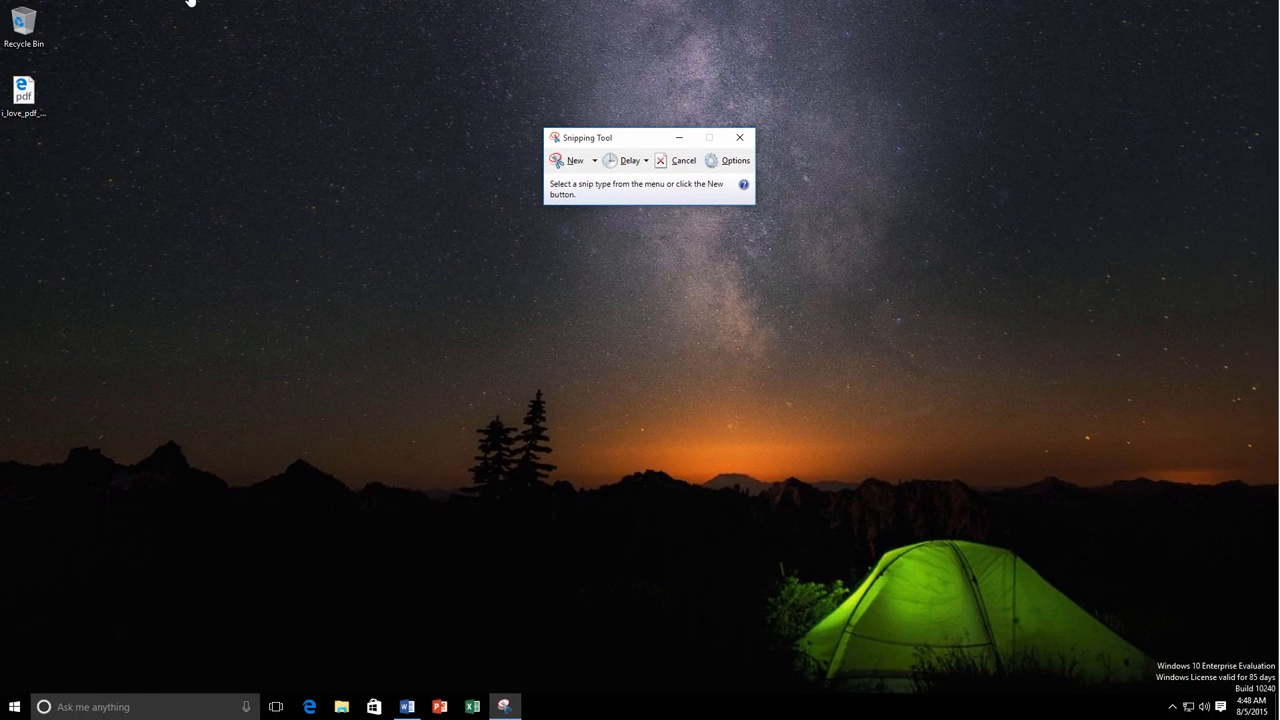
On Windows 7, launch Snipping Tool via Start search for 'snip', list its snip types and cancel the snip
left_click(12, 706)
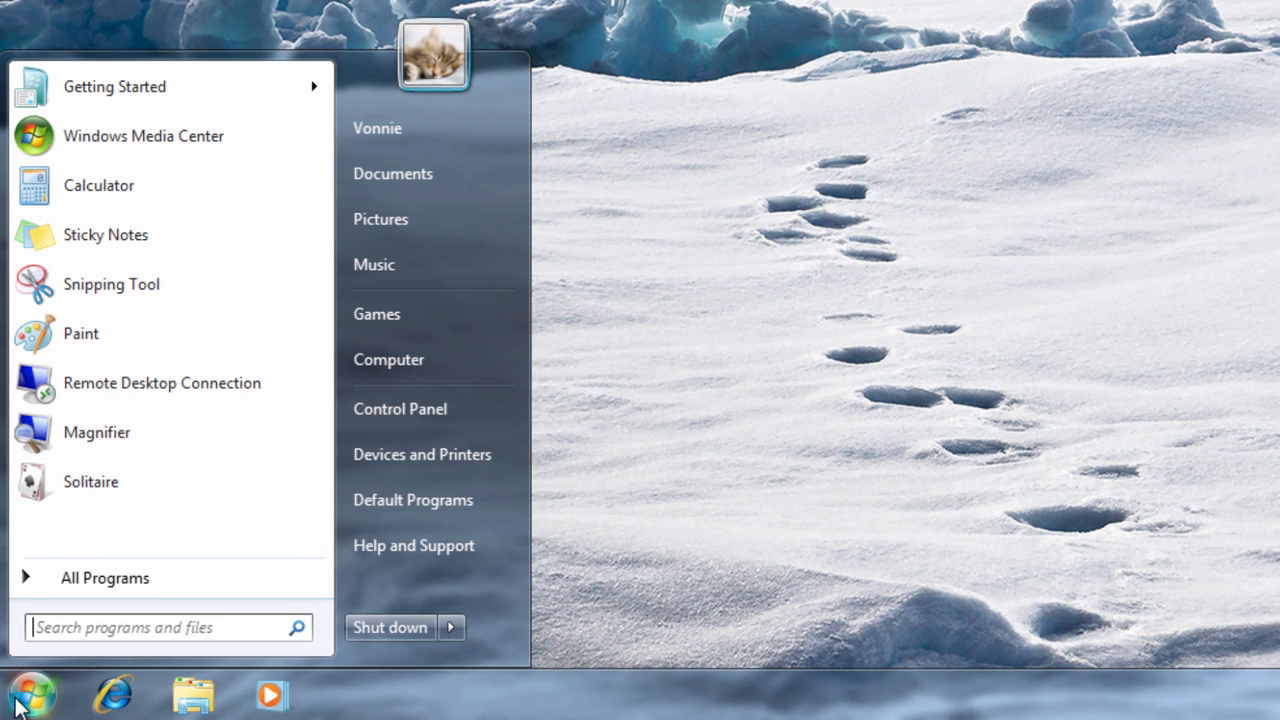
type("snip")
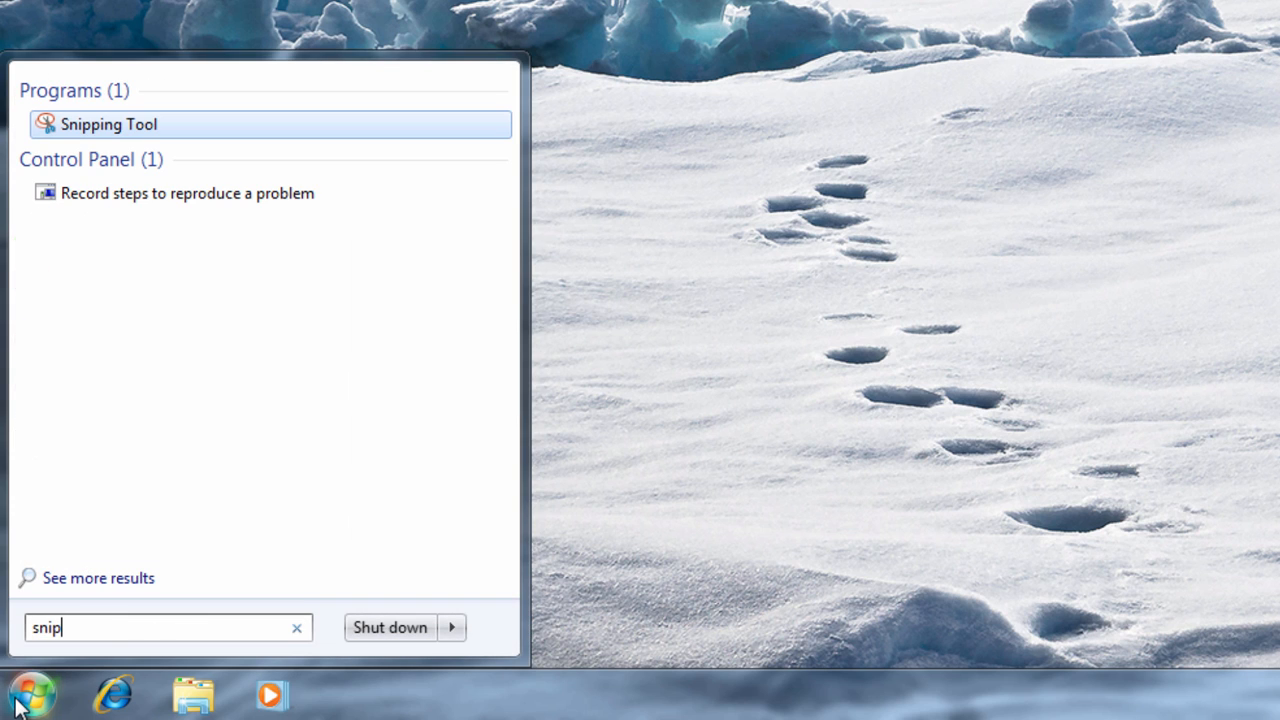
mouse_move(120, 198)
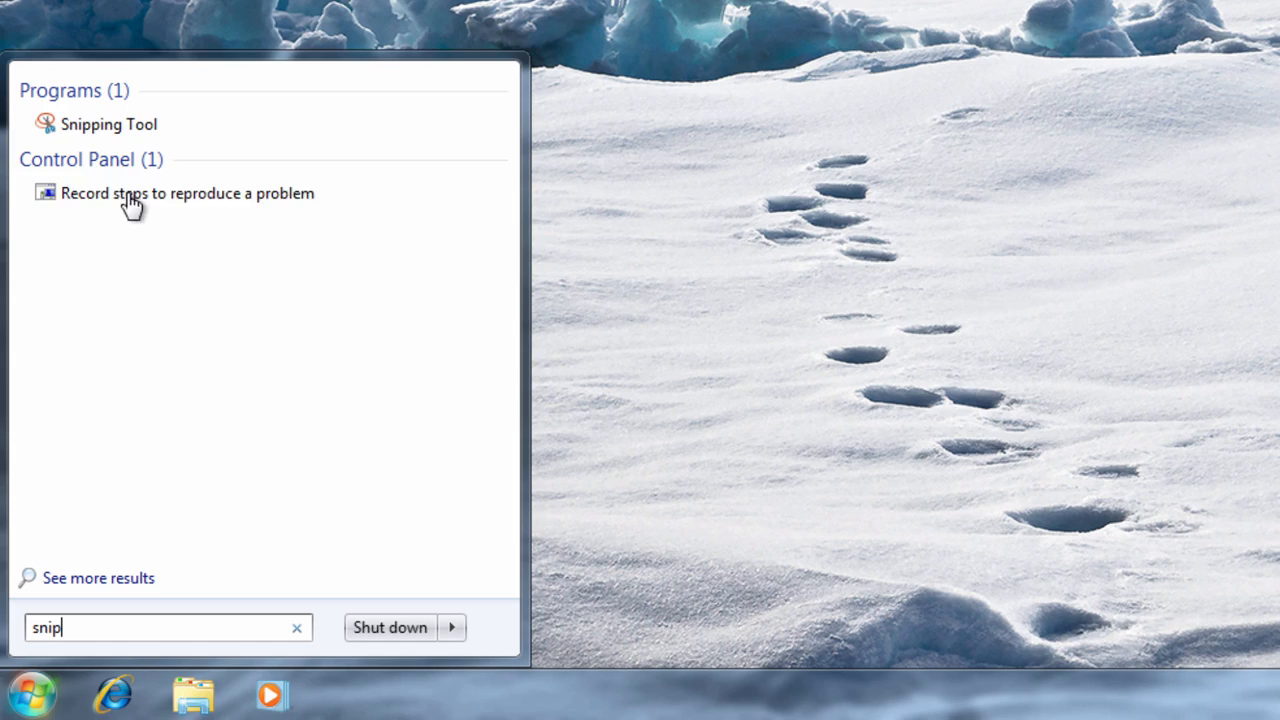
left_click(98, 124)
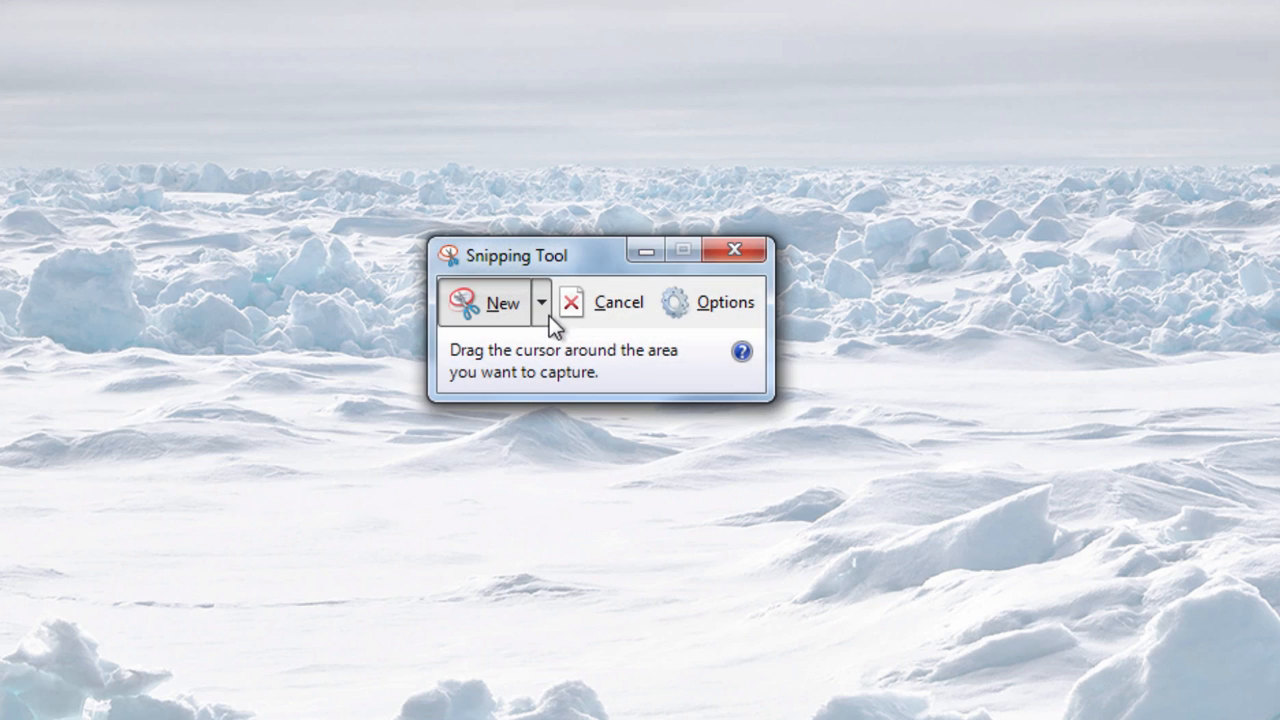
left_click(540, 304)
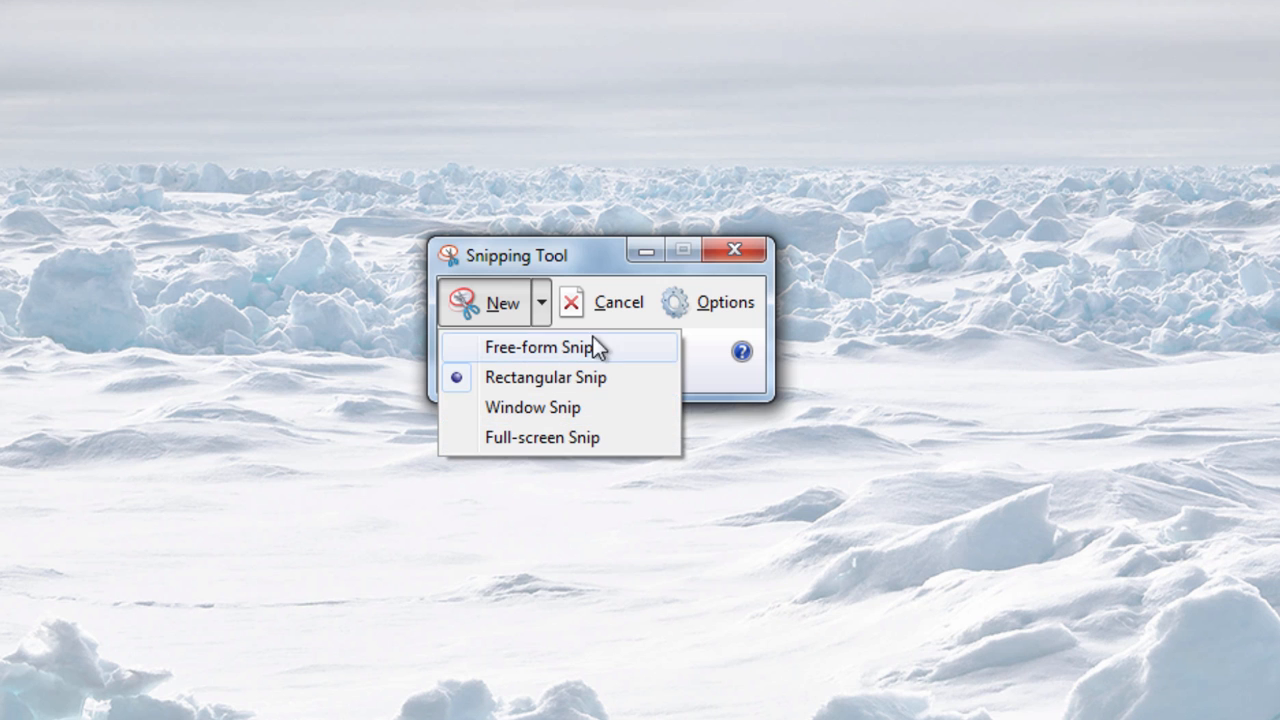
left_click(540, 348)
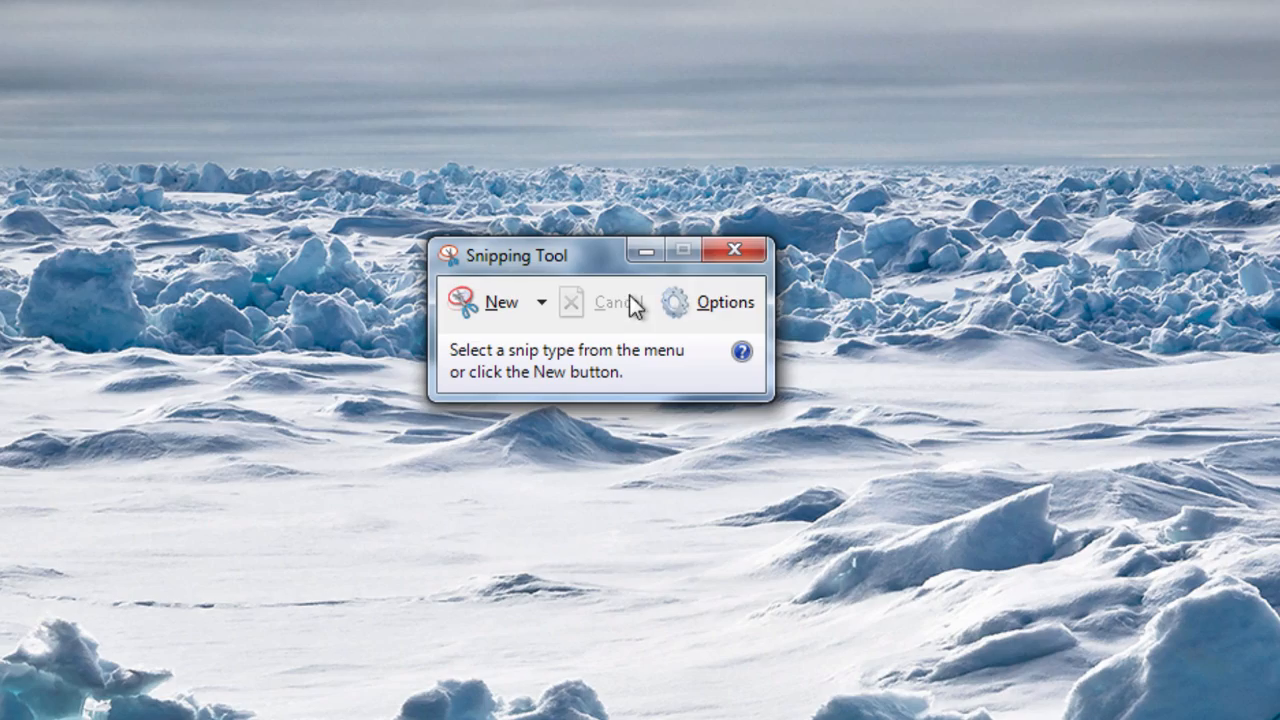
left_click(732, 250)
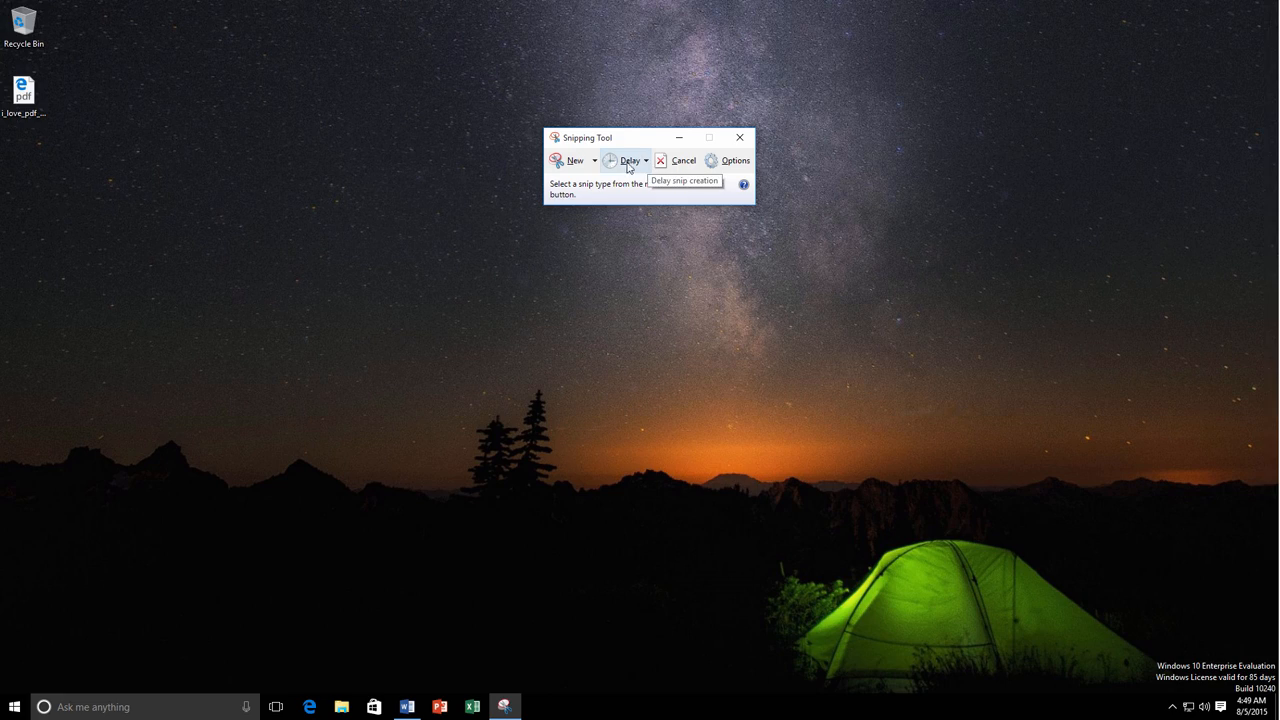
Choose a snip delay, start a new snip and bring up the Word document during the countdown
left_click(644, 160)
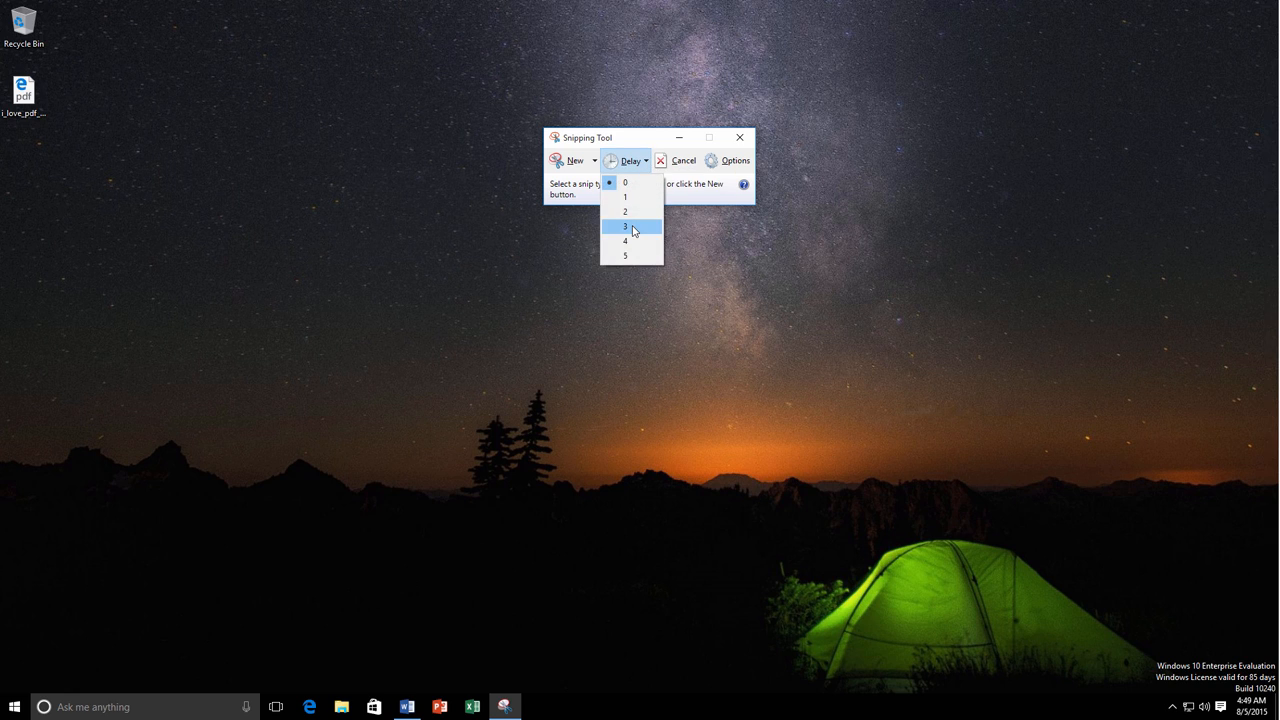
left_click(628, 226)
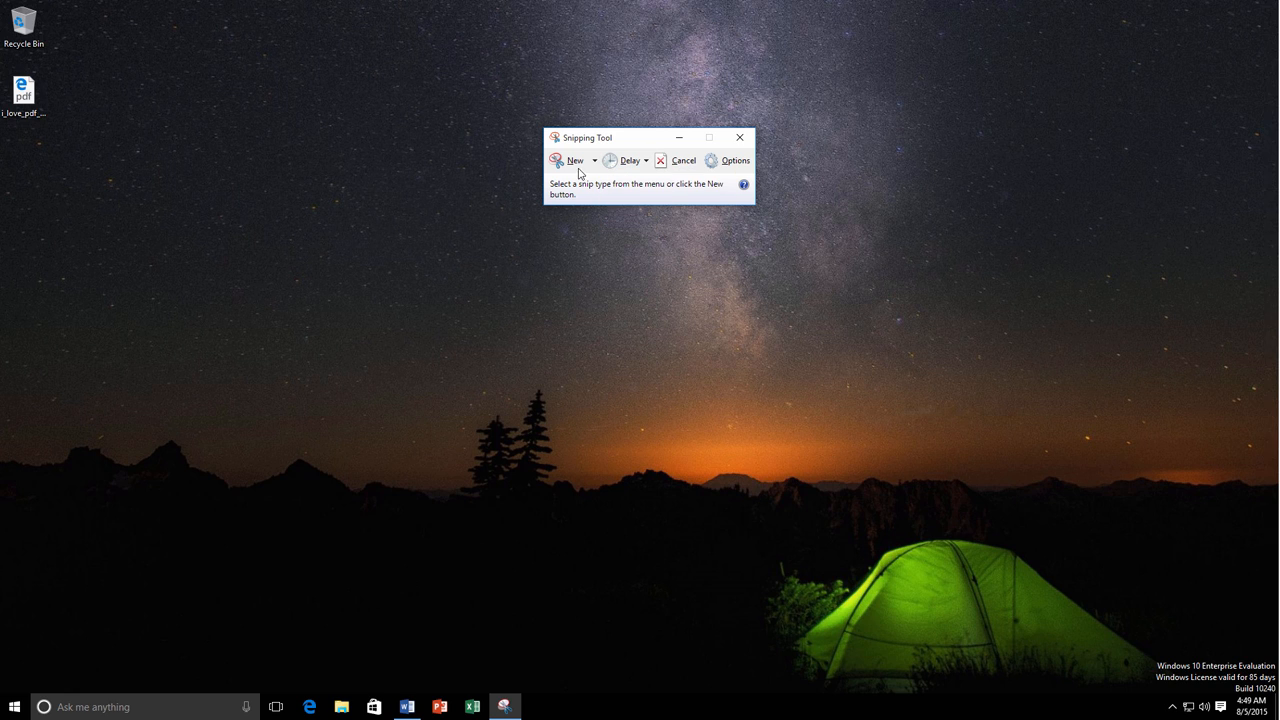
left_click(740, 136)
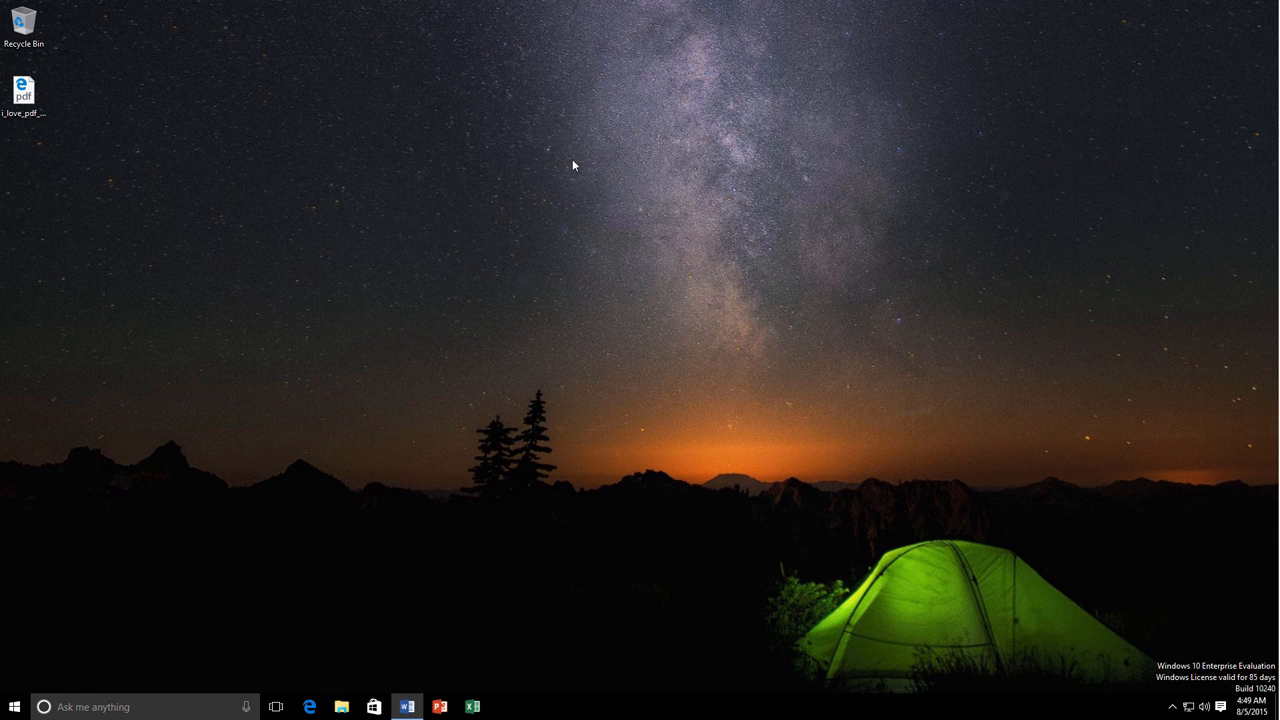
left_click(408, 706)
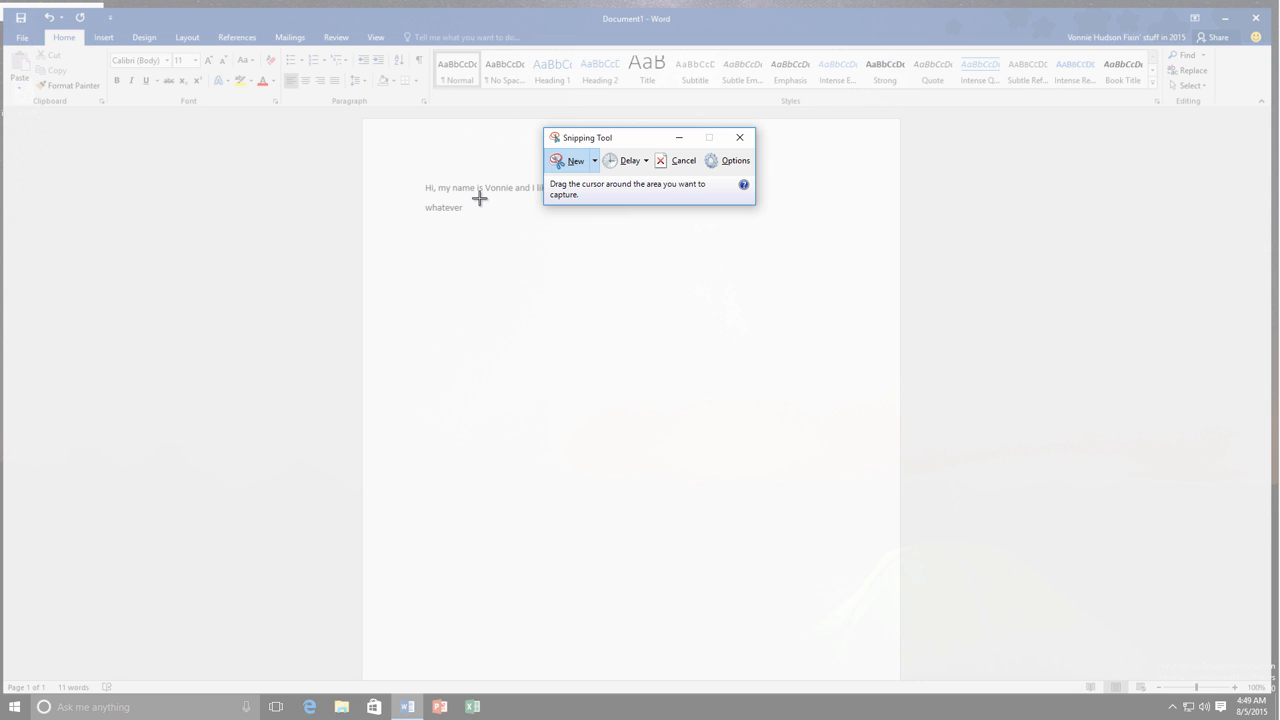
mouse_move(828, 132)
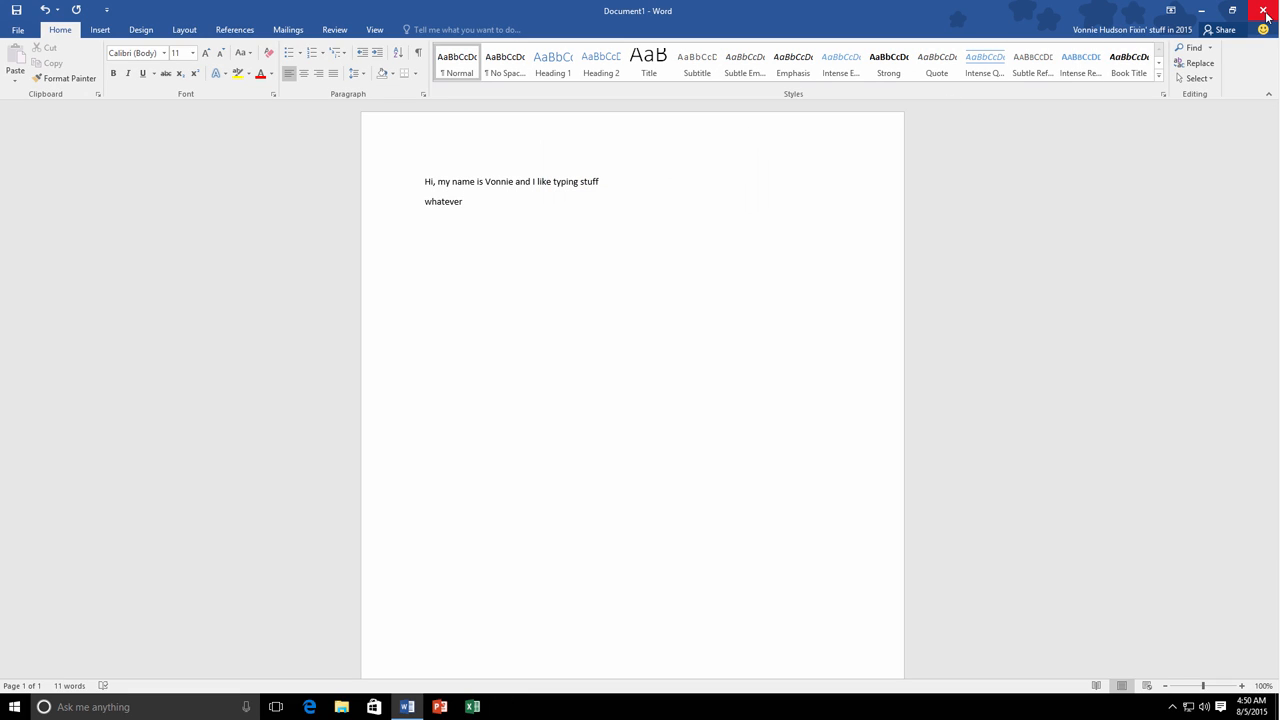
Close Word without saving, then search the installed apps for 'cmd'
left_click(1266, 12)
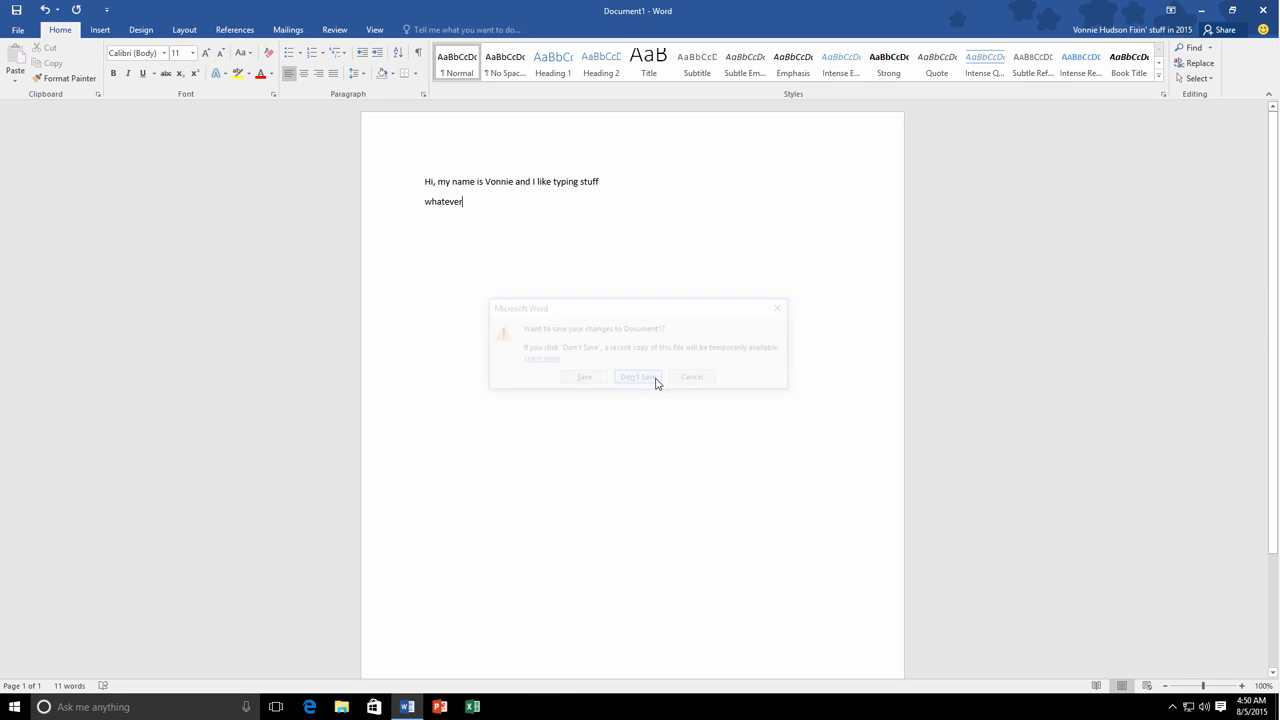
left_click(640, 376)
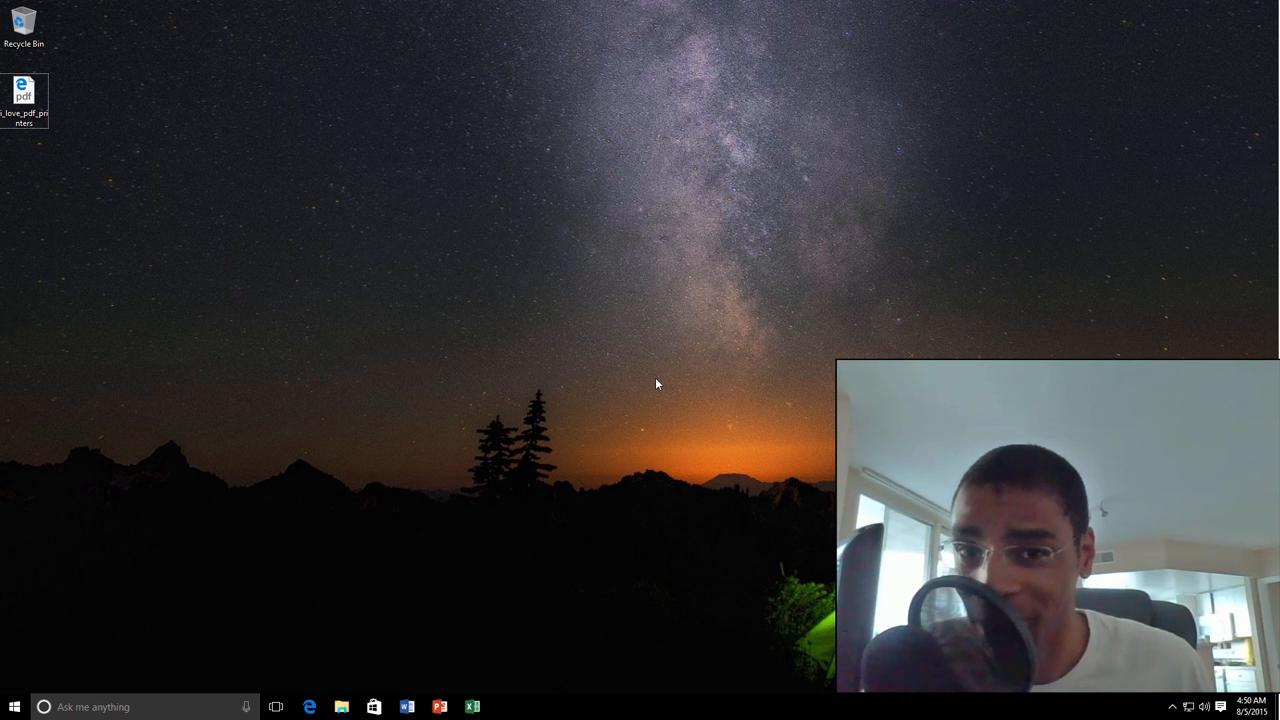
mouse_move(168, 204)
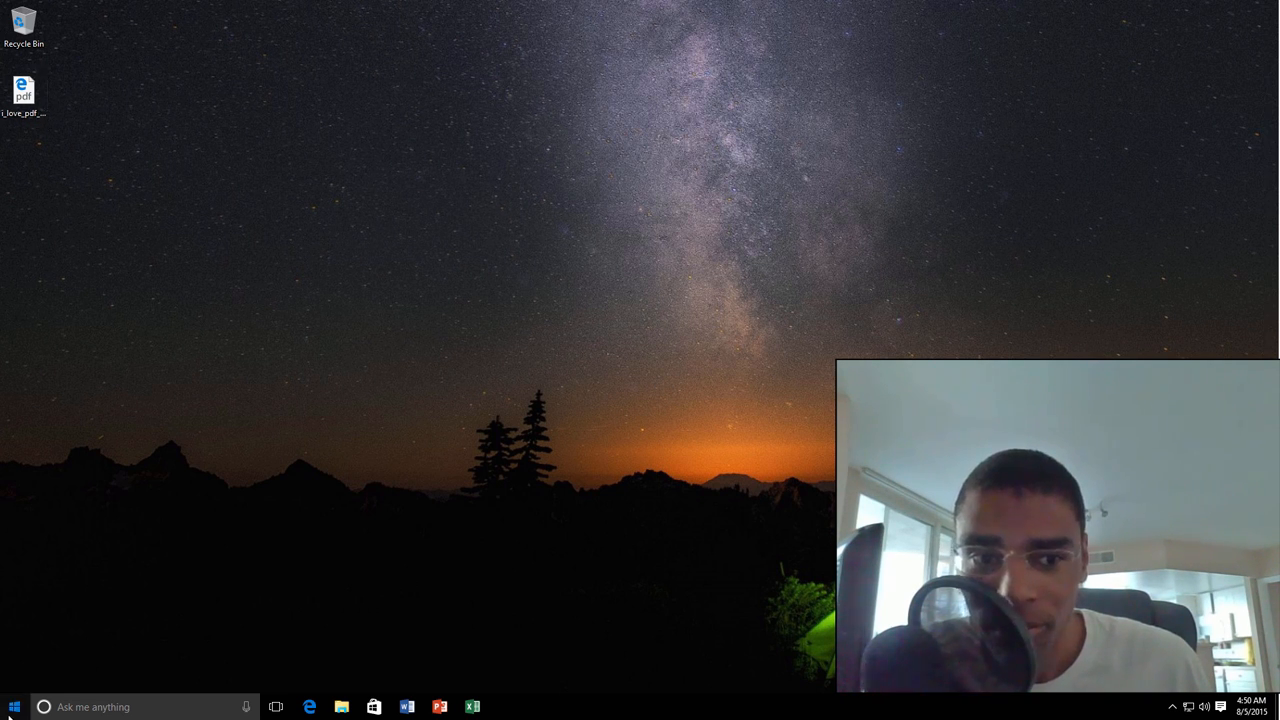
left_click(12, 704)
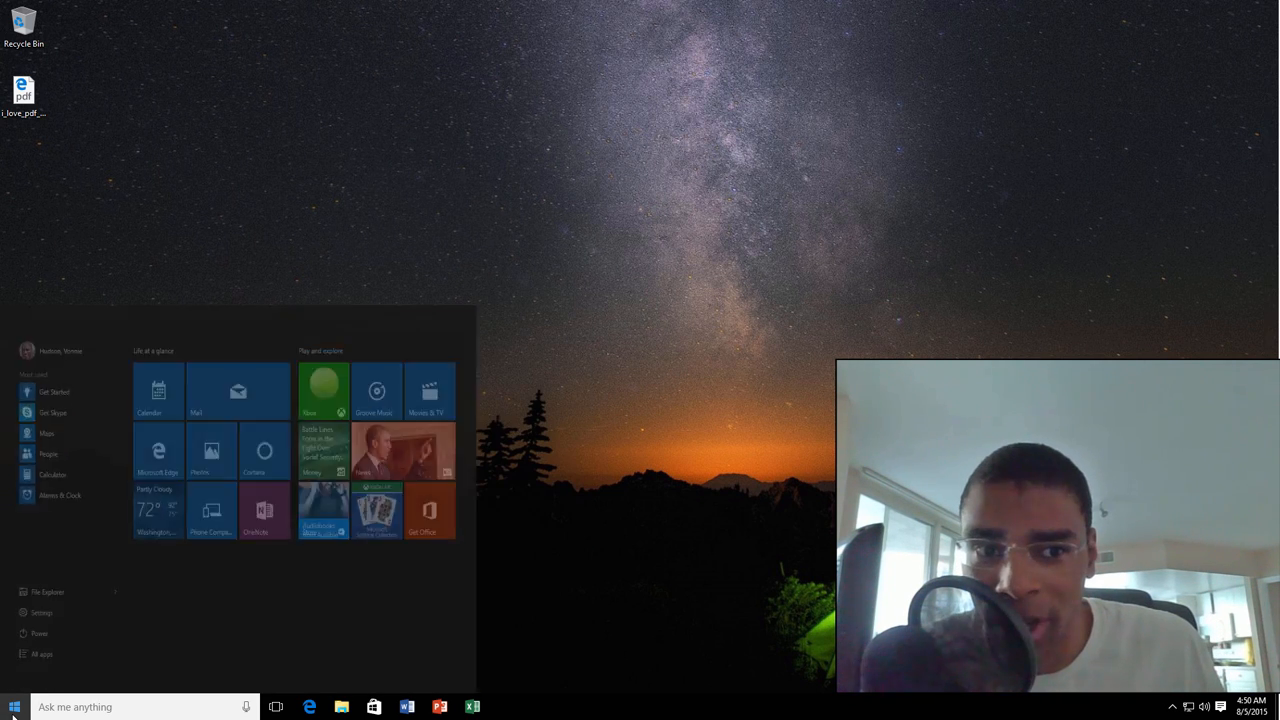
type("cmd")
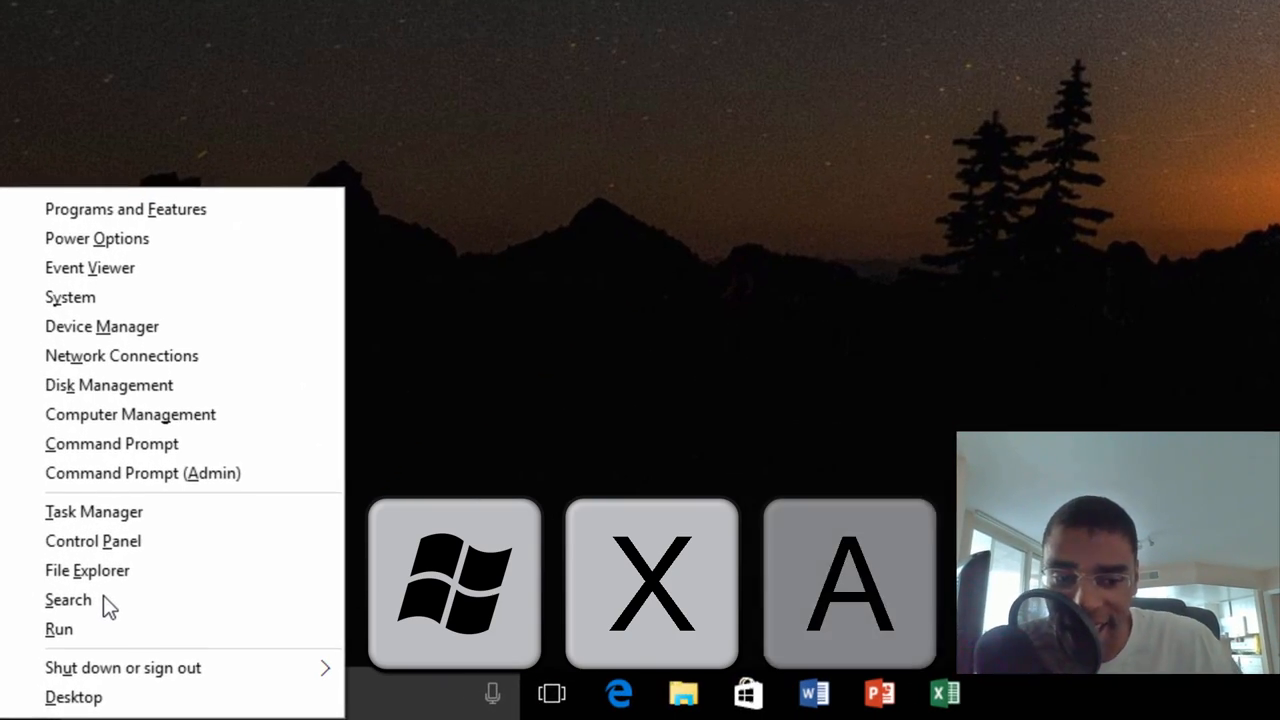
Launch Command Prompt (Admin) and approve it with the Administrator account in UAC
left_click(142, 472)
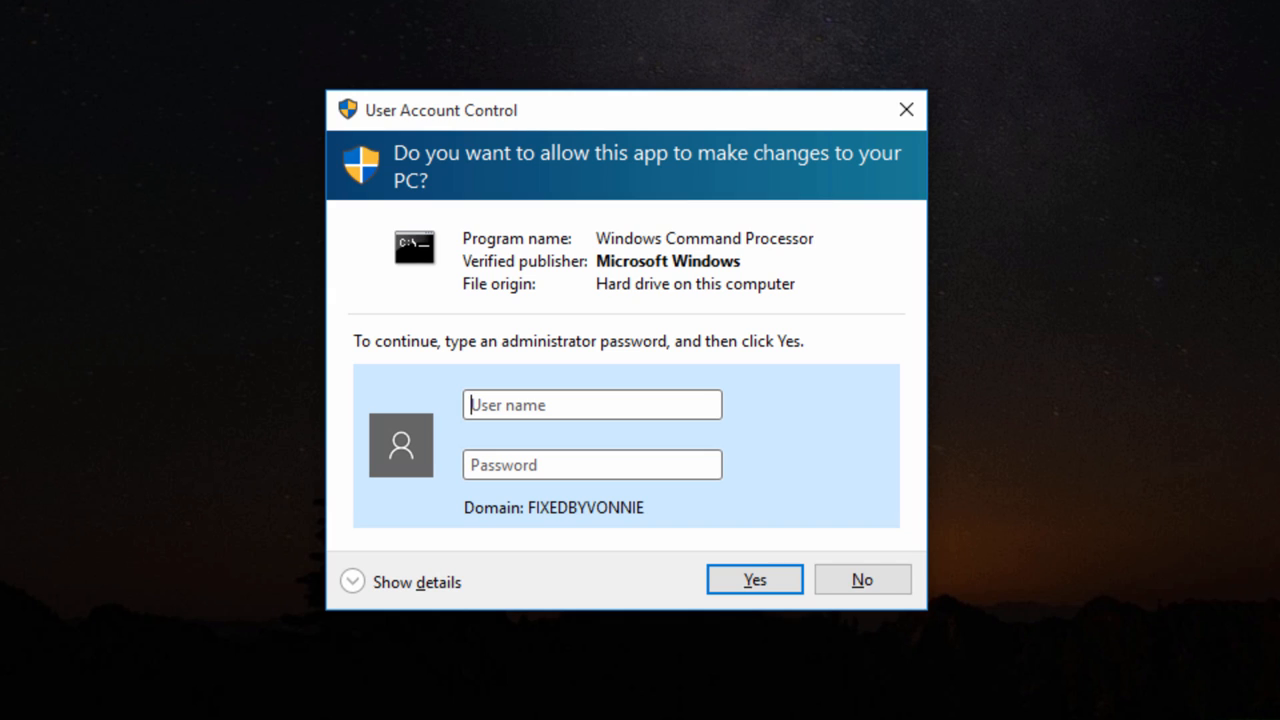
type("Administrator")
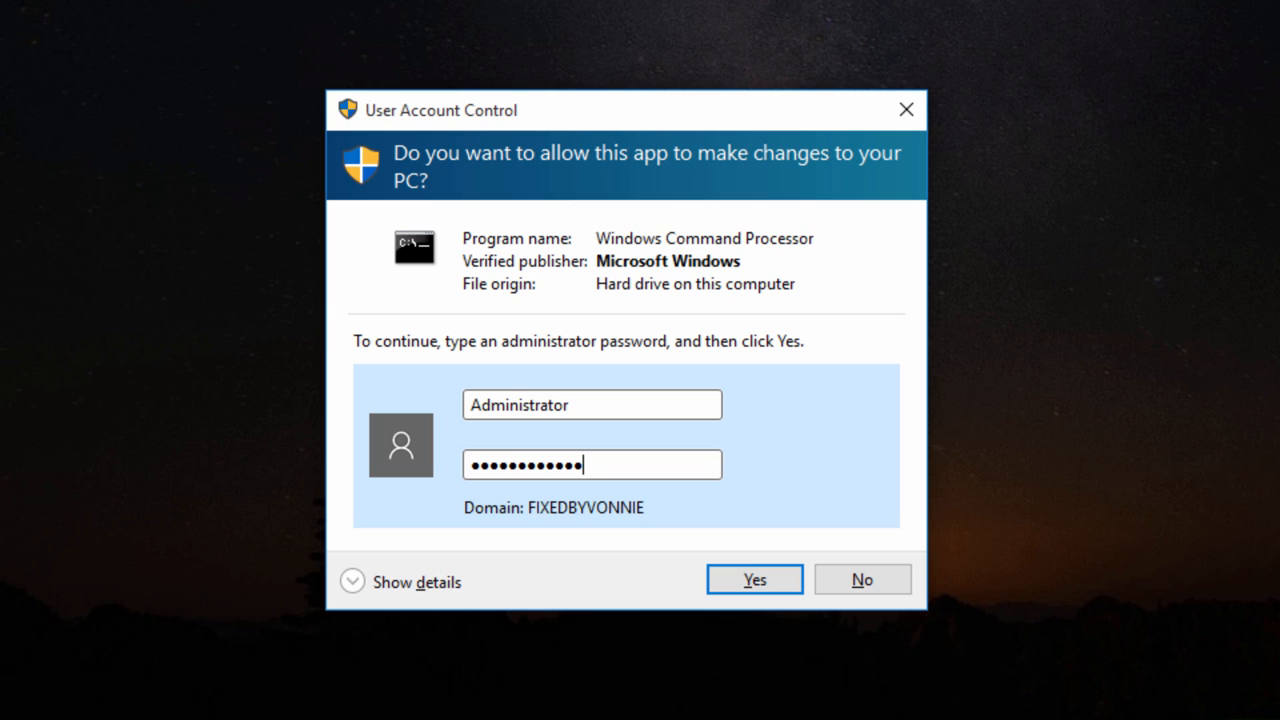
left_click(754, 580)
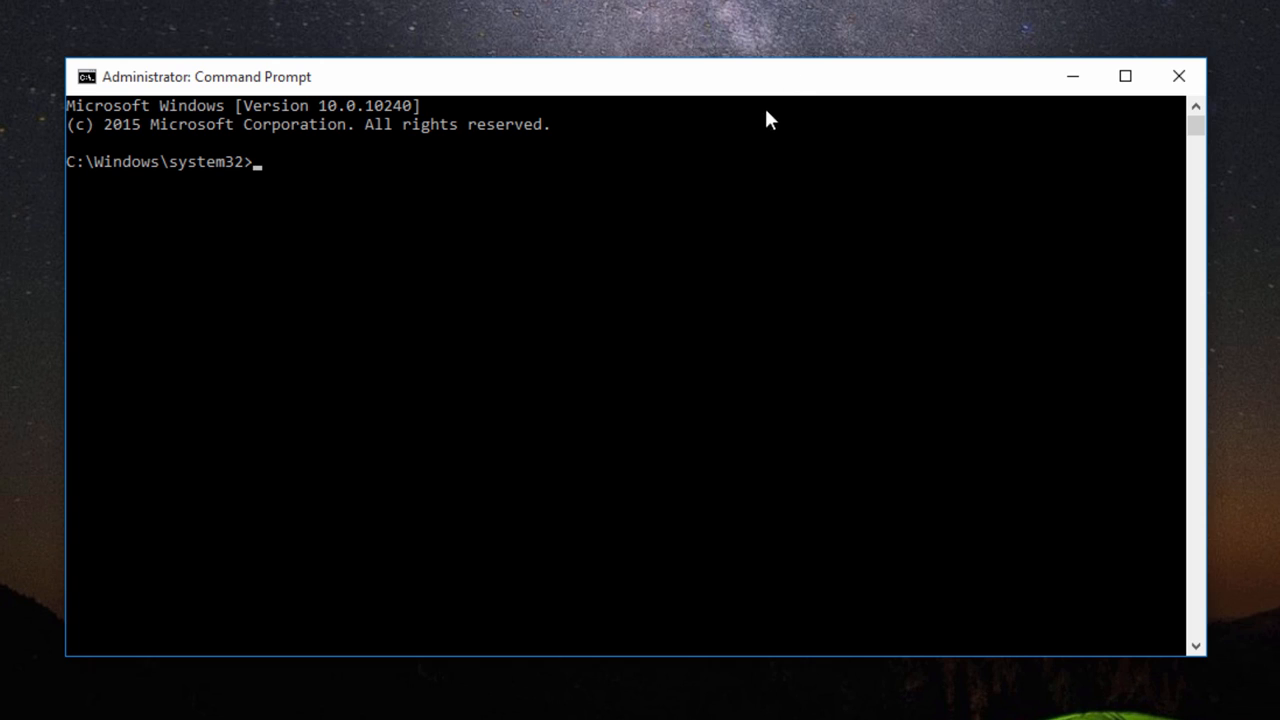
mouse_move(594, 224)
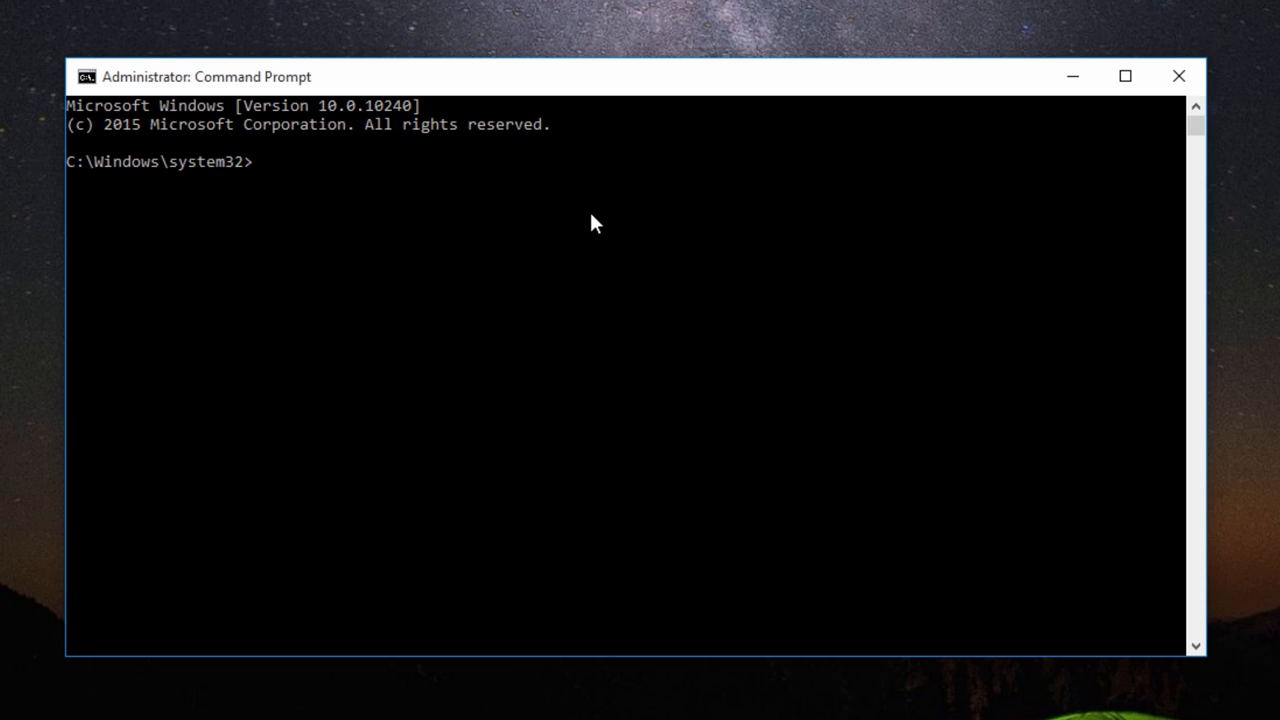
mouse_move(168, 276)
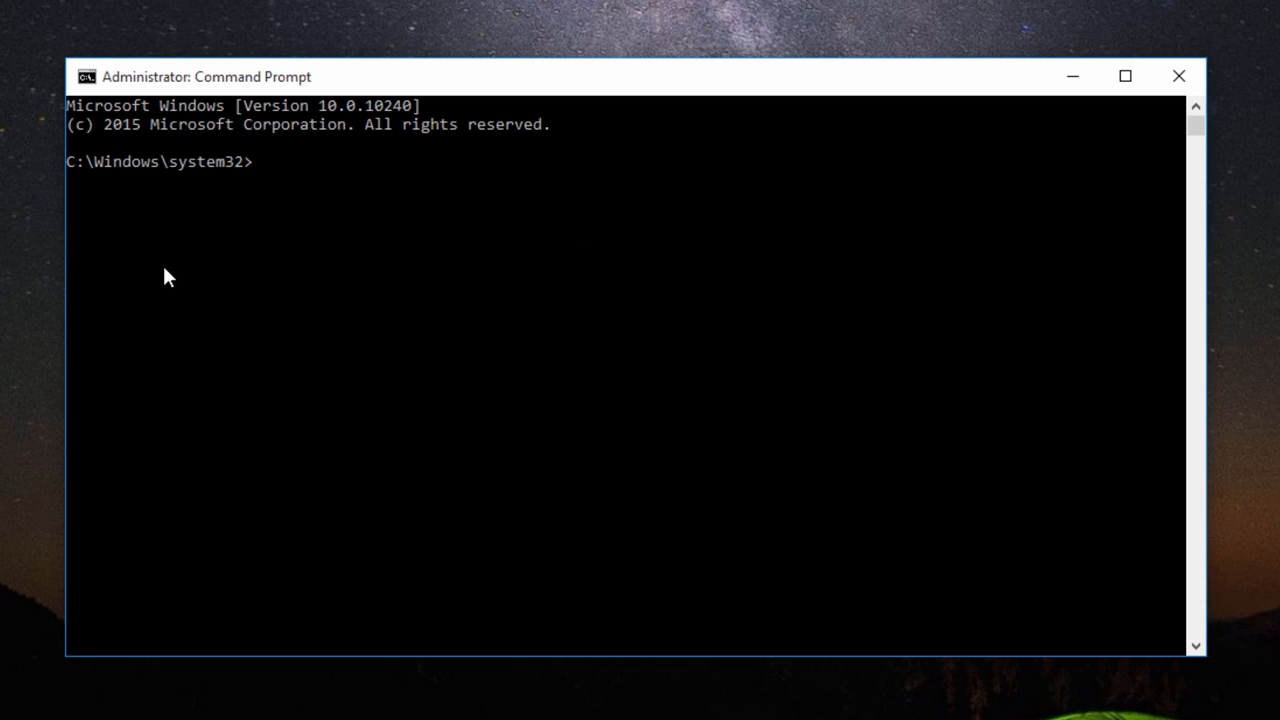
Run ipconfig and then getmac to list the physical addresses and transport names
type("ipcon")
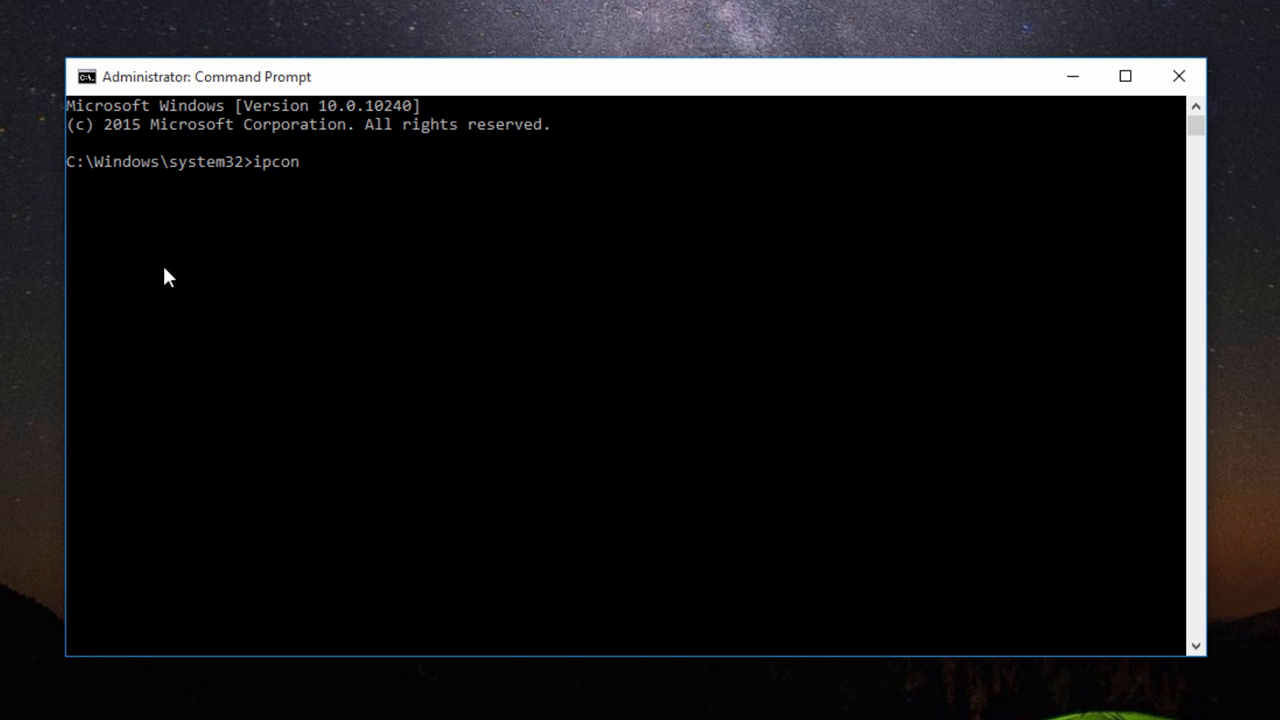
type("fig")
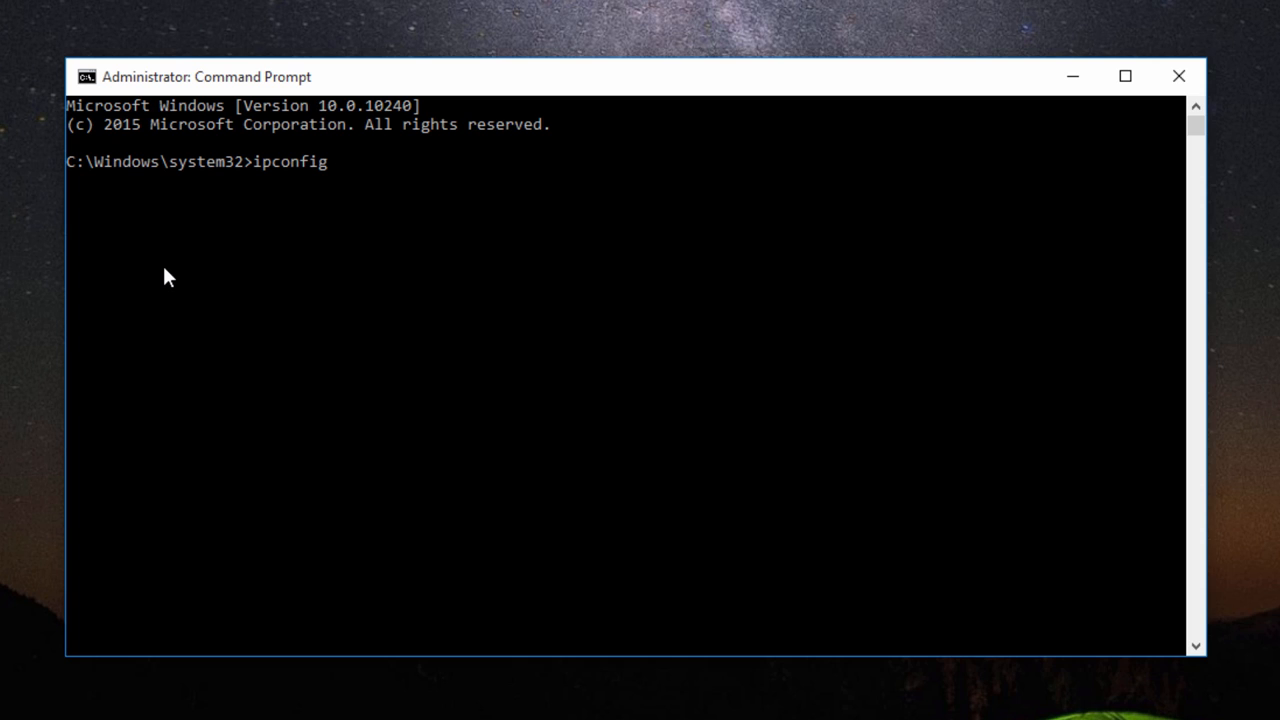
type("getma")
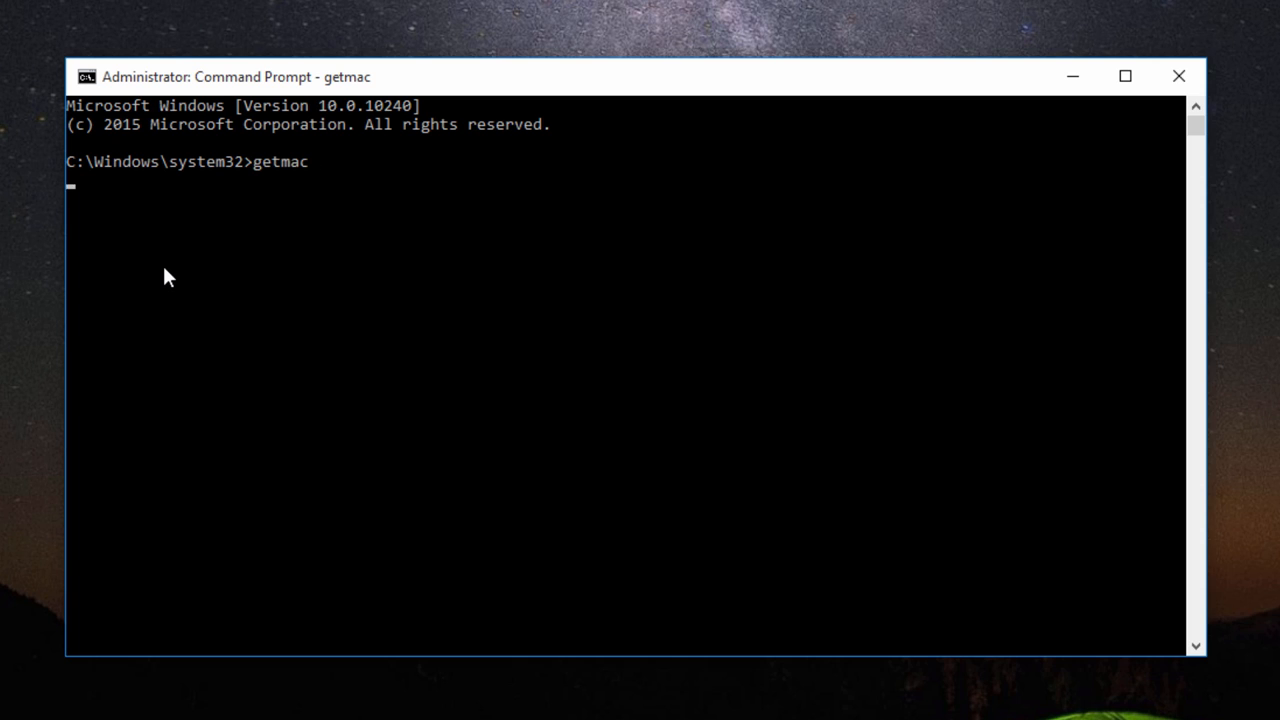
key("Enter")
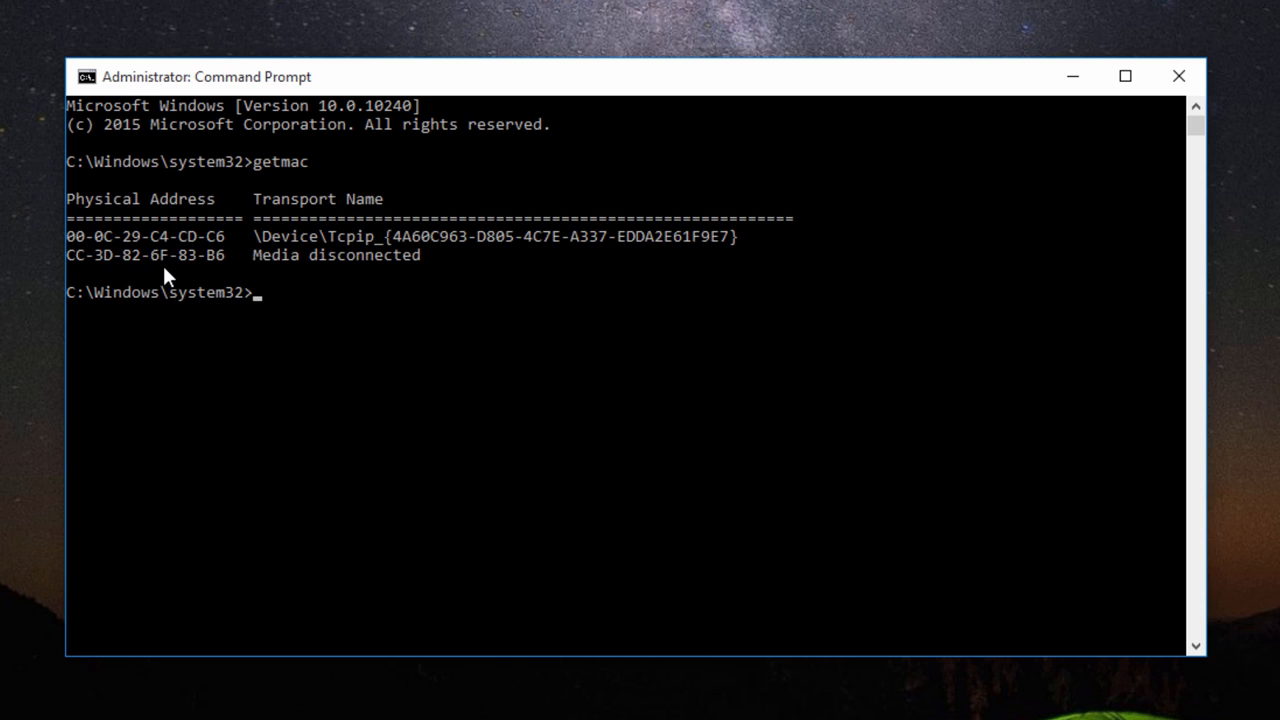
mouse_move(248, 260)
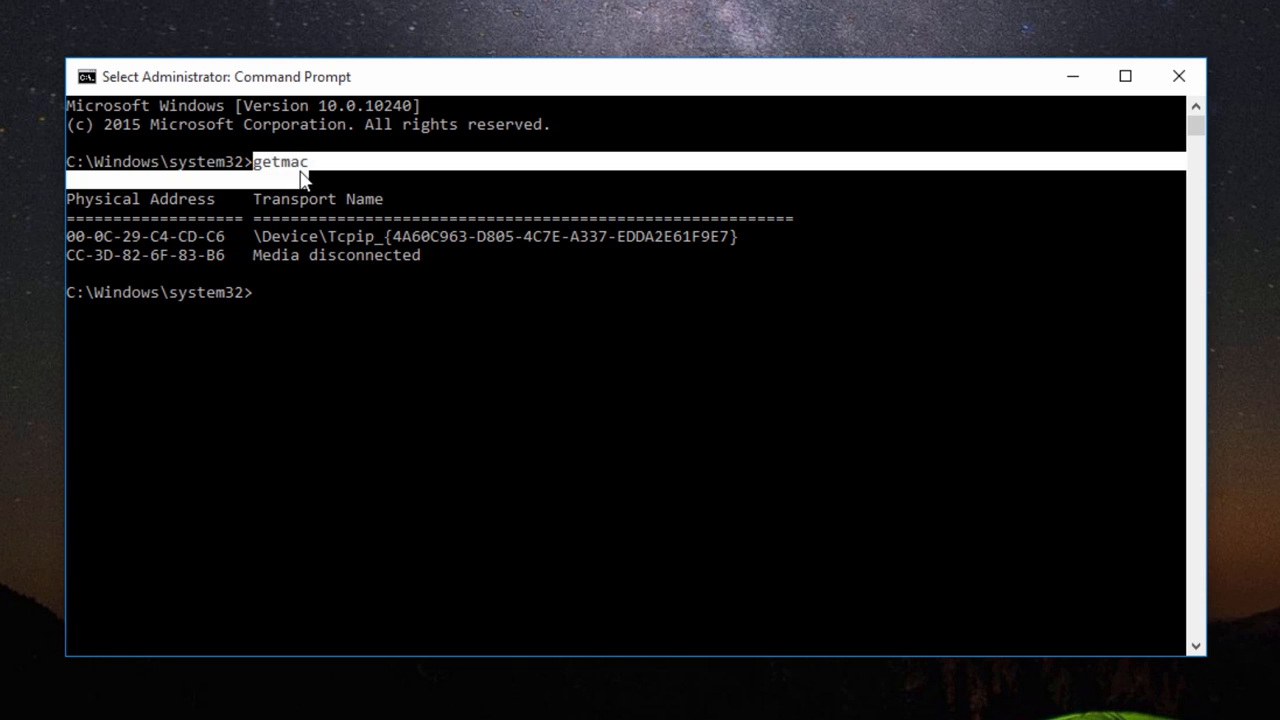
Copy getmac with Ctrl+C, paste it at the prompt with Ctrl+V, then start Microsoft Word
key("Ctrl+c")
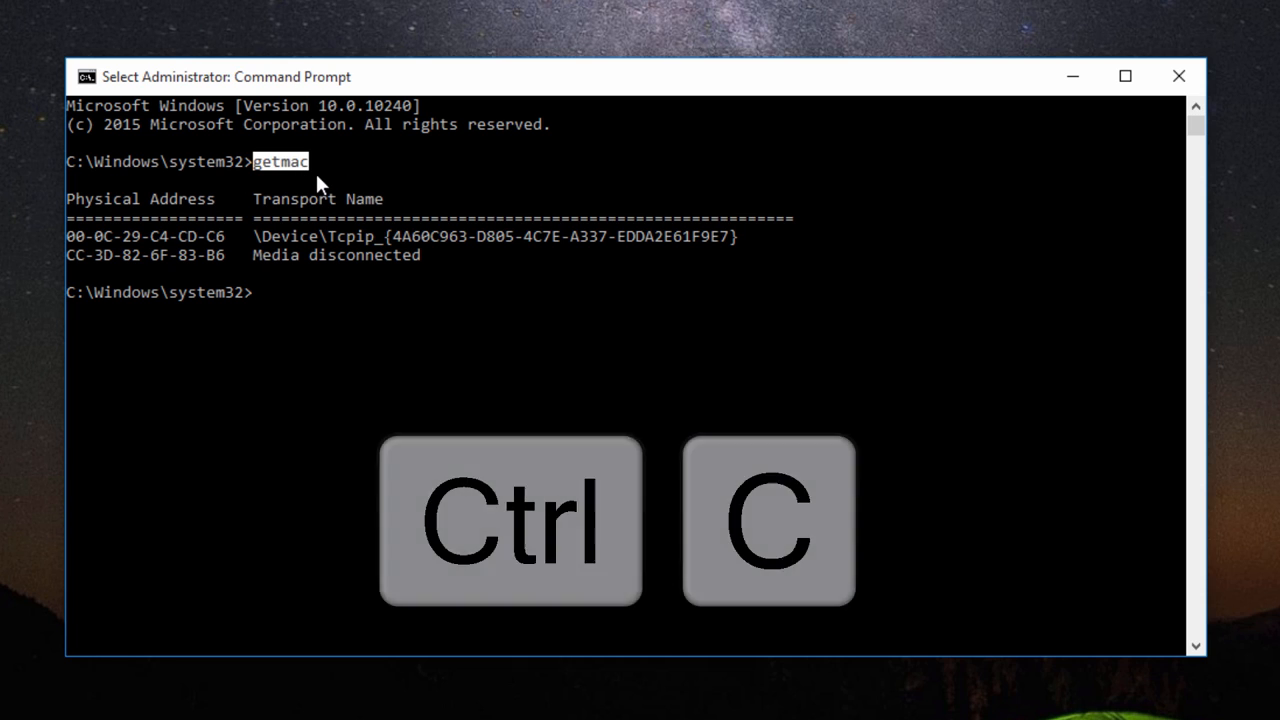
key("Ctrl+c")
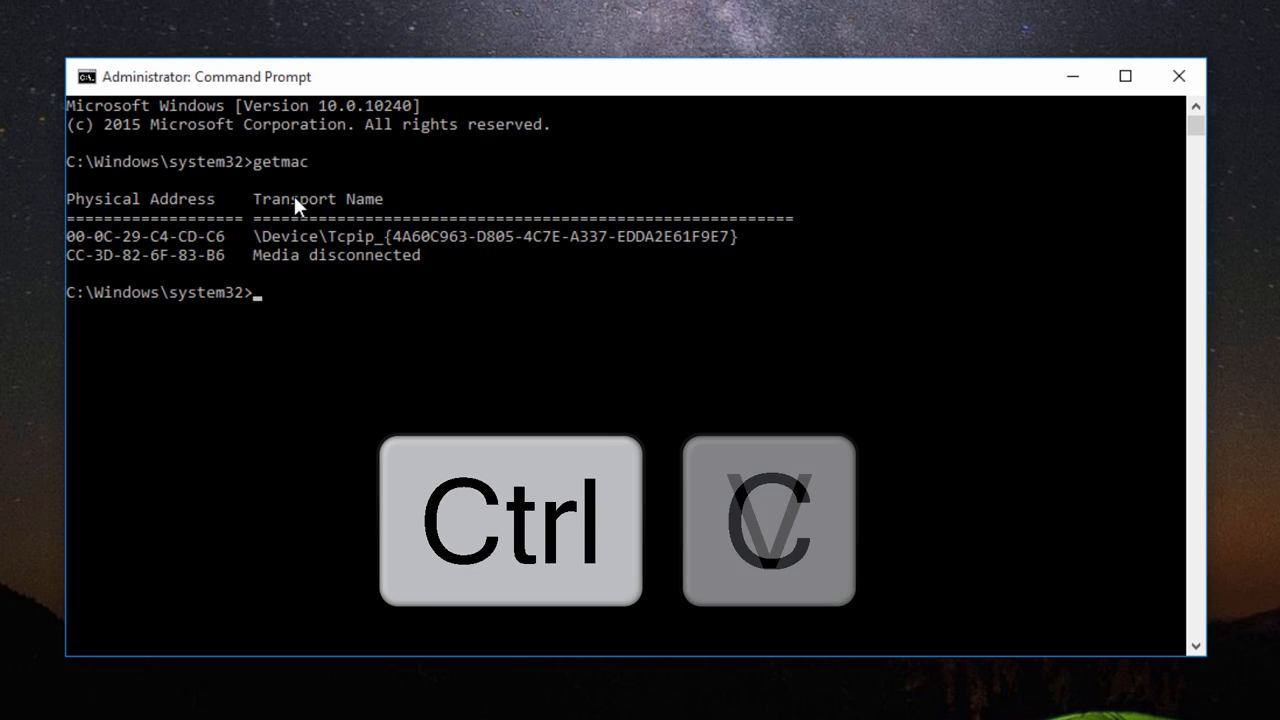
key("Ctrl+v")
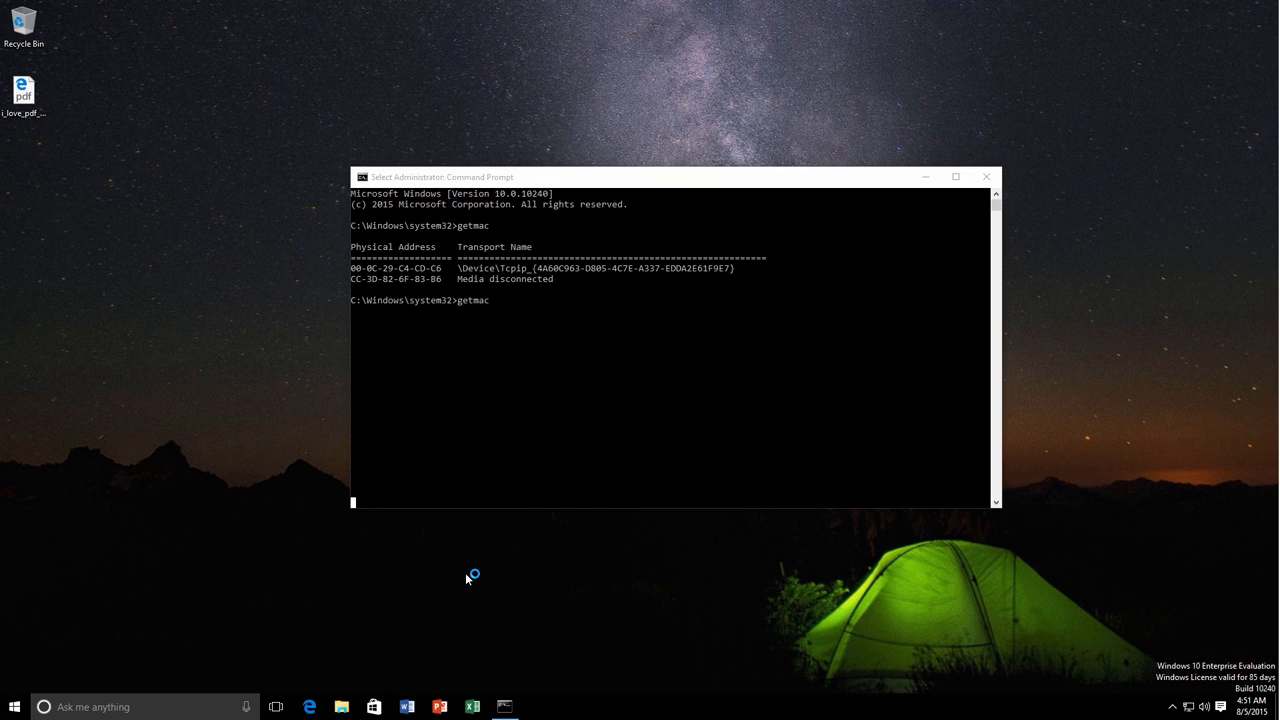
mouse_move(470, 572)
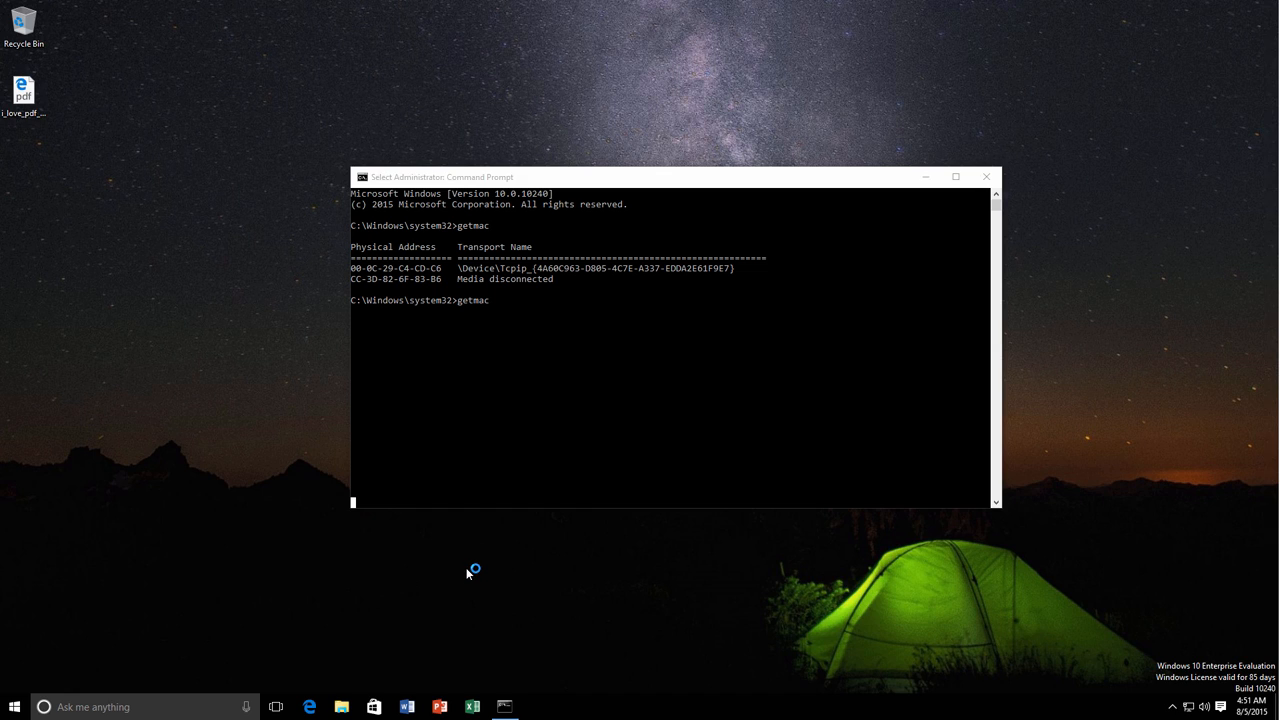
mouse_move(388, 572)
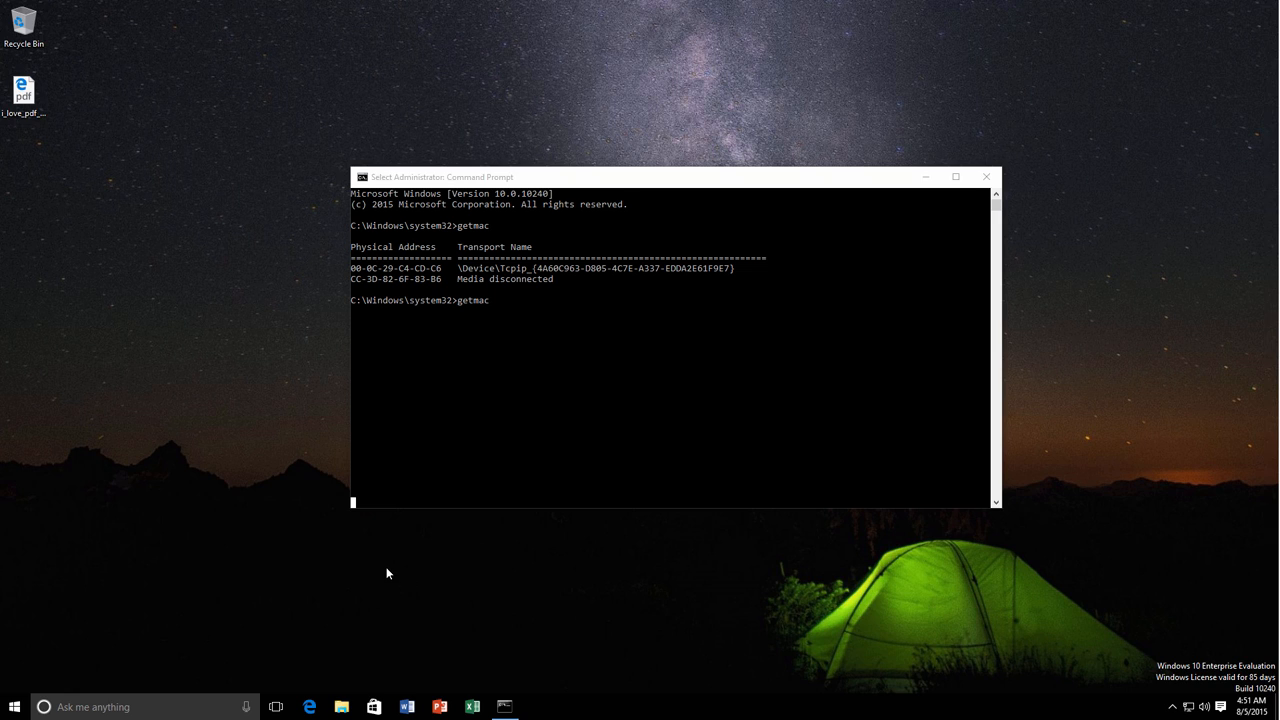
left_click(404, 704)
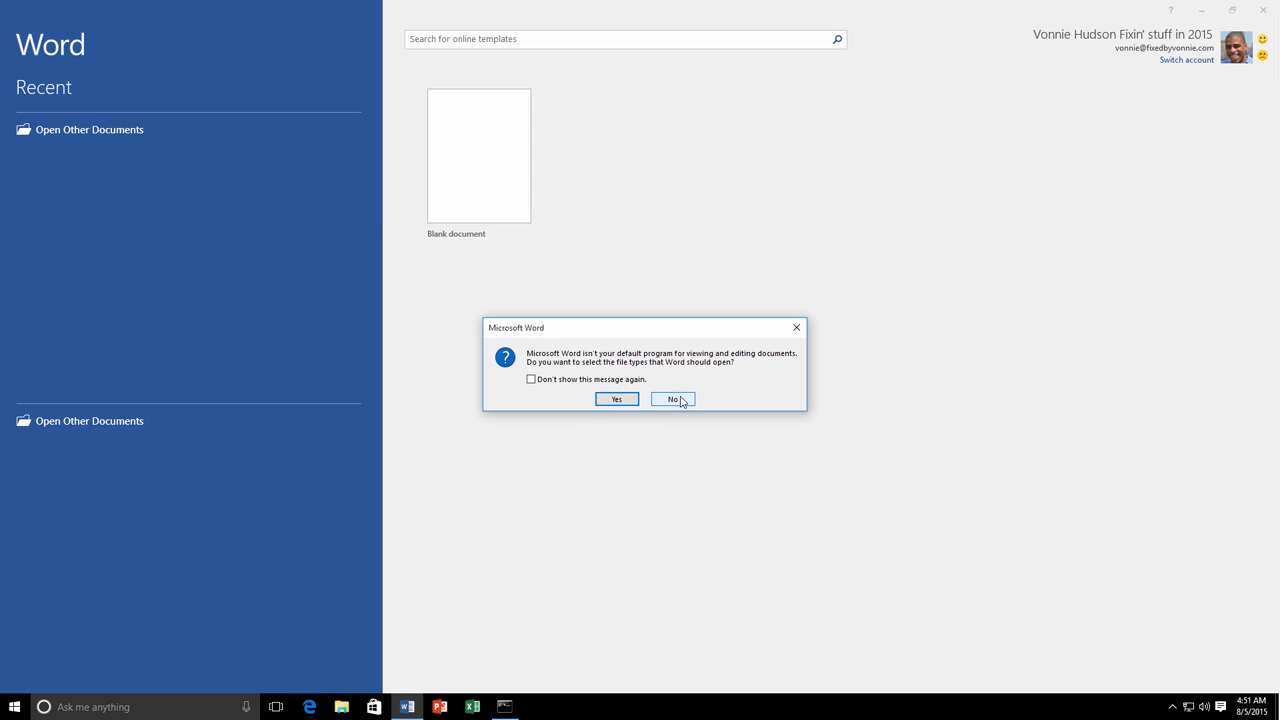
Decline making Word the default program and return to Start search for Notepad
left_click(672, 400)
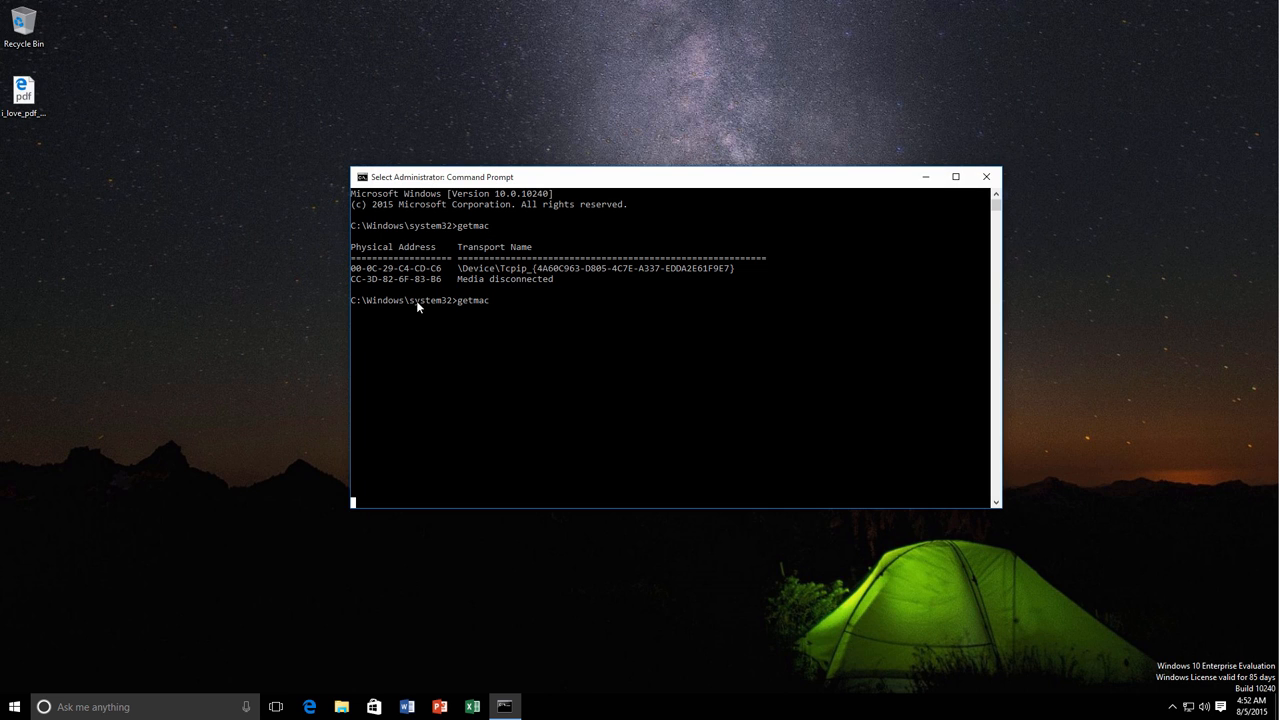
left_click(12, 704)
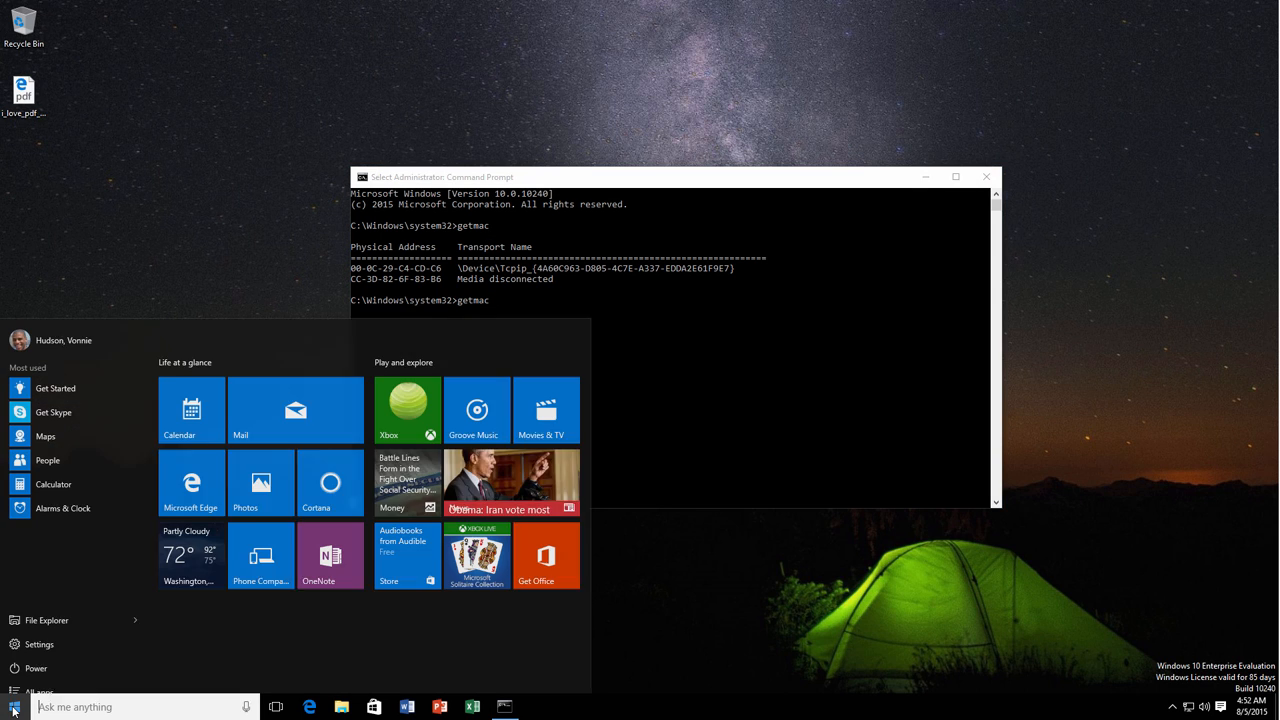
Launch Notepad and paste getmac twice on separate lines
type("notep")
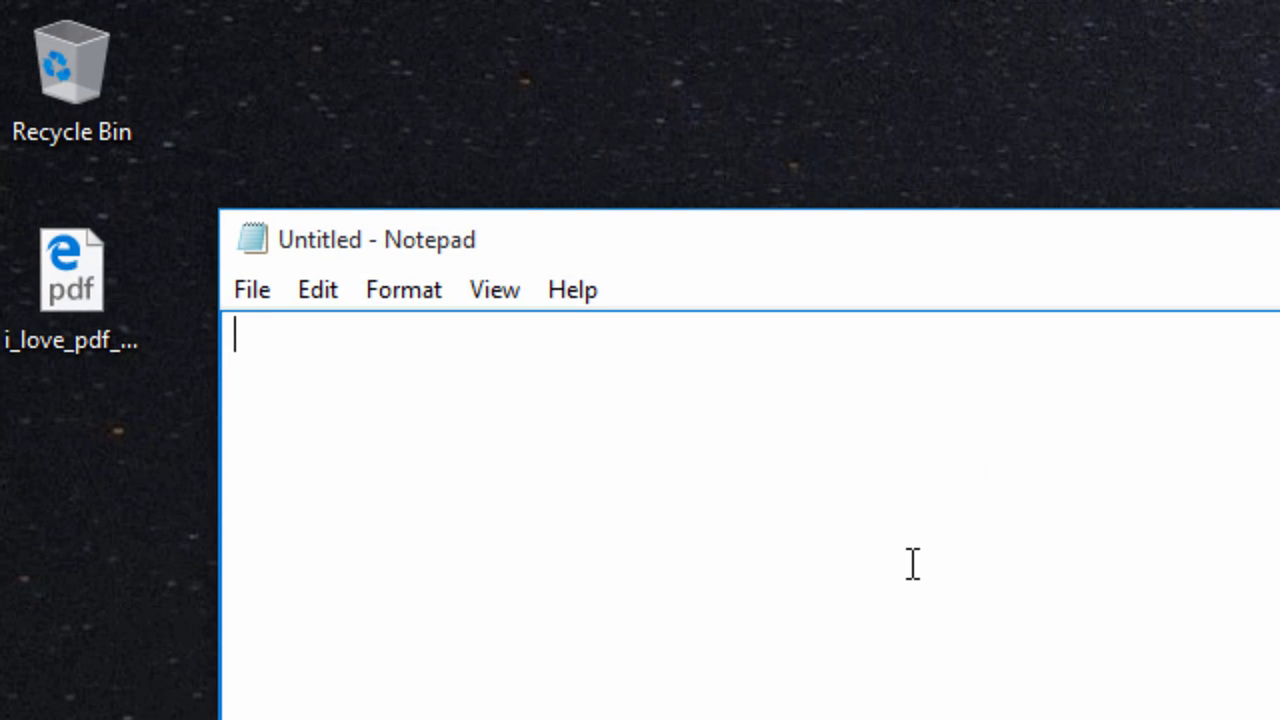
key("Ctrl+v")
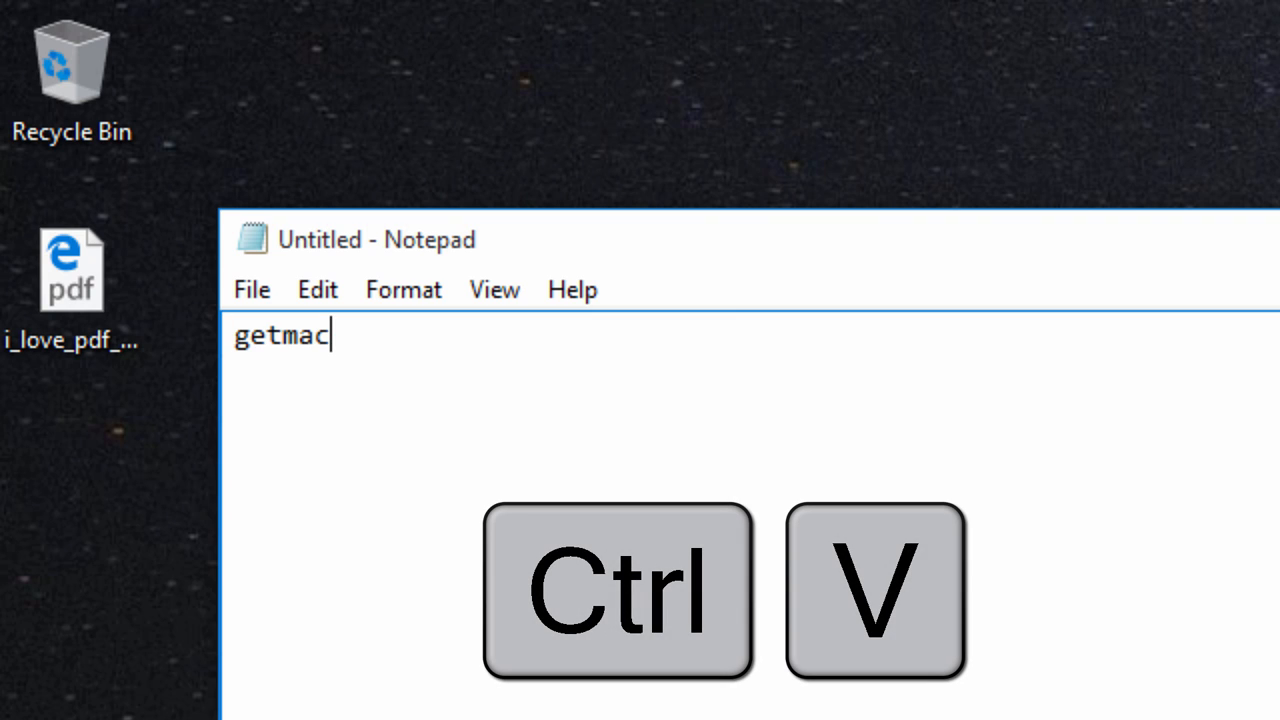
key("ctrl+v")
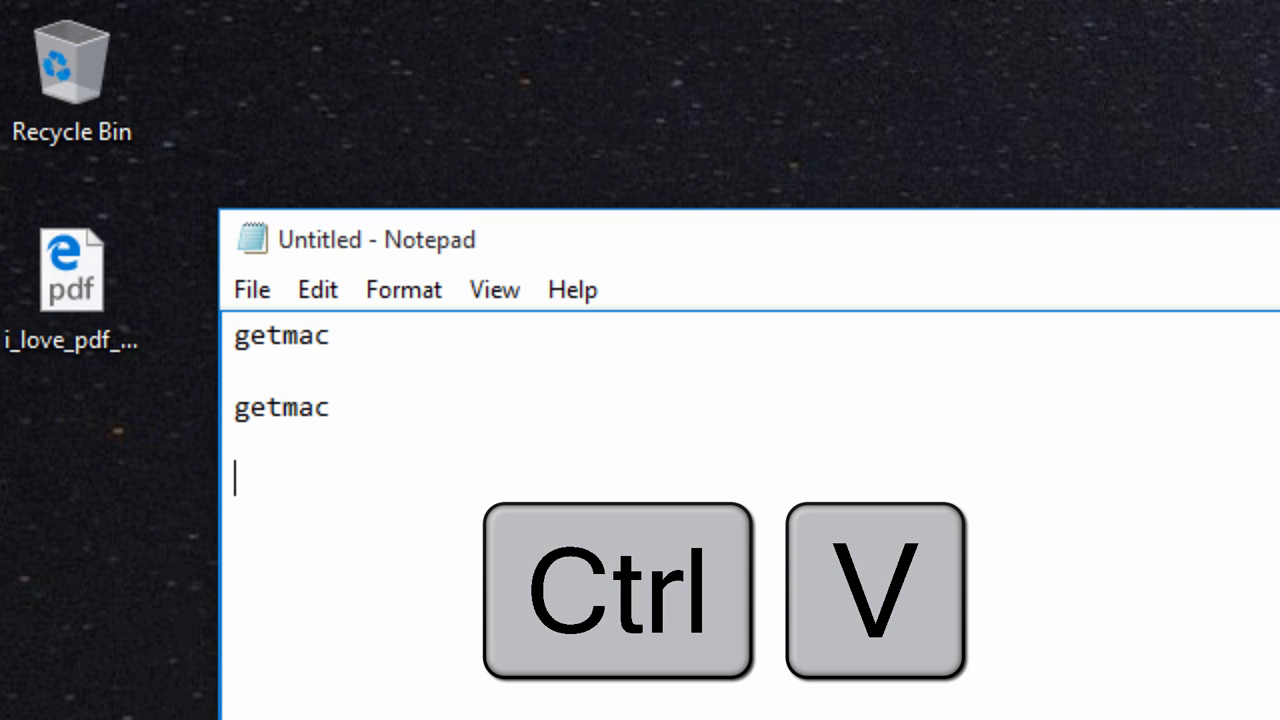
key("Ctrl+V")
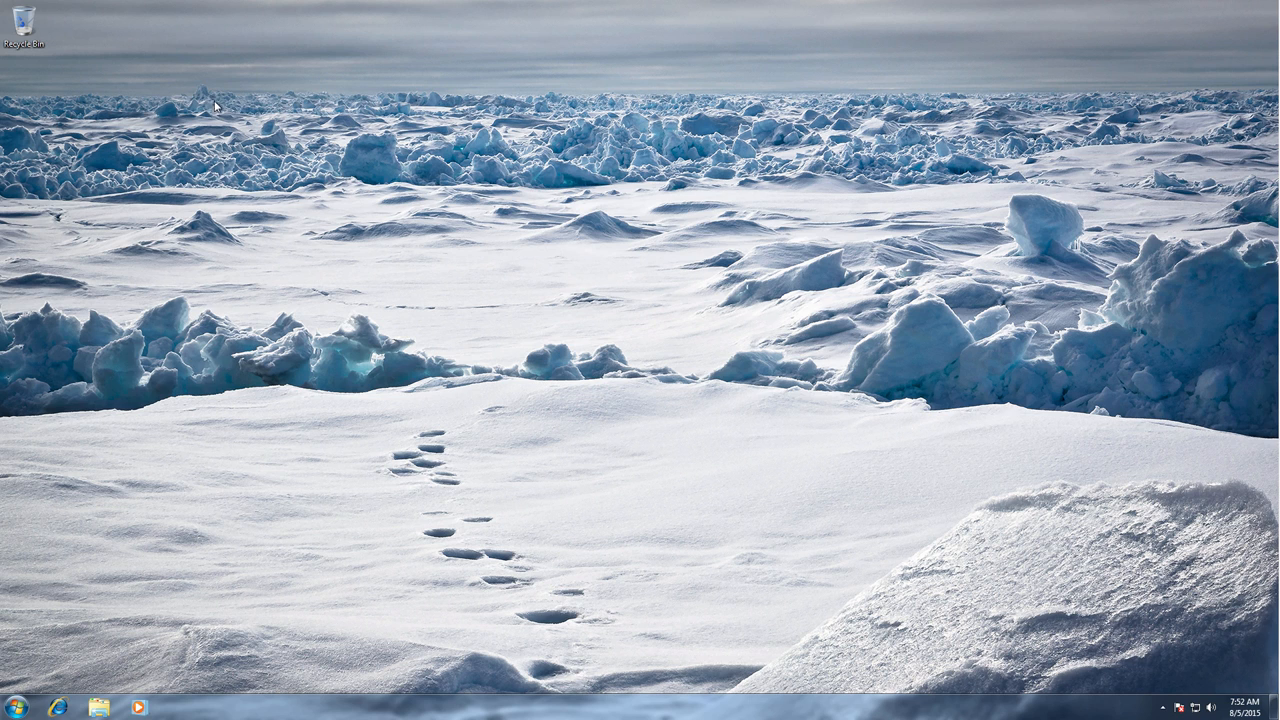
On Windows 7, run cmd from Start search as administrator and approve it
left_click(12, 708)
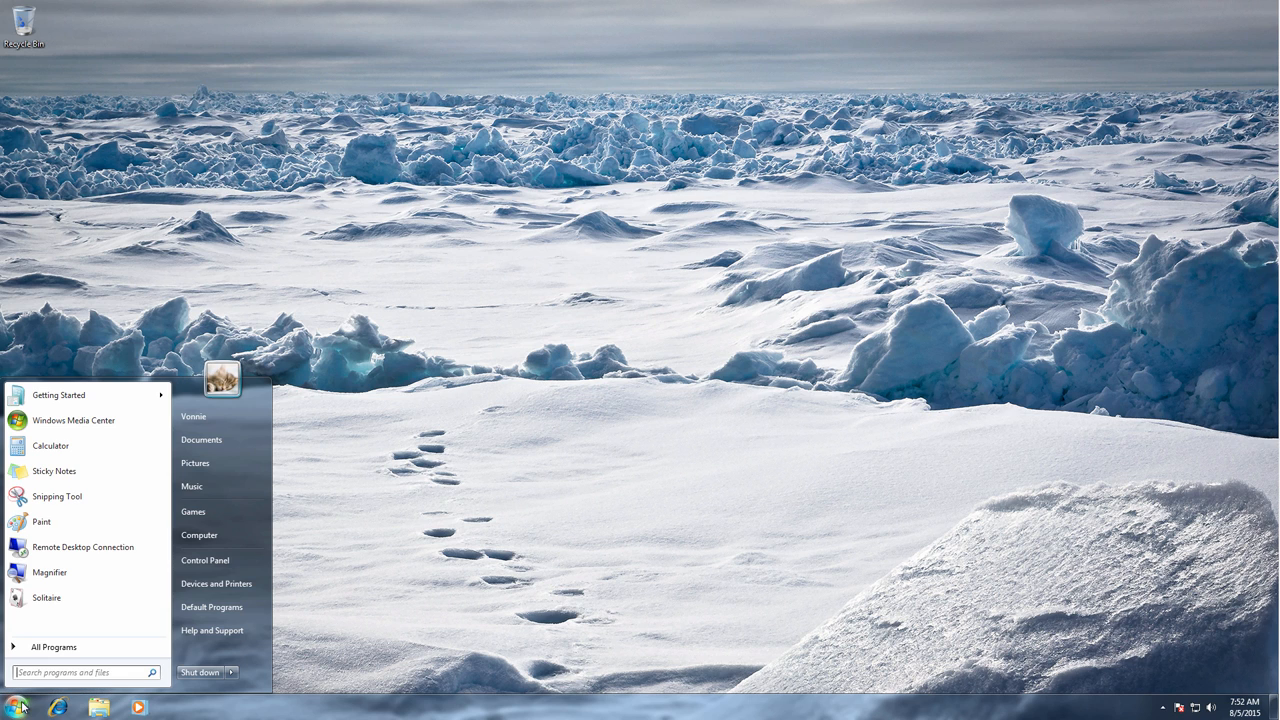
type("cmd")
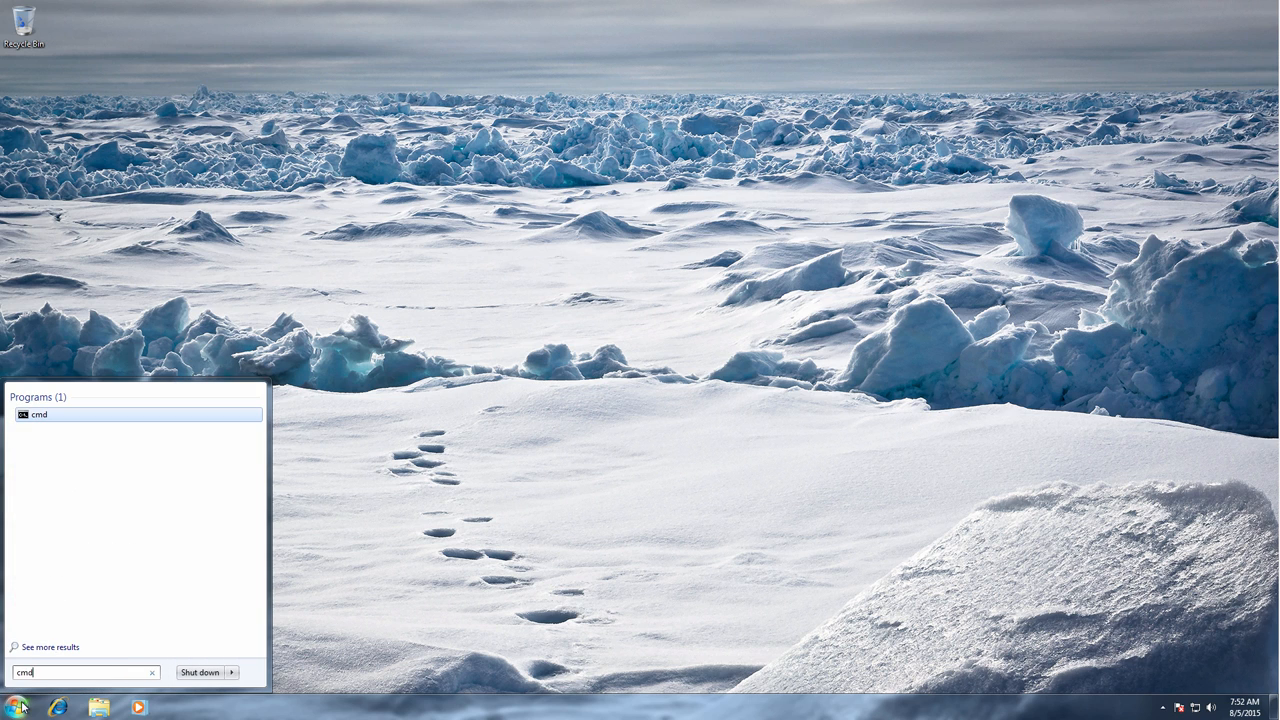
right_click(38, 414)
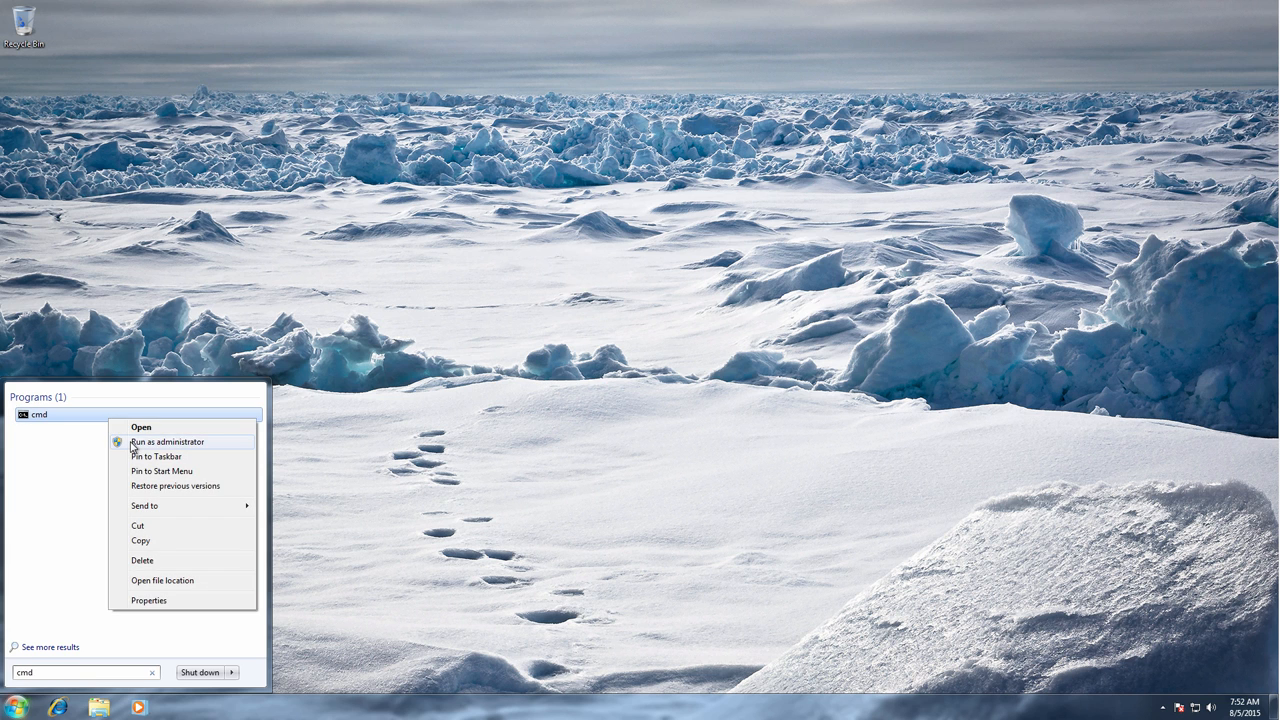
left_click(168, 442)
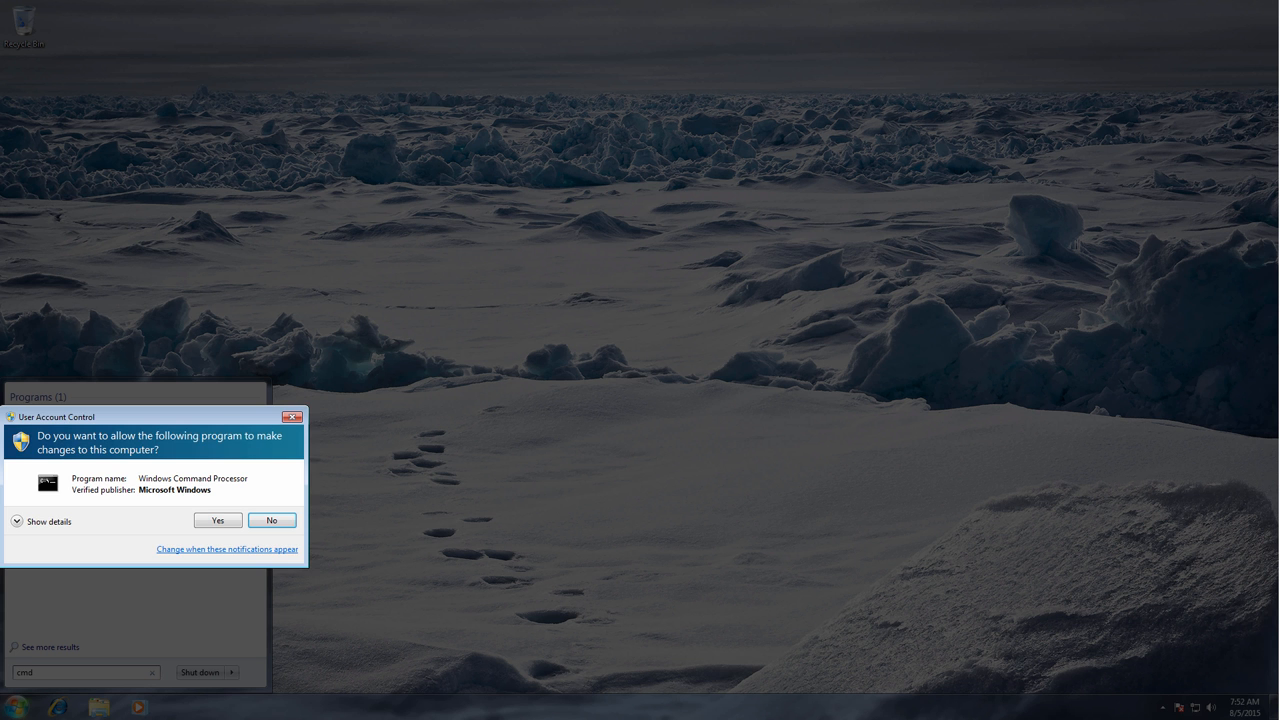
left_click(216, 520)
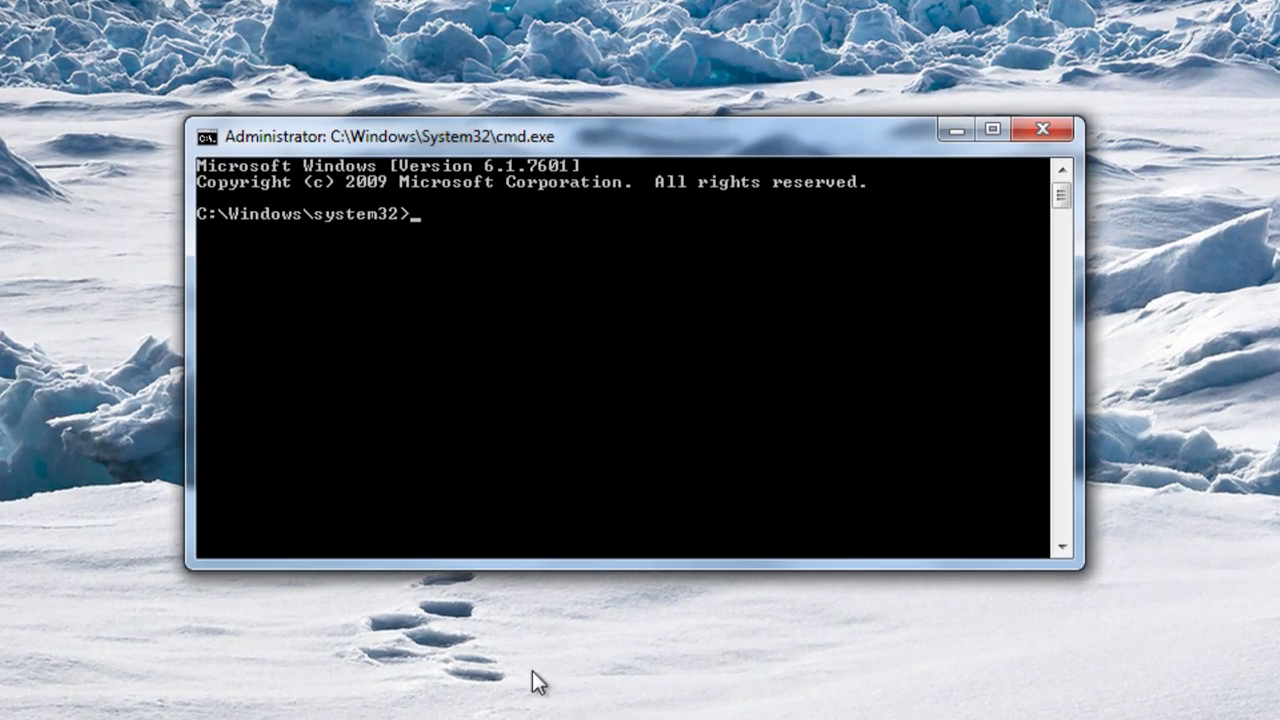
Change to the C:\ root with cd \ and run getmac to list physical addresses
type("cd \\")
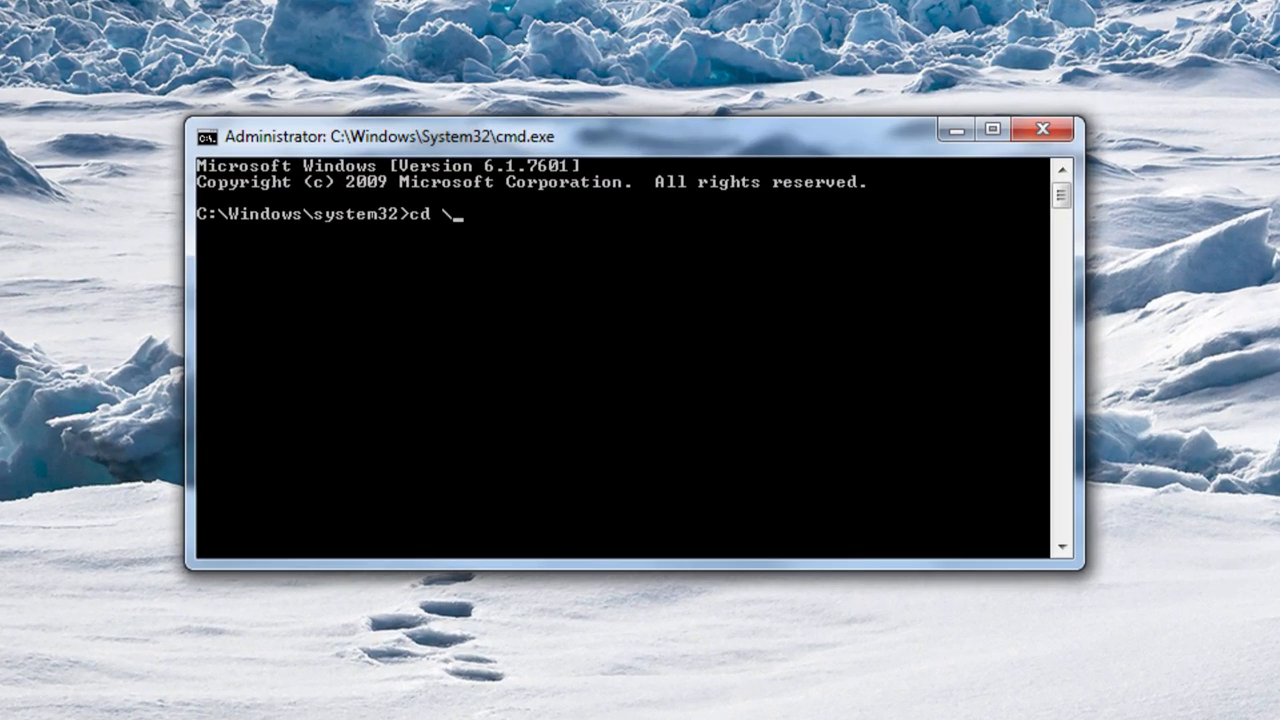
type("getmac")
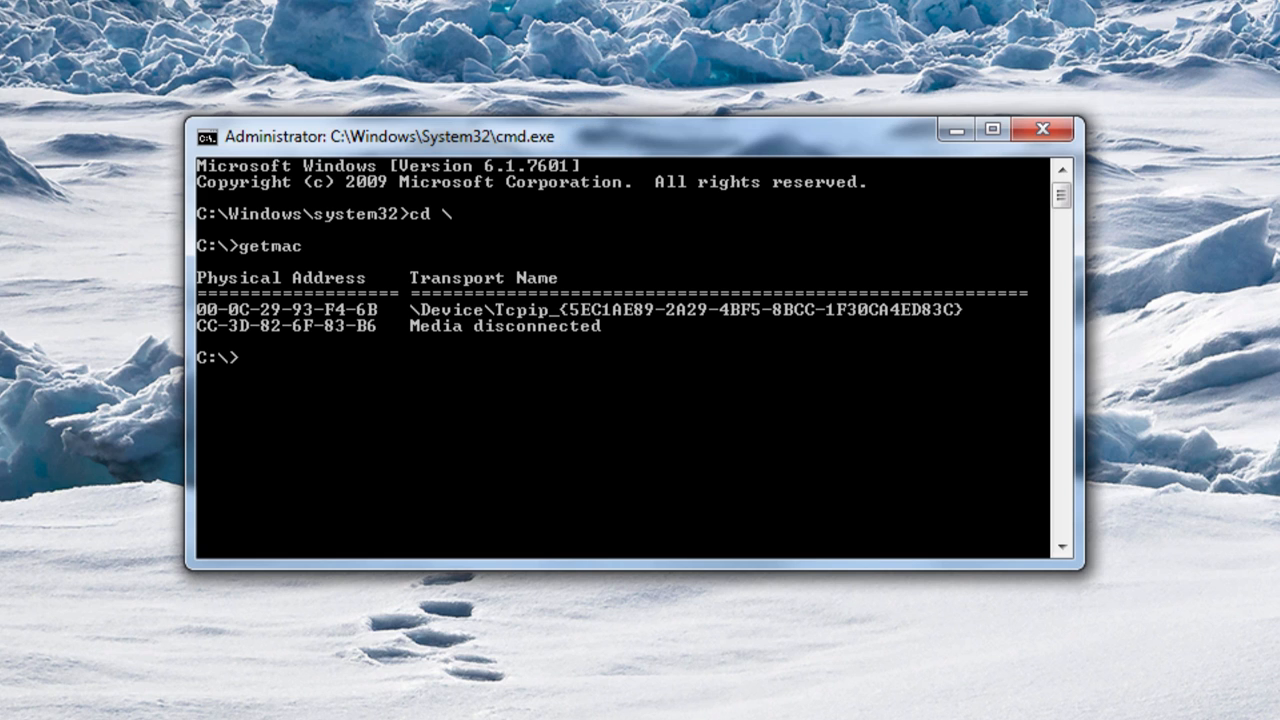
mouse_move(316, 248)
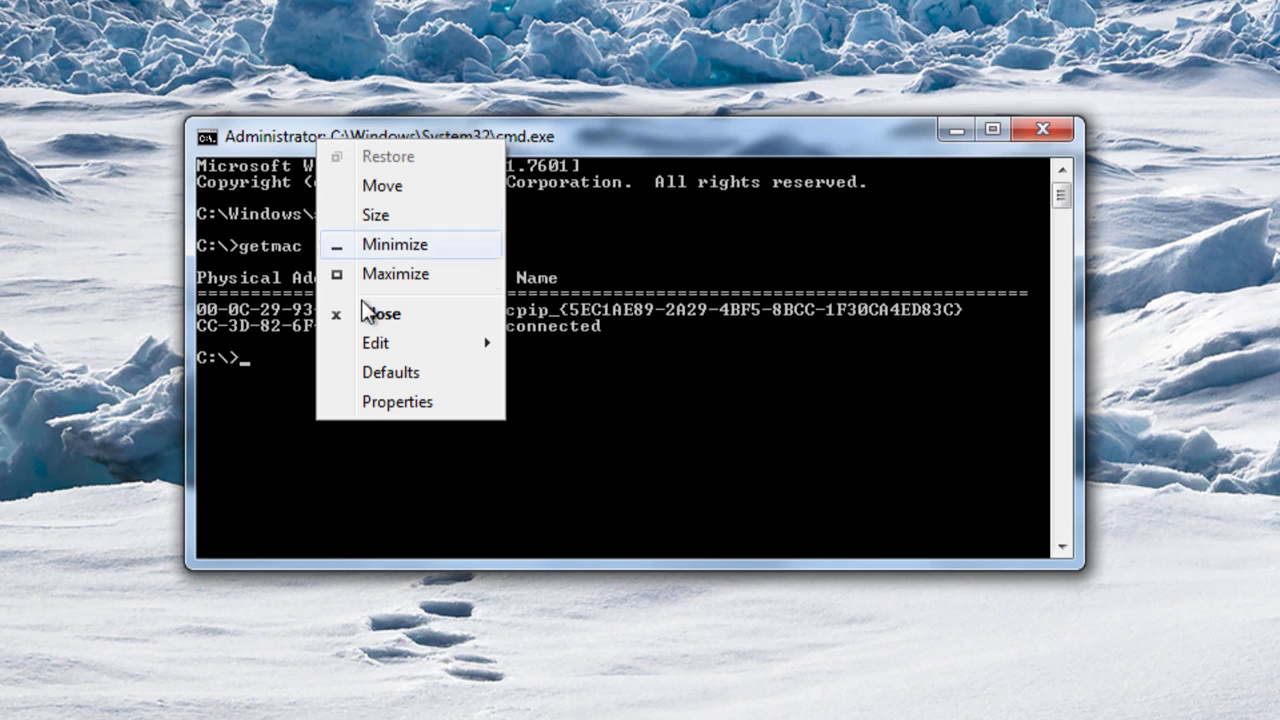
Mark and copy getmac via Edit > Mark, show Ctrl+V only types ^V, then switch to Notepad
left_click(376, 344)
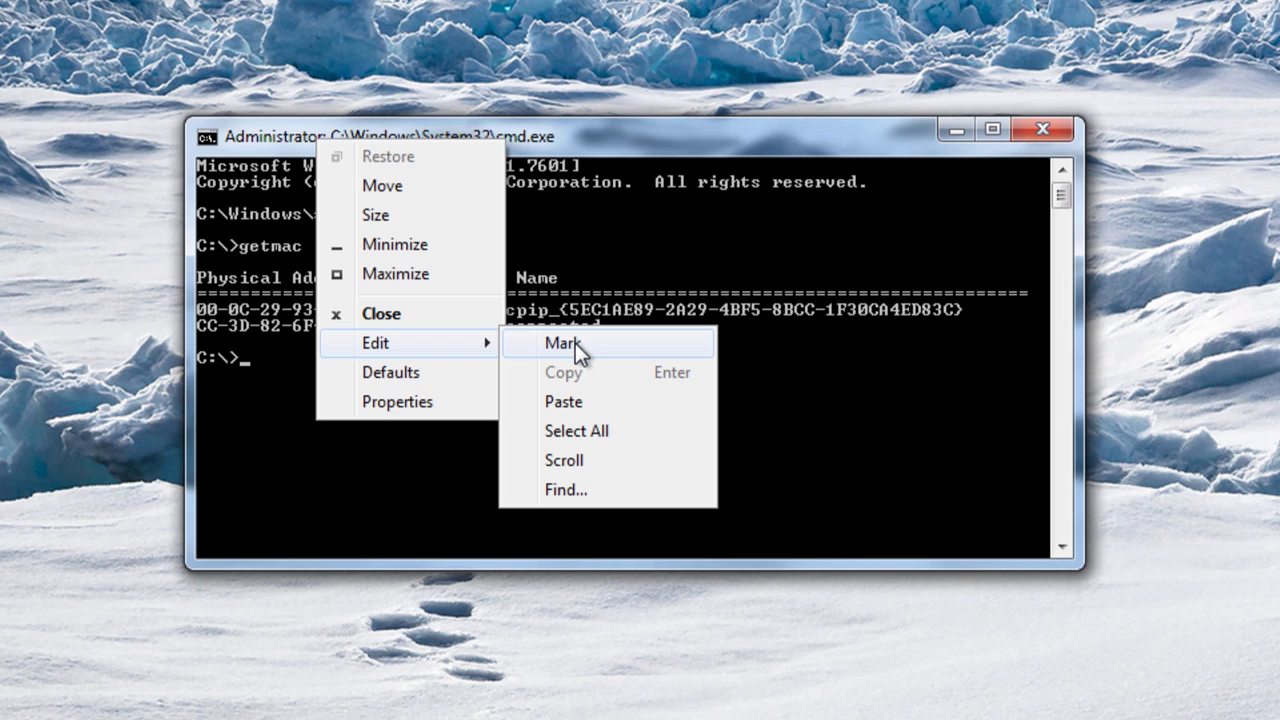
left_click(564, 344)
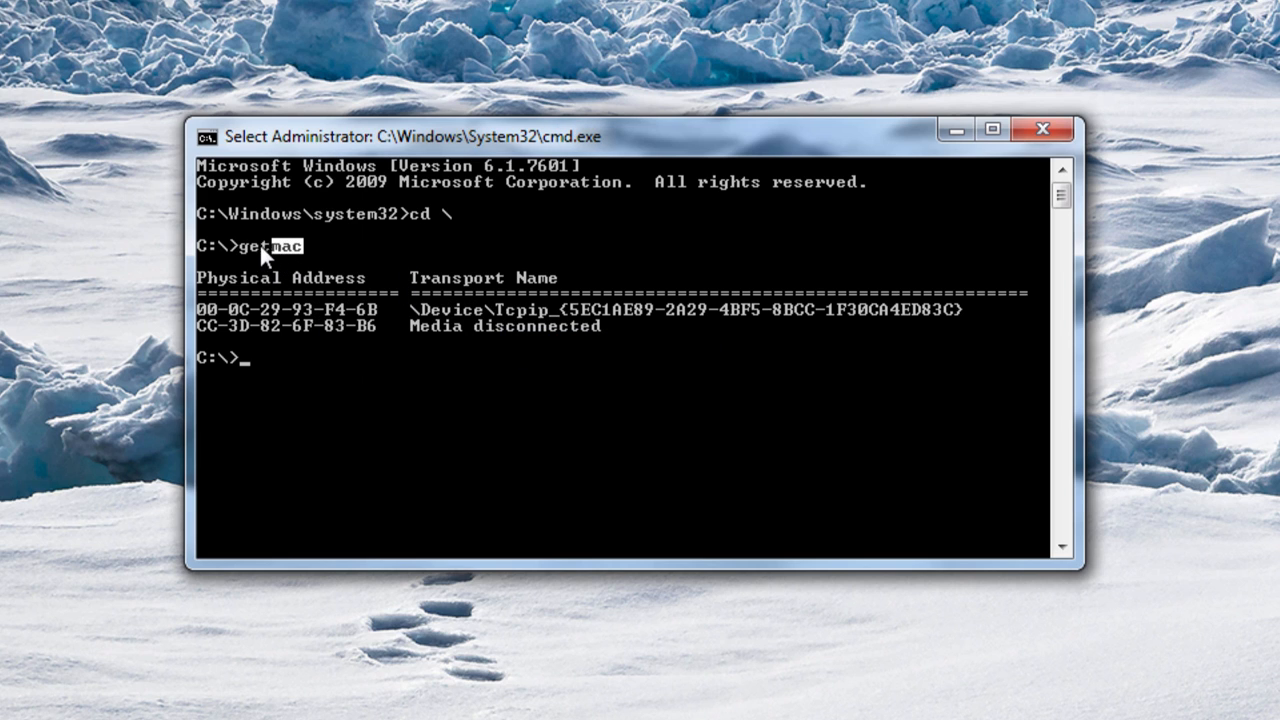
mouse_move(290, 404)
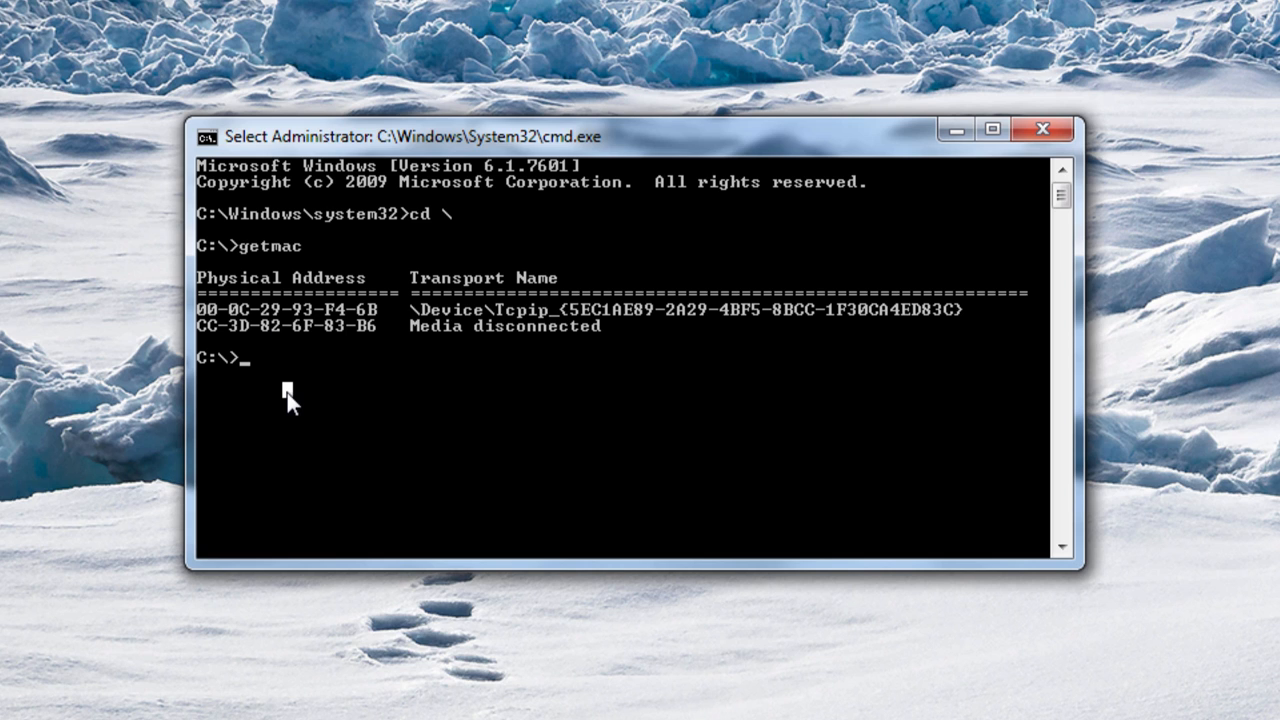
key("Ctrl+V")
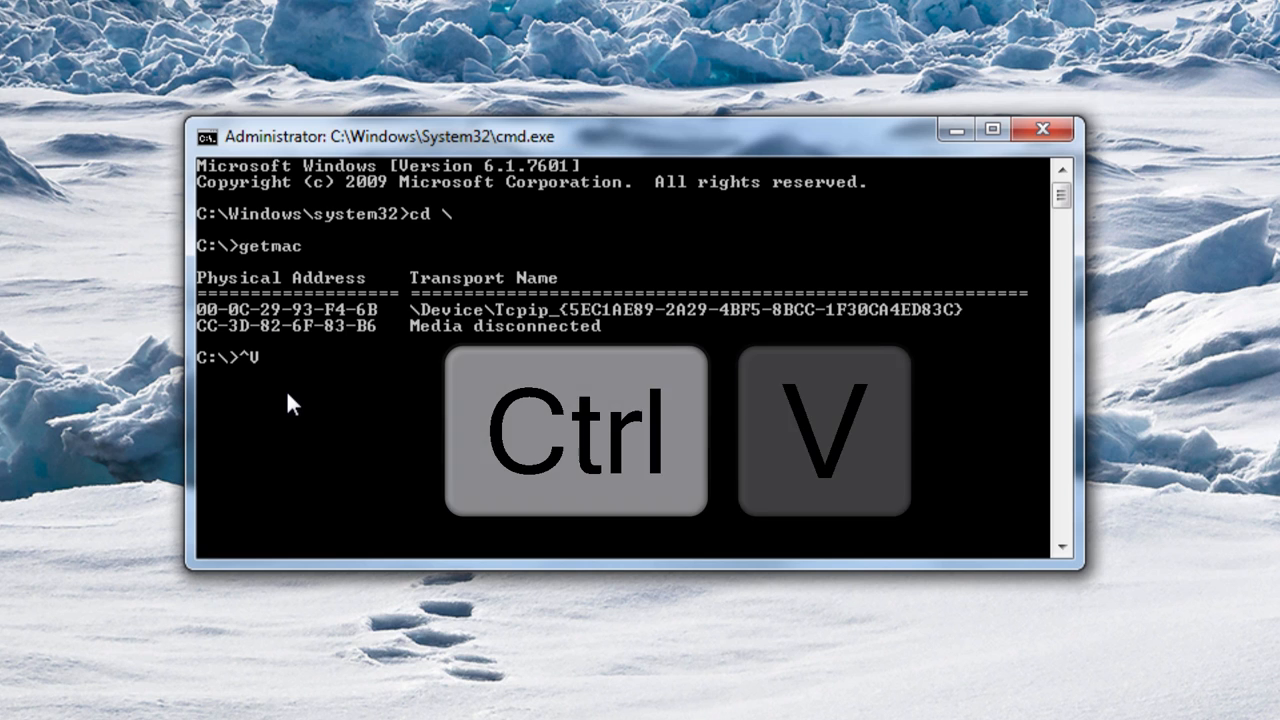
key("ctrl+v")
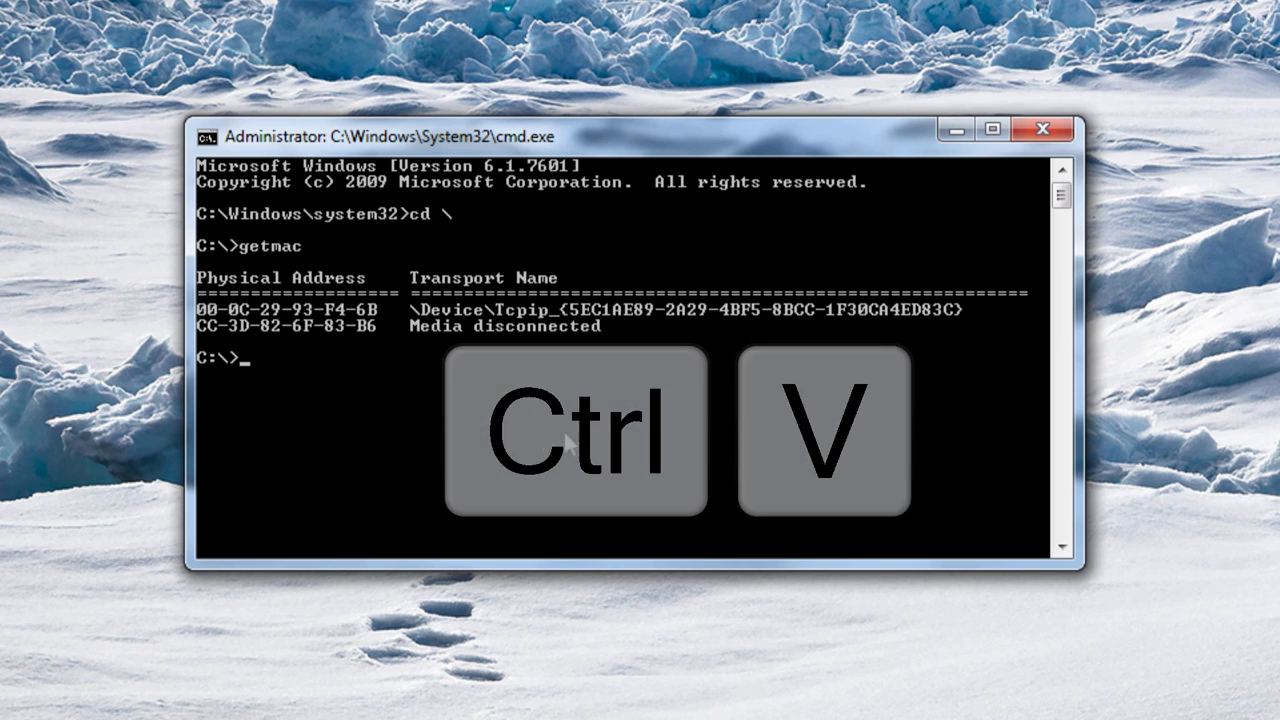
key("ctrl+v")
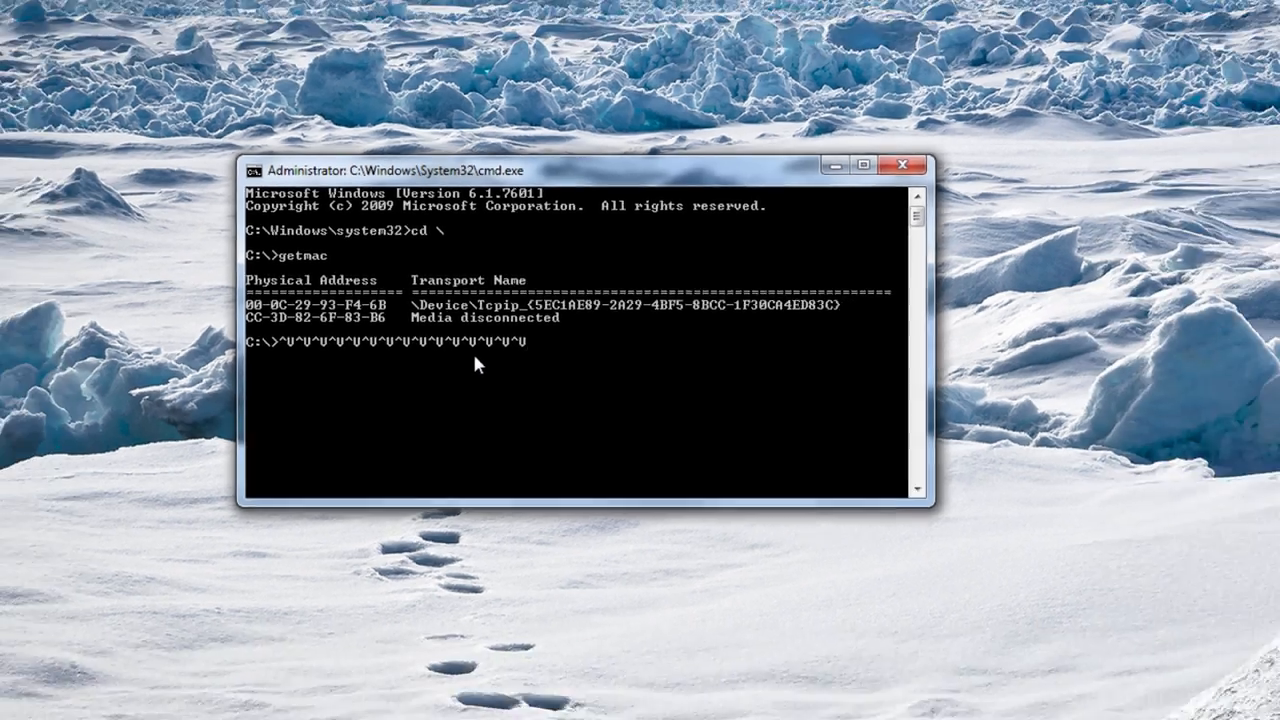
left_click(20, 712)
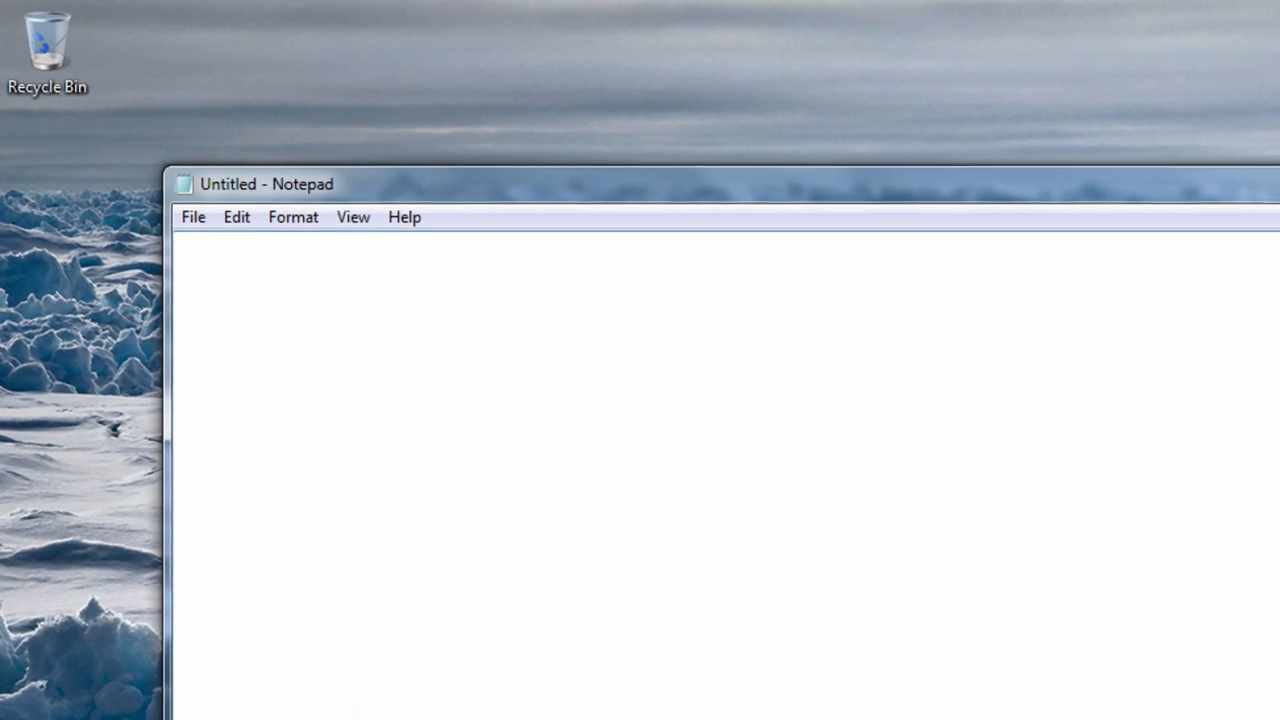
Paste getmac repeatedly into the note, then close Notepad without saving
type("getmac")
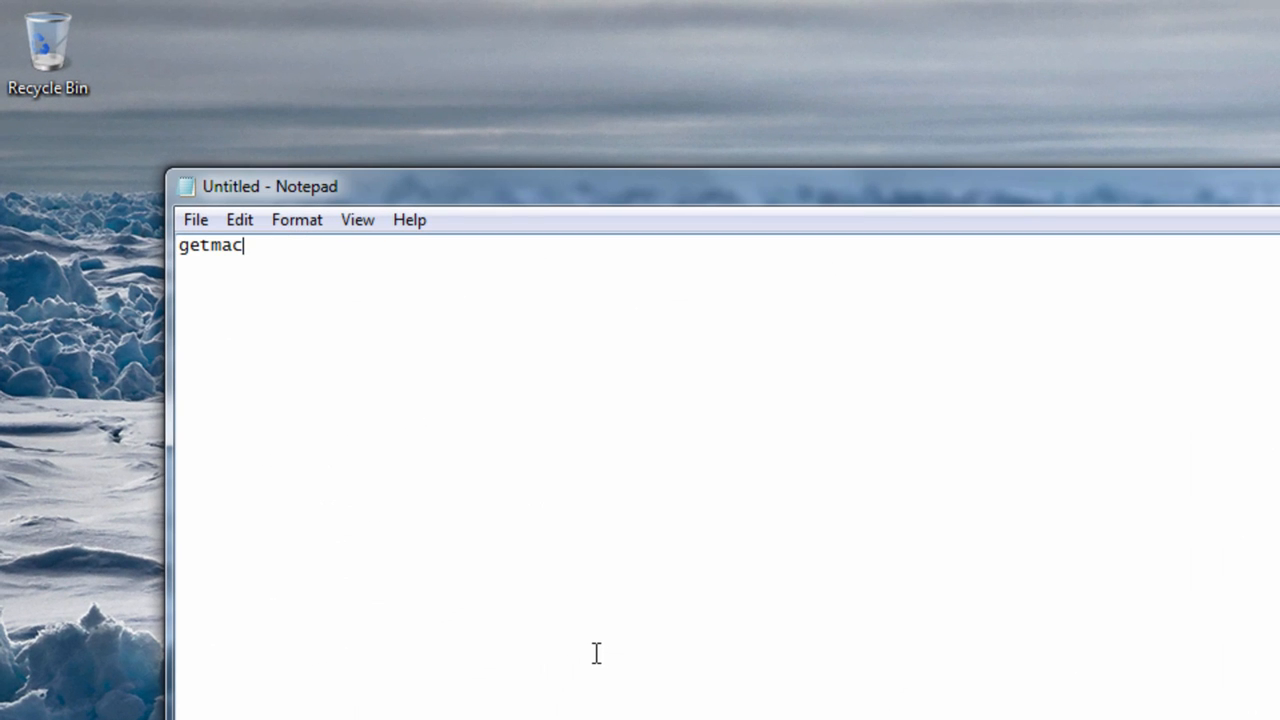
type("getmacgetmacgetmac")
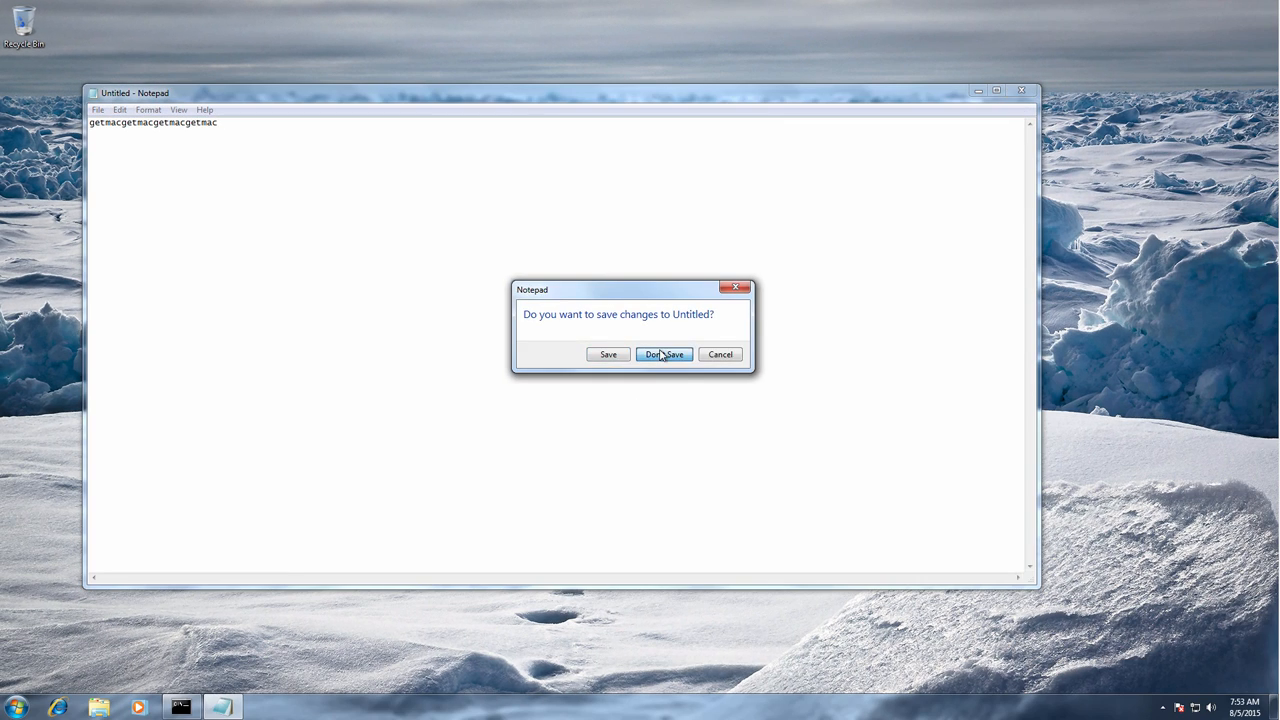
left_click(664, 354)
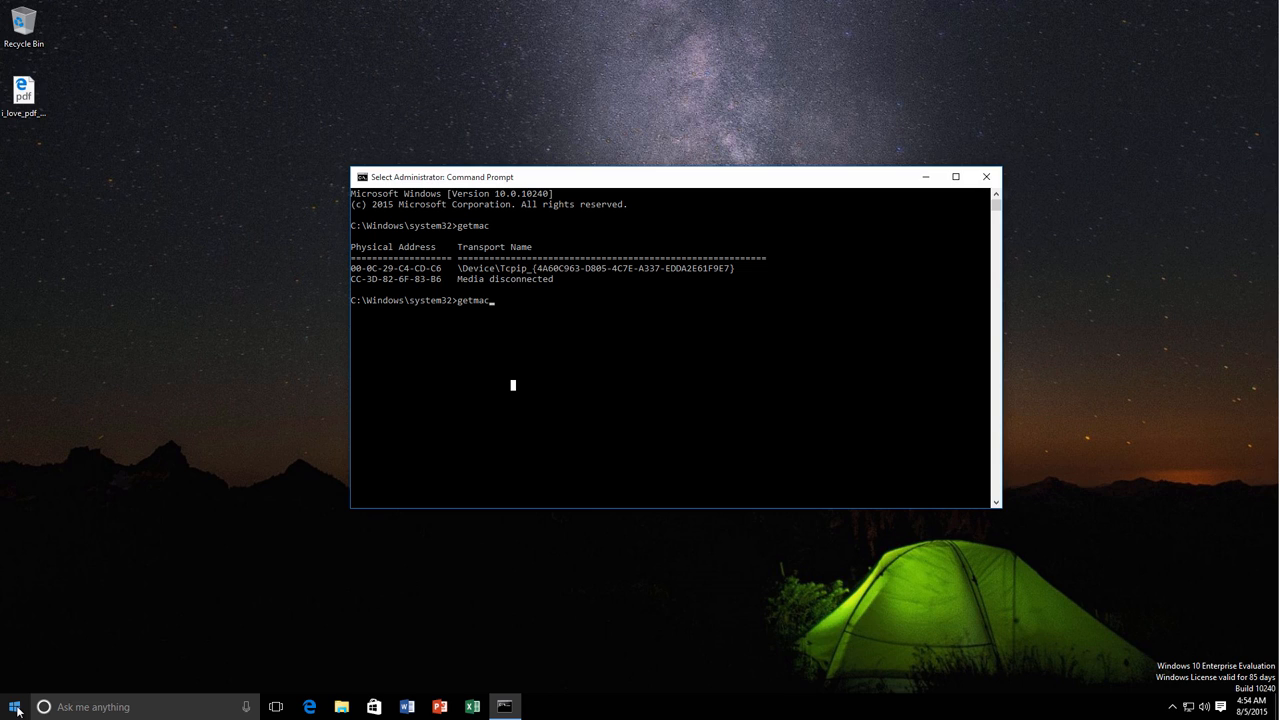
mouse_move(674, 366)
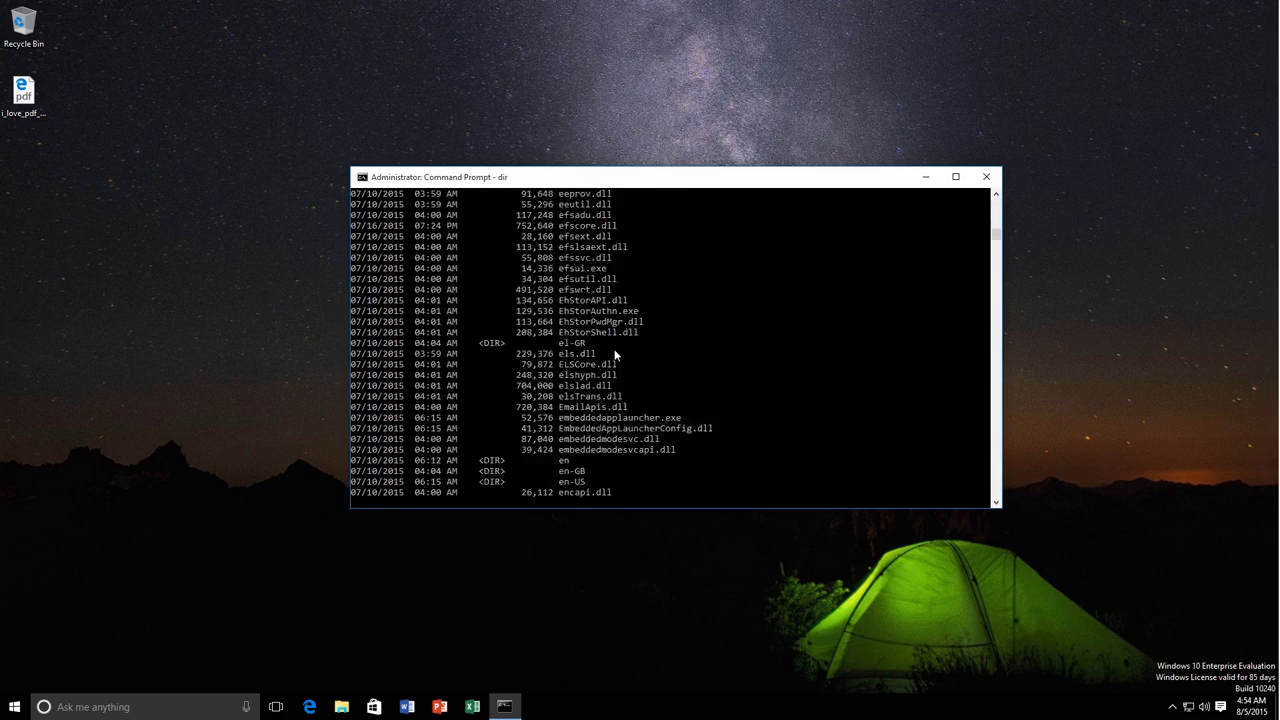
Run dir at C:\Windows\system32 and scroll through the file listing
scroll("down", 3)
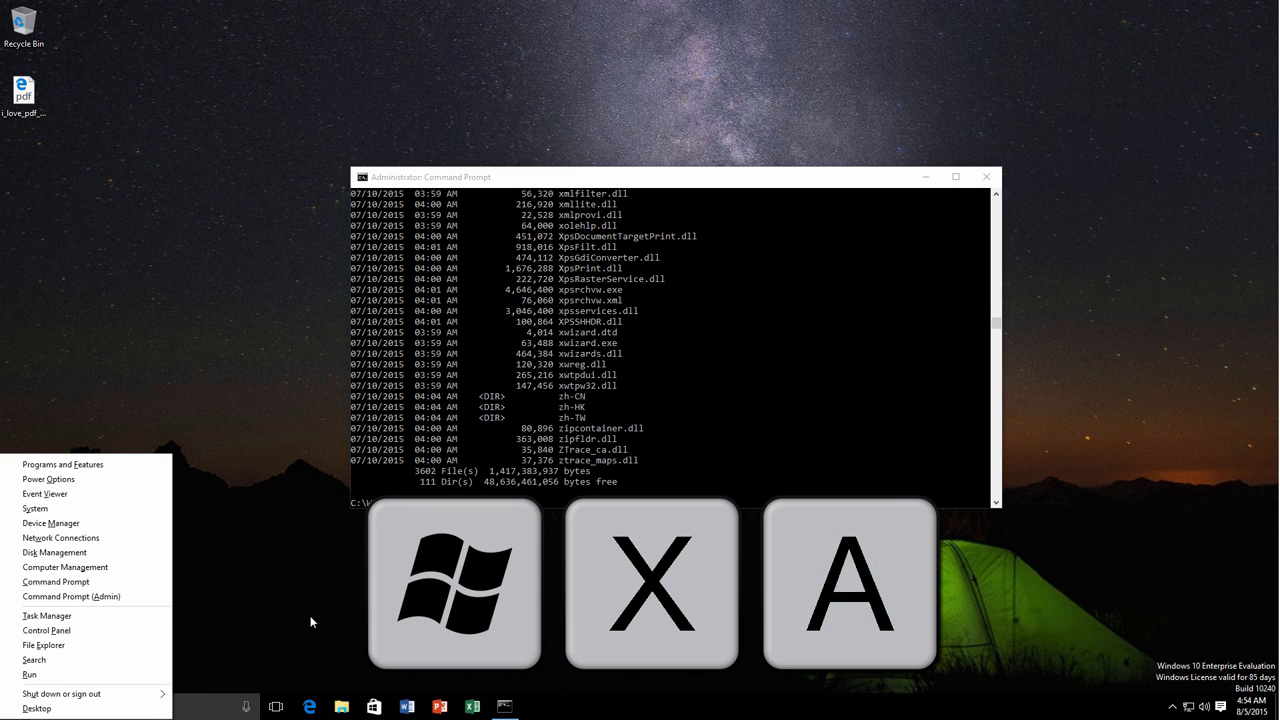
Launch Command Prompt (Admin) from Win+X and approve UAC as Administrator with the password
left_click(72, 596)
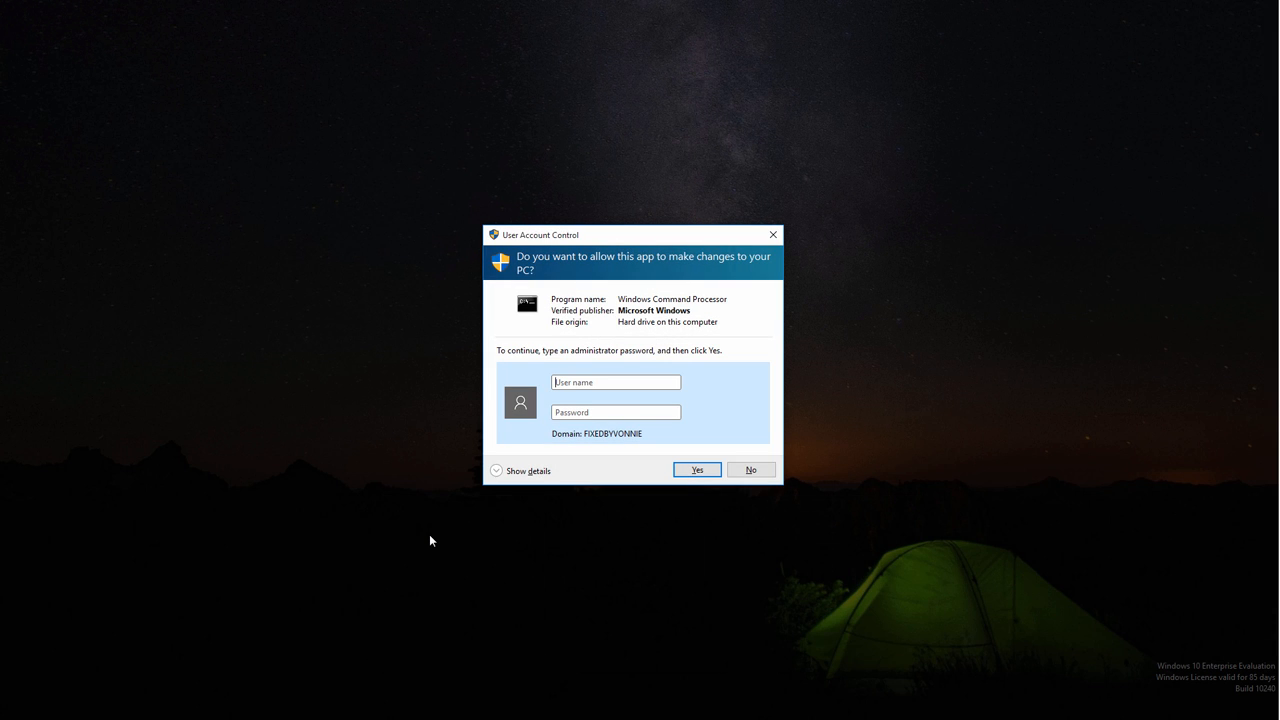
type("Admin")
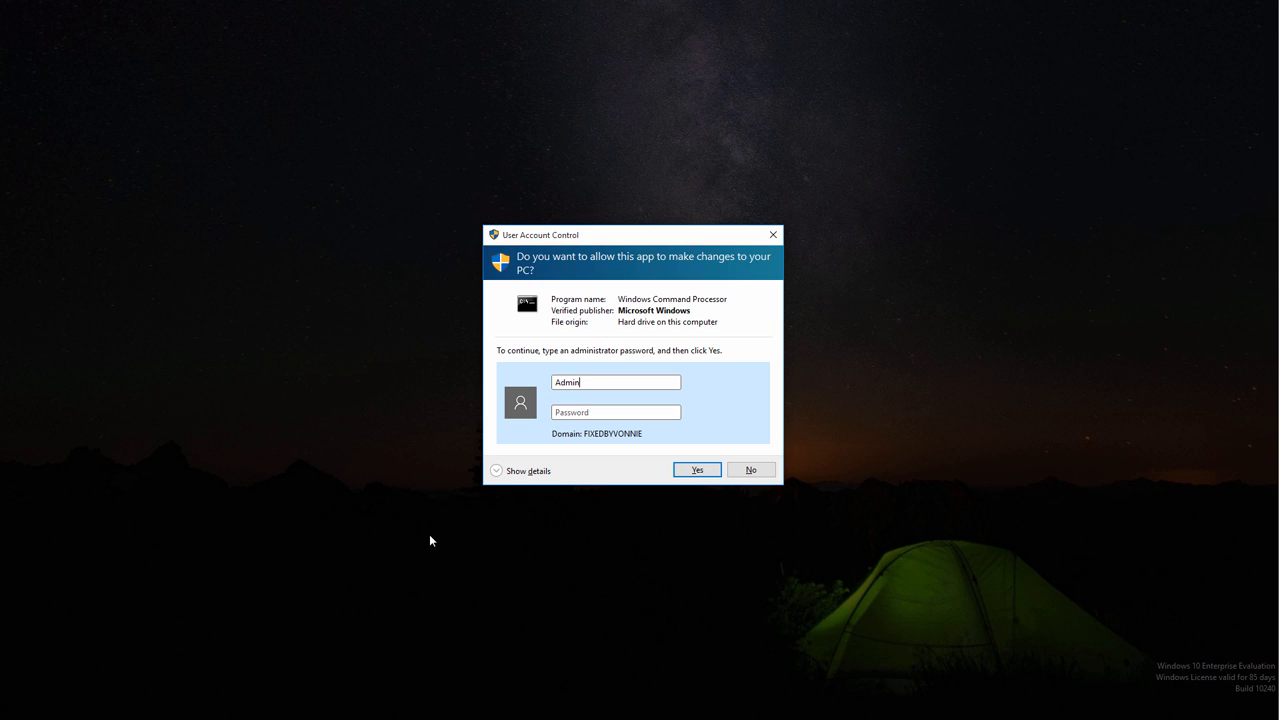
type("istrator")
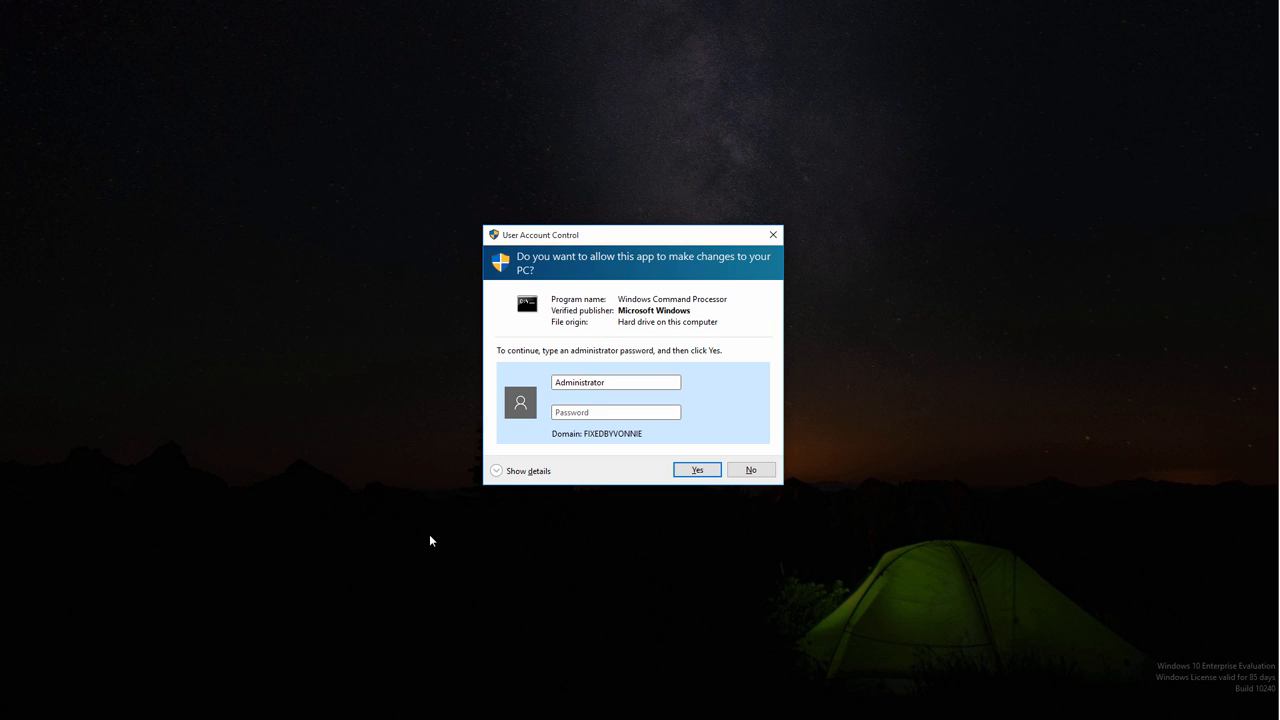
type("password")
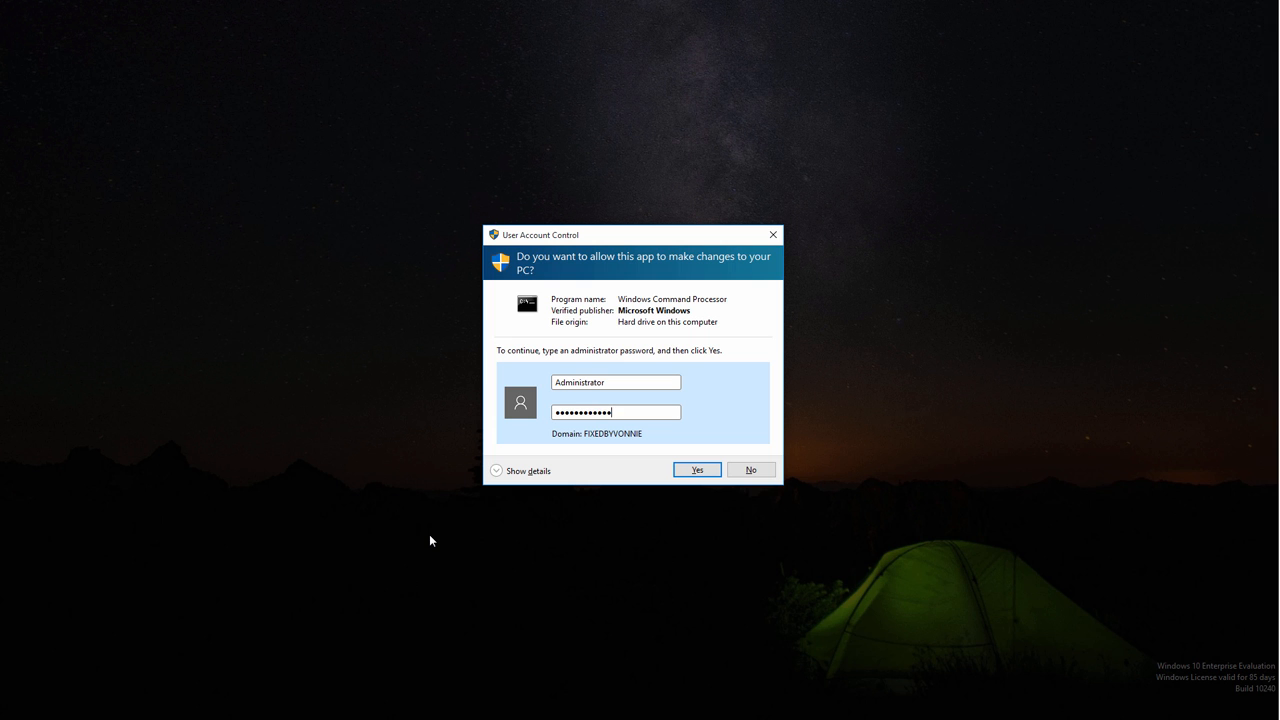
left_click(696, 468)
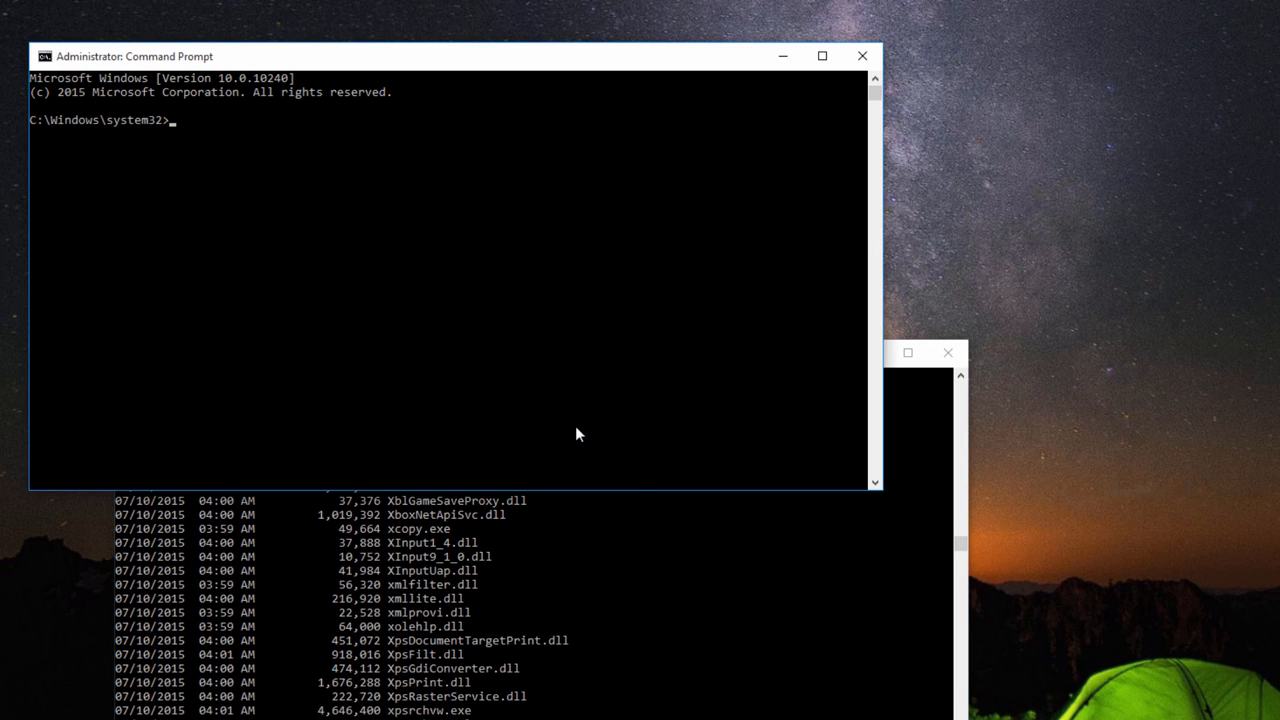
Run dir in the new administrator prompt to list the System32 files
type("d")
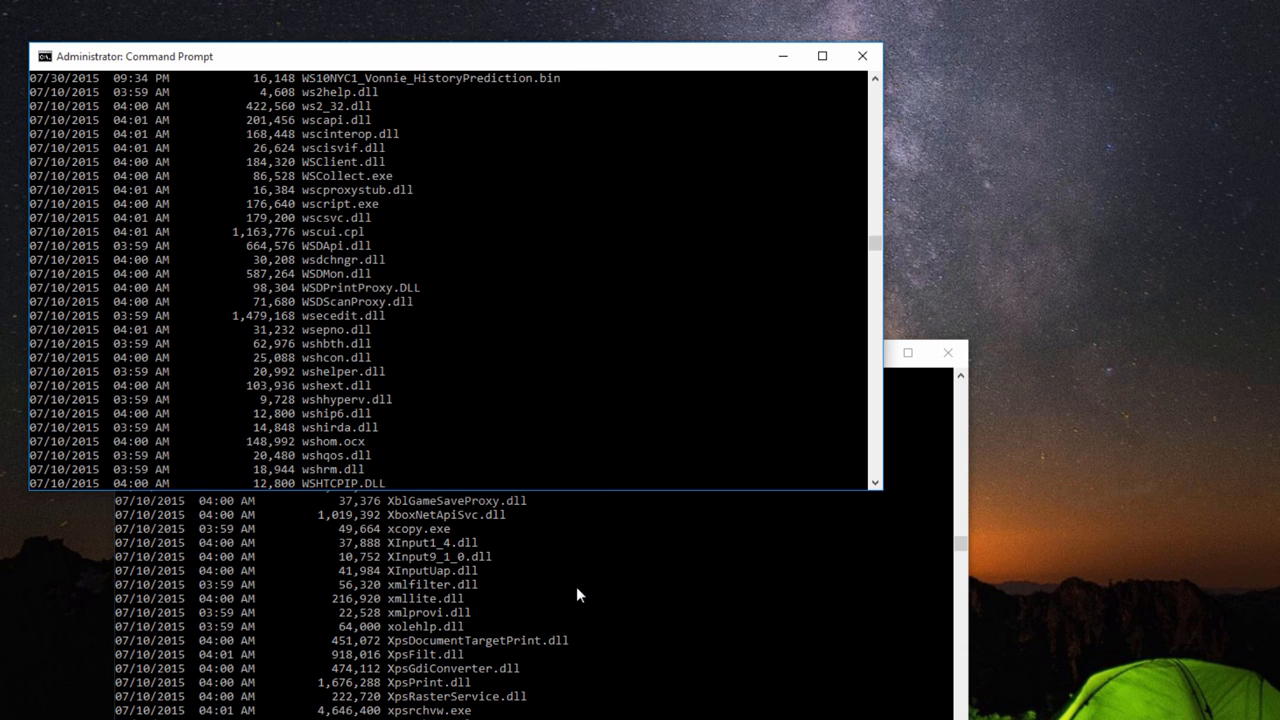
mouse_move(564, 588)
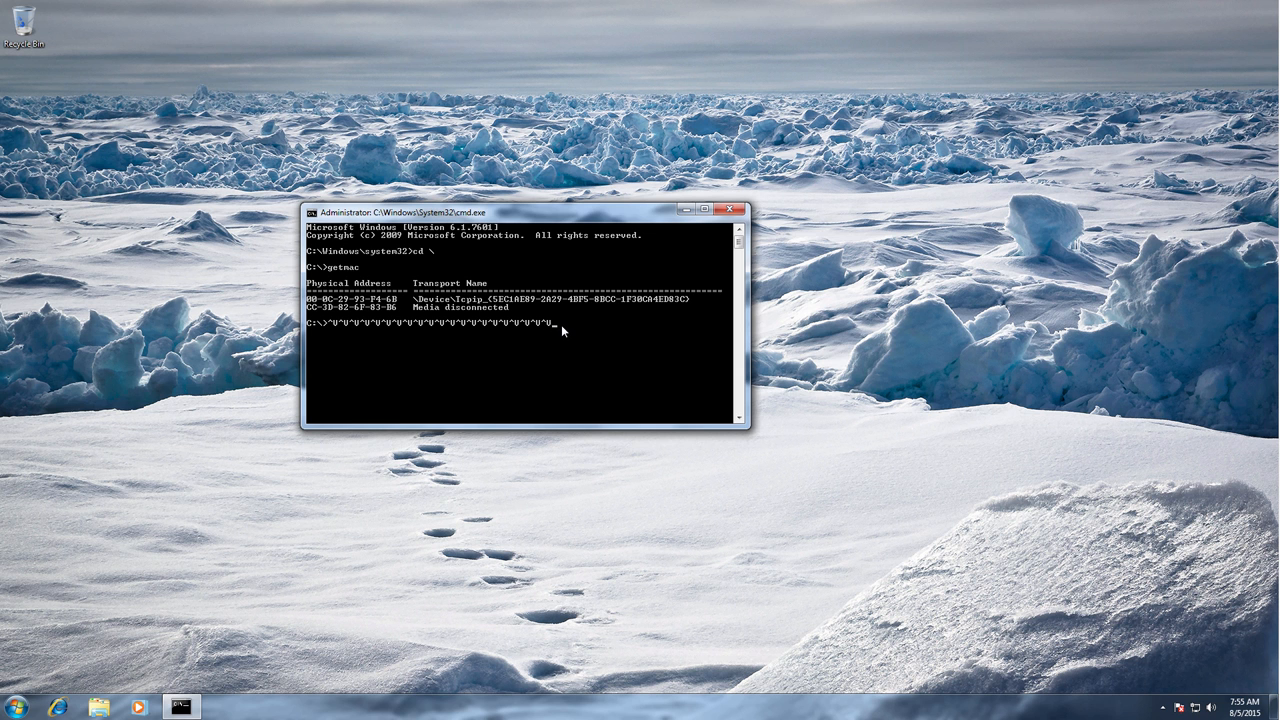
mouse_move(592, 336)
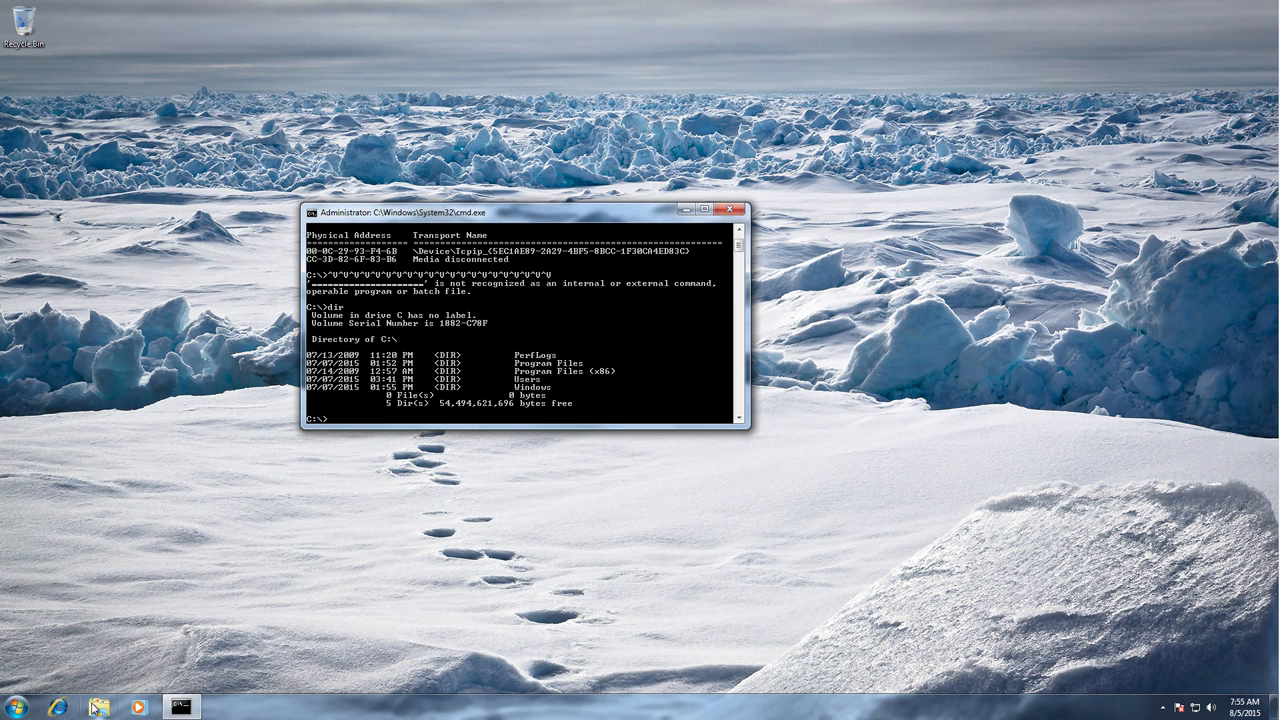
Launch another non-admin cmd.exe from Start search to list the user profile folder
left_click(16, 716)
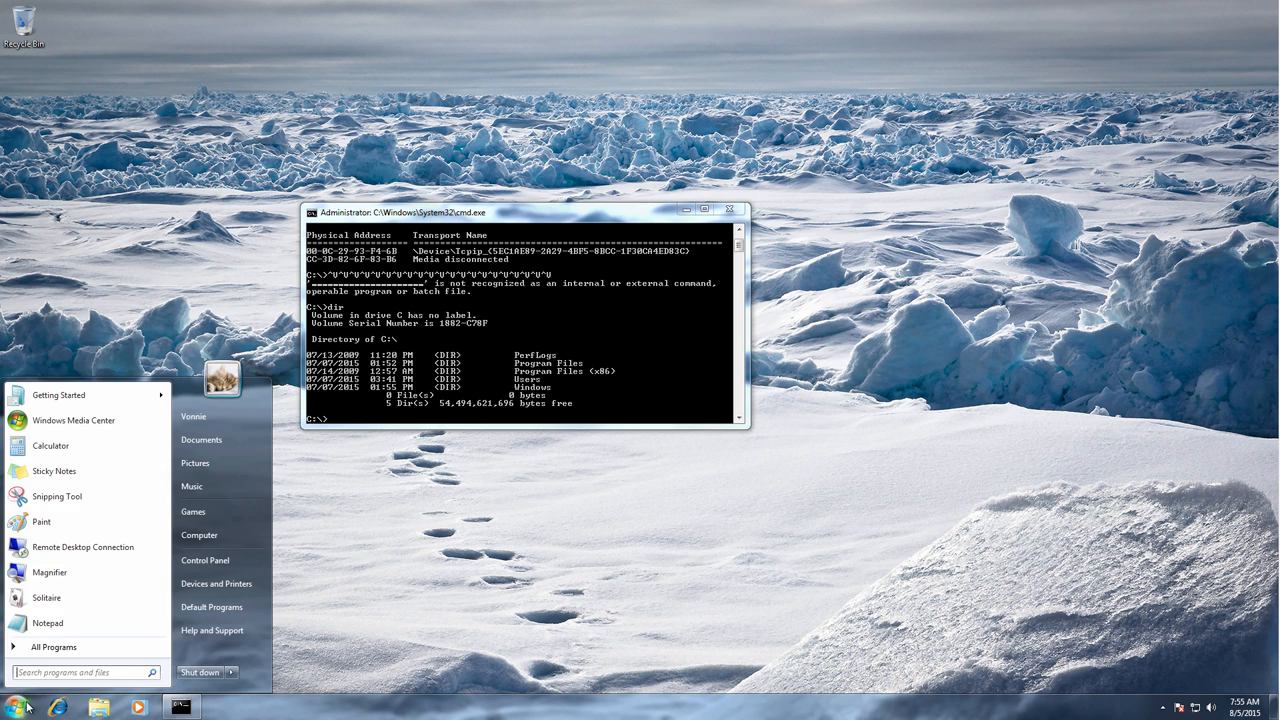
type("cmd.e")
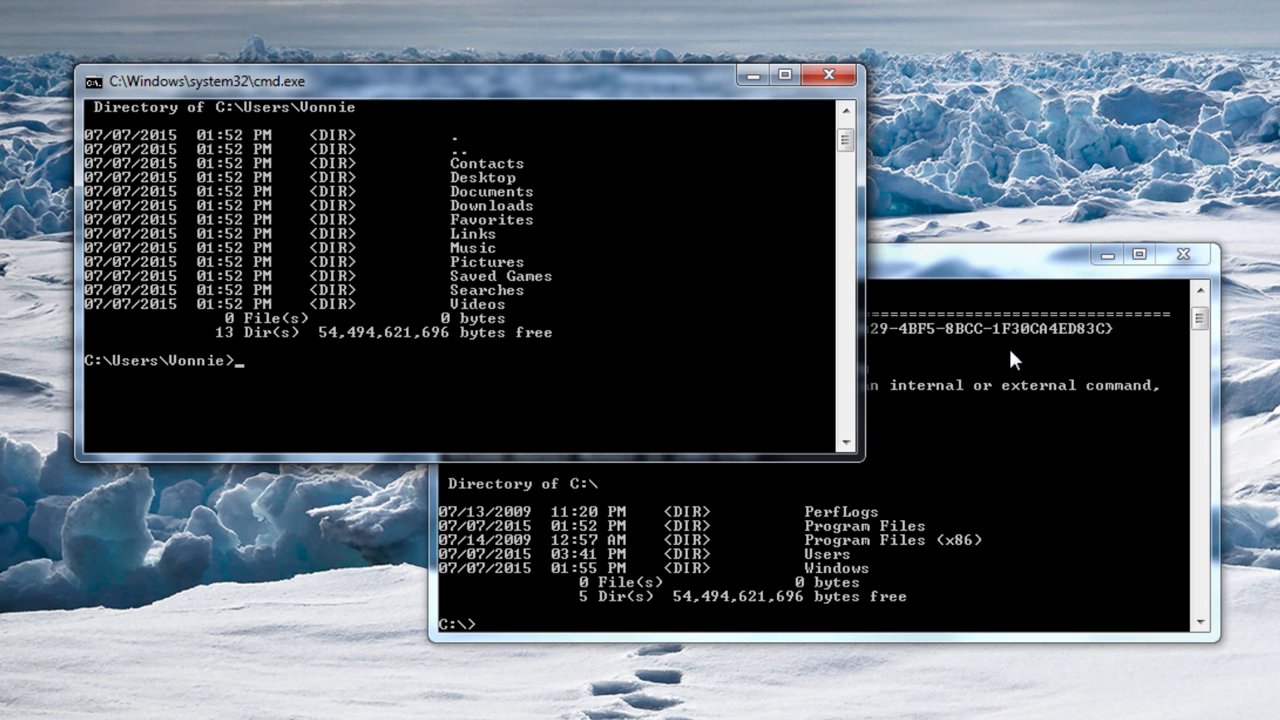
mouse_move(432, 196)
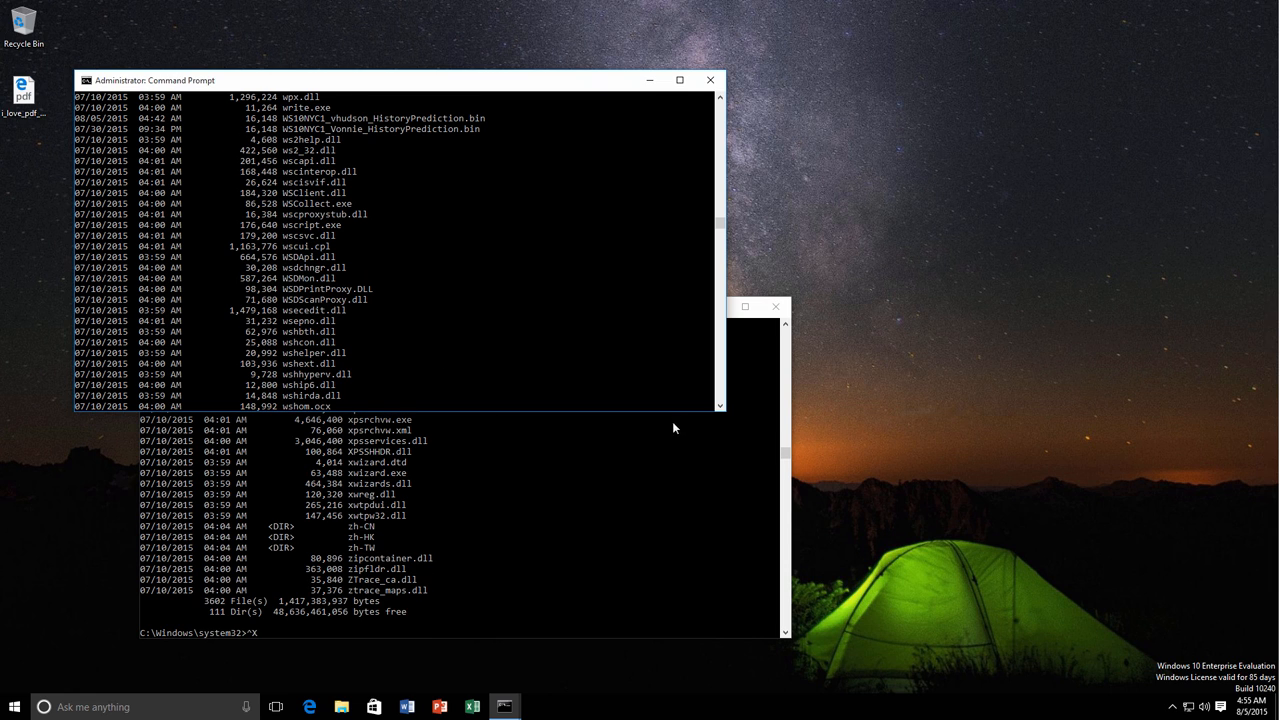
mouse_move(690, 460)
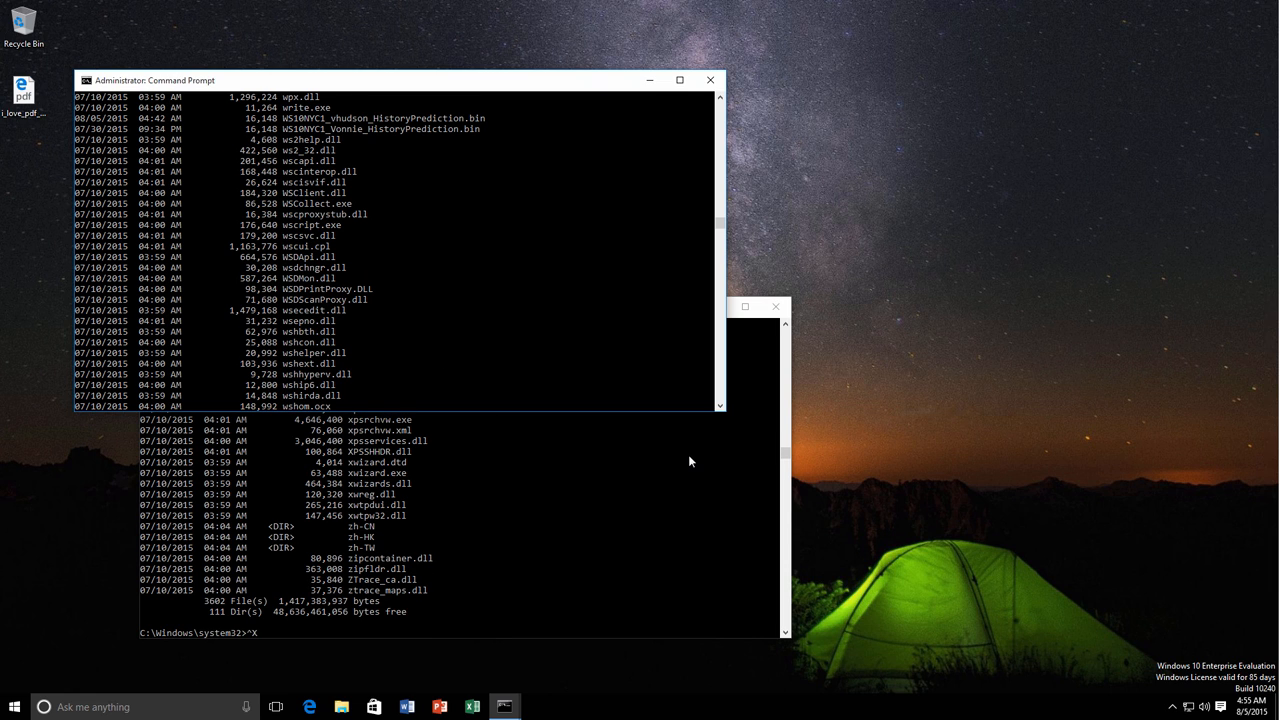